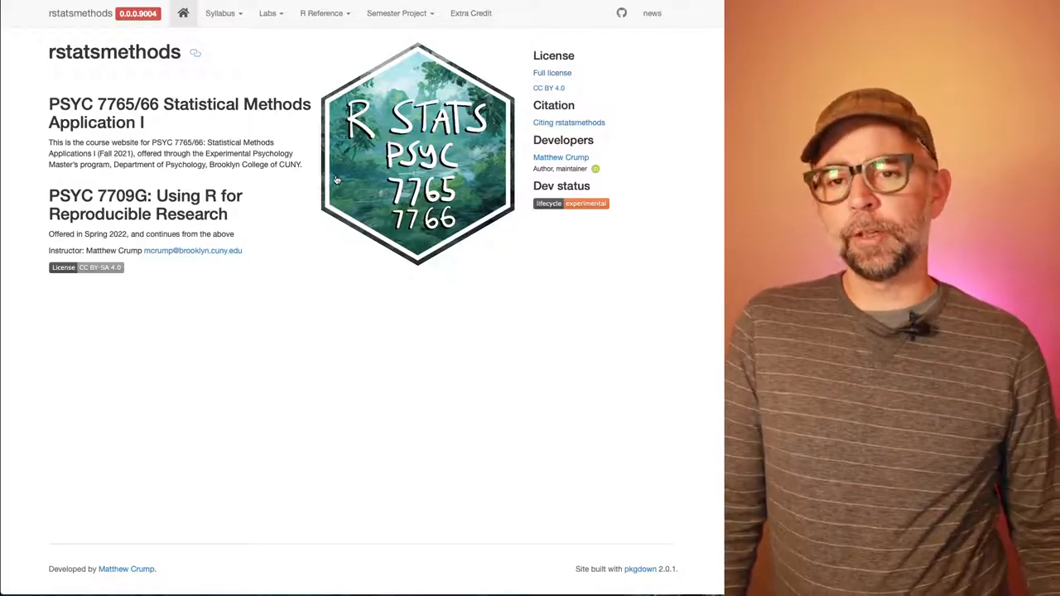
pyautogui.moveTo(400, 21)
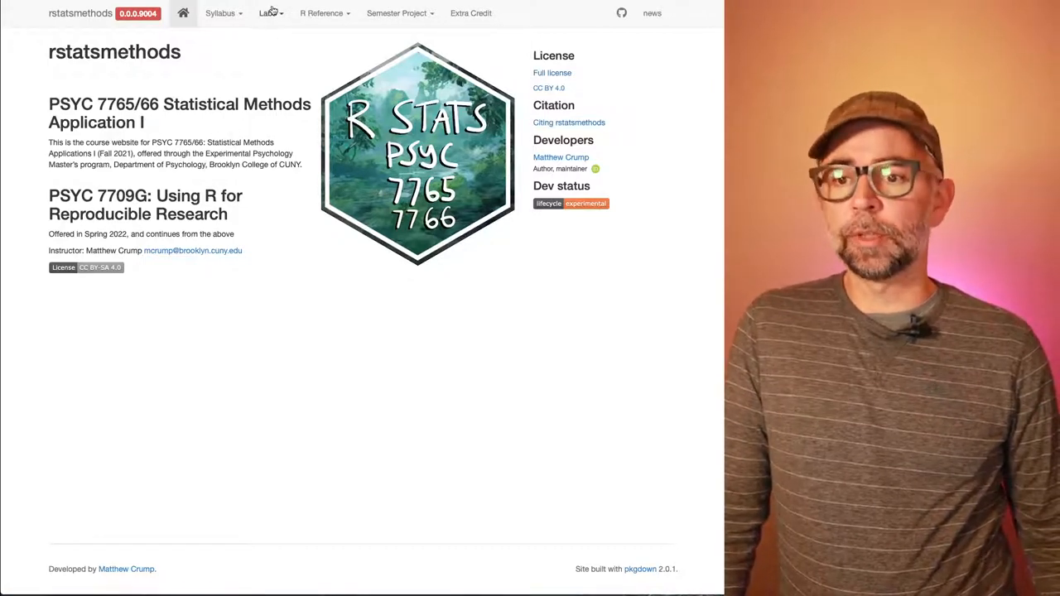
# Step: Open the Spring 2022 Lab 1 Shaping Data page and scroll through its overview and videos
pyautogui.click(267, 13)
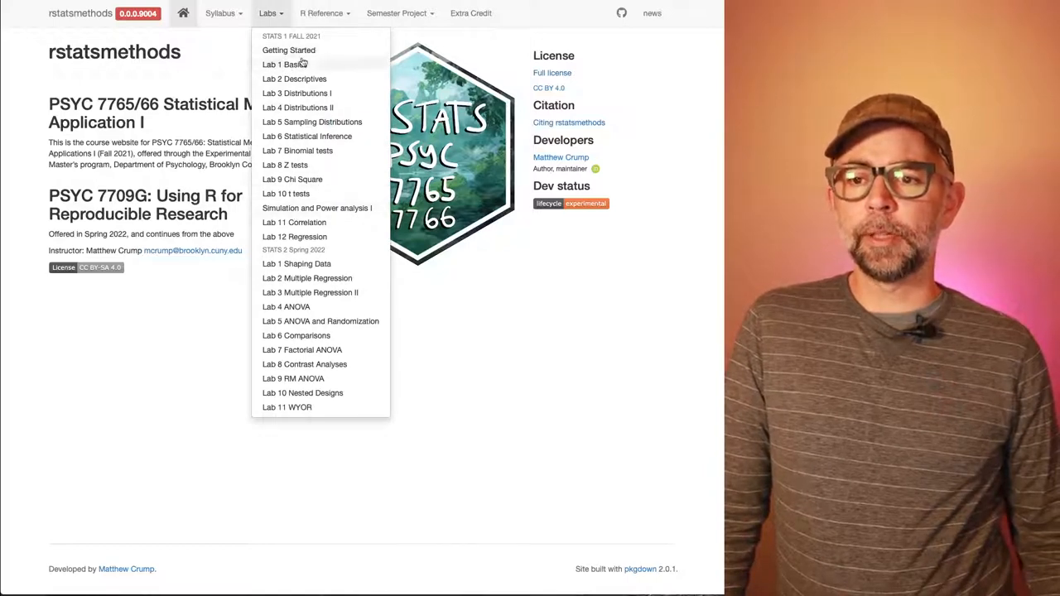
pyautogui.moveTo(313, 412)
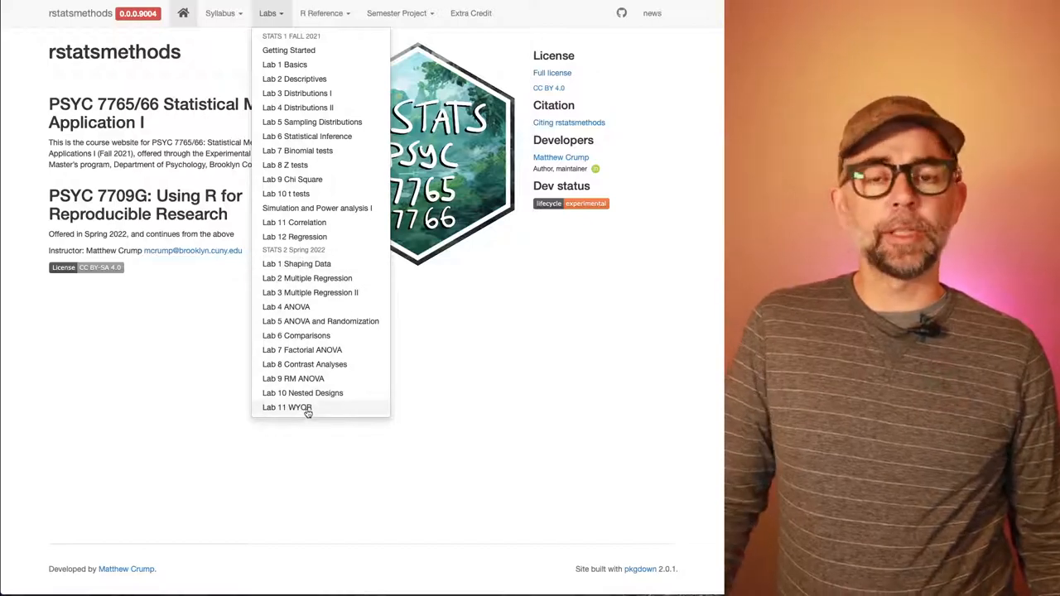
pyautogui.moveTo(306, 278)
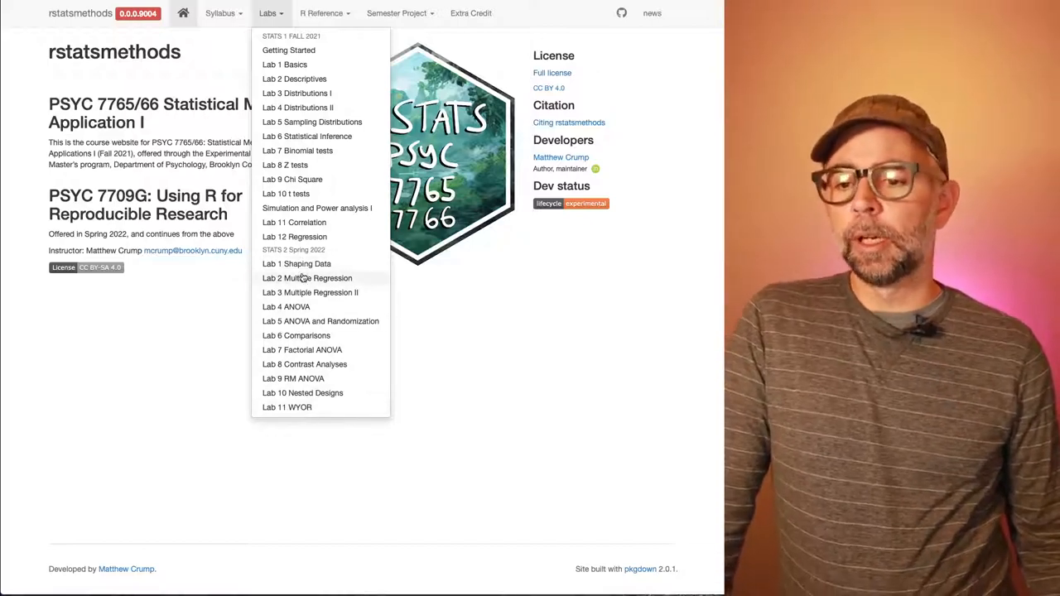
pyautogui.click(296, 264)
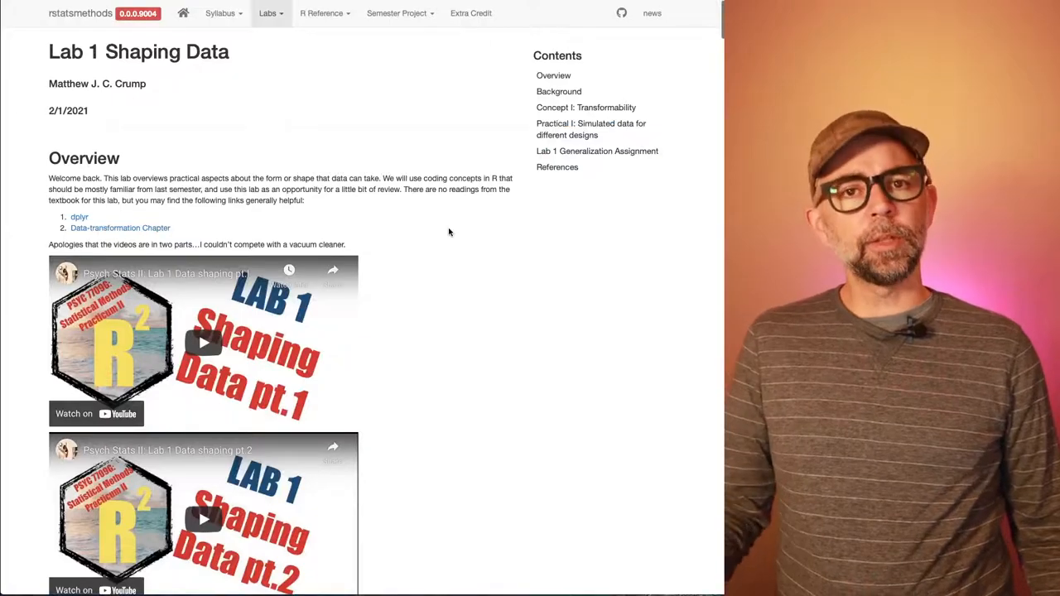
pyautogui.scroll(-3)
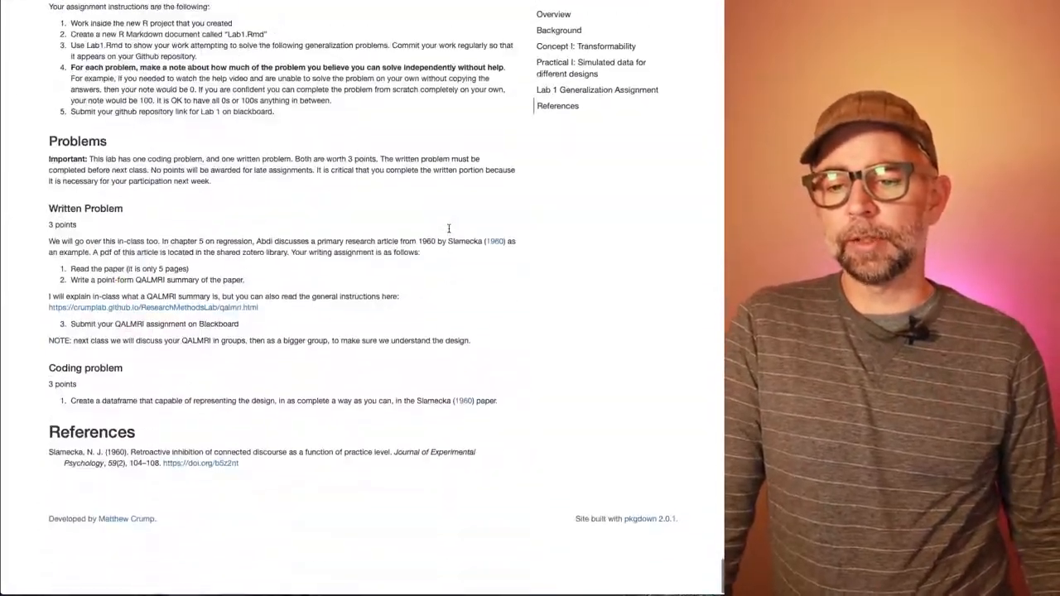
pyautogui.scroll(3)
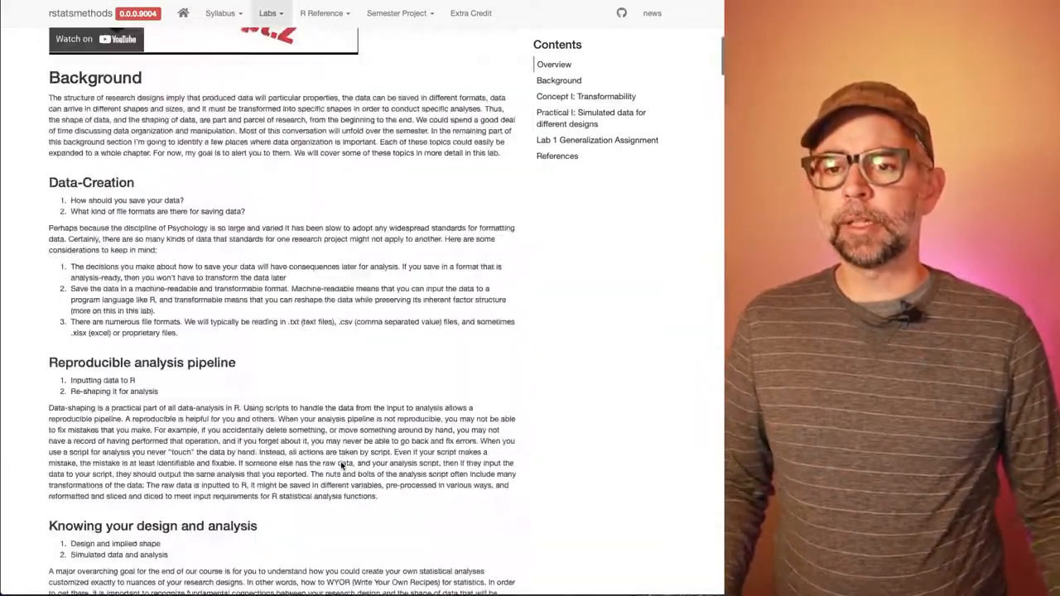
pyautogui.scroll(3)
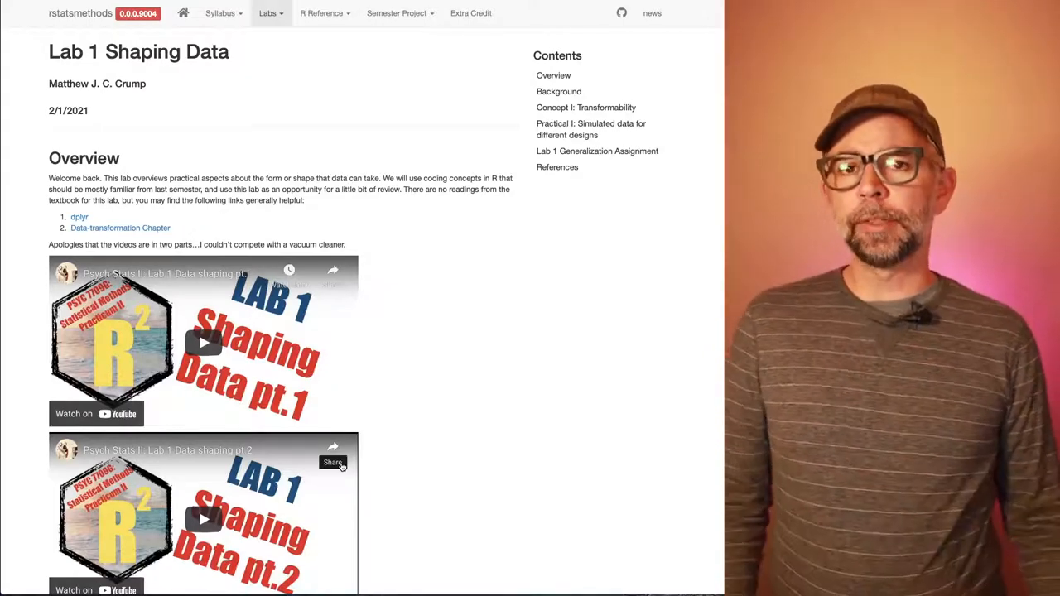
pyautogui.moveTo(170, 120)
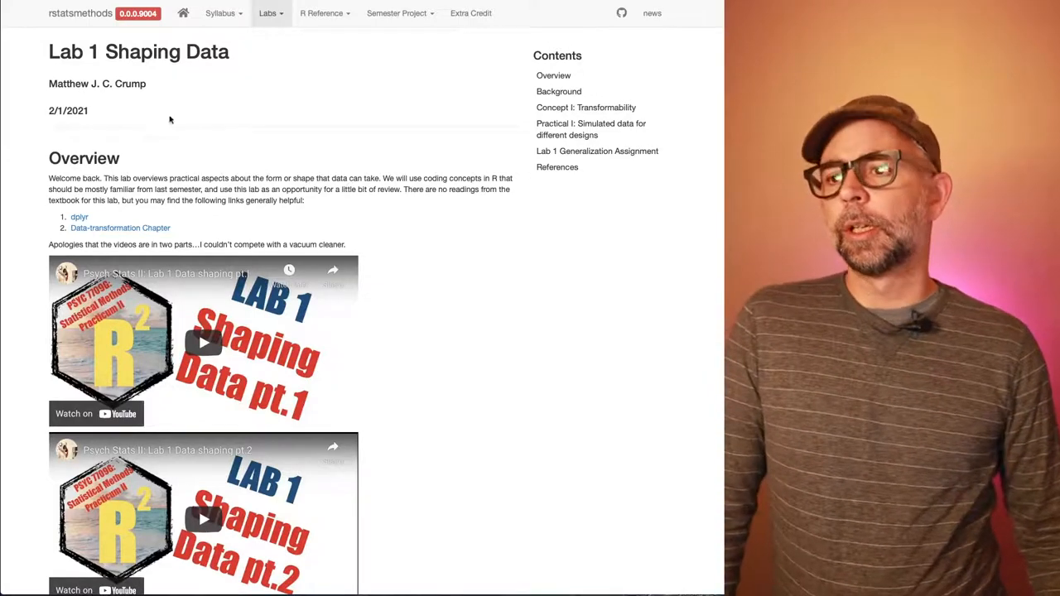
# Step: Visit the course home page and Syllabus, then reopen Lab 1 Shaping Data
pyautogui.click(183, 14)
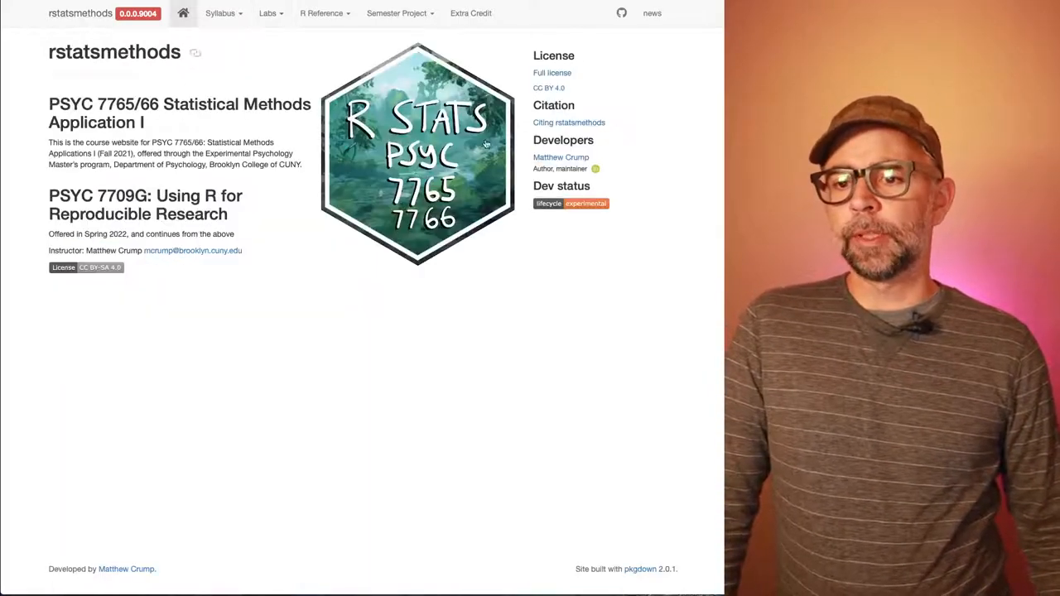
pyautogui.moveTo(474, 265)
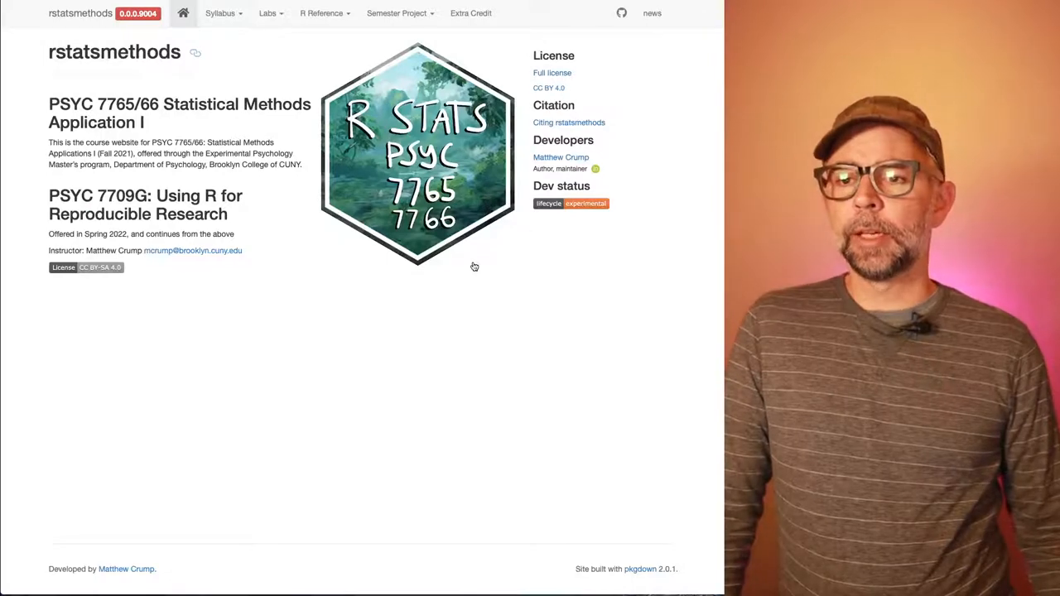
pyautogui.click(221, 13)
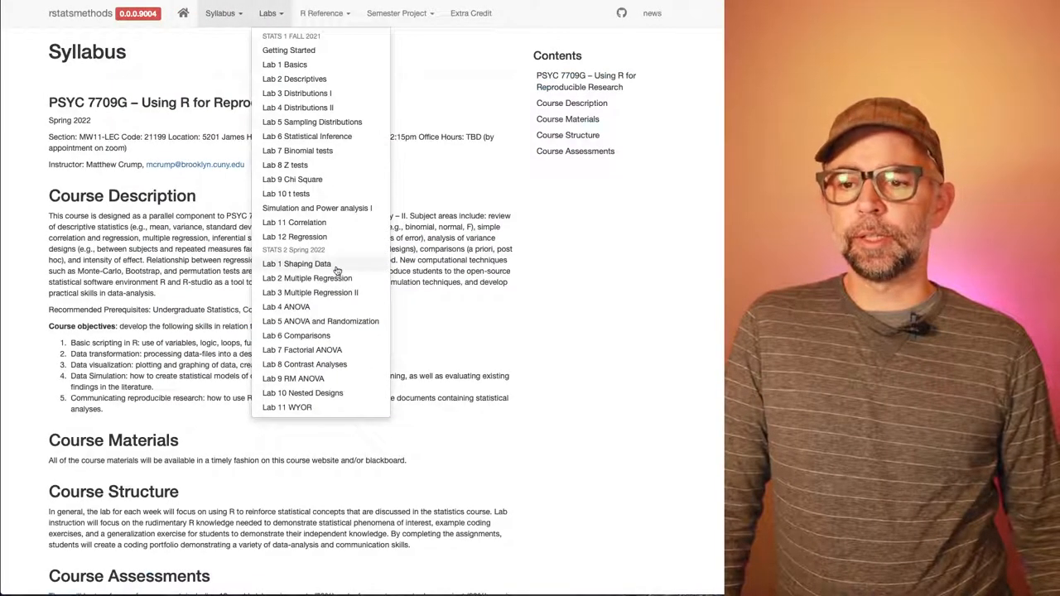
pyautogui.click(297, 264)
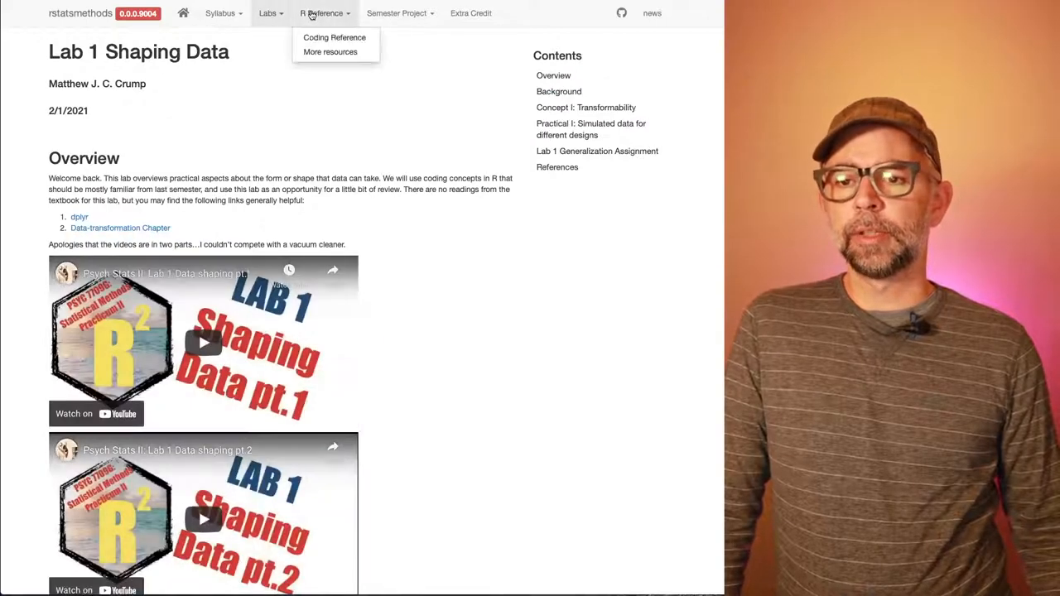
# Step: View the Coding Reference and Spring 2022 Semester Project pages, then return home
pyautogui.click(333, 37)
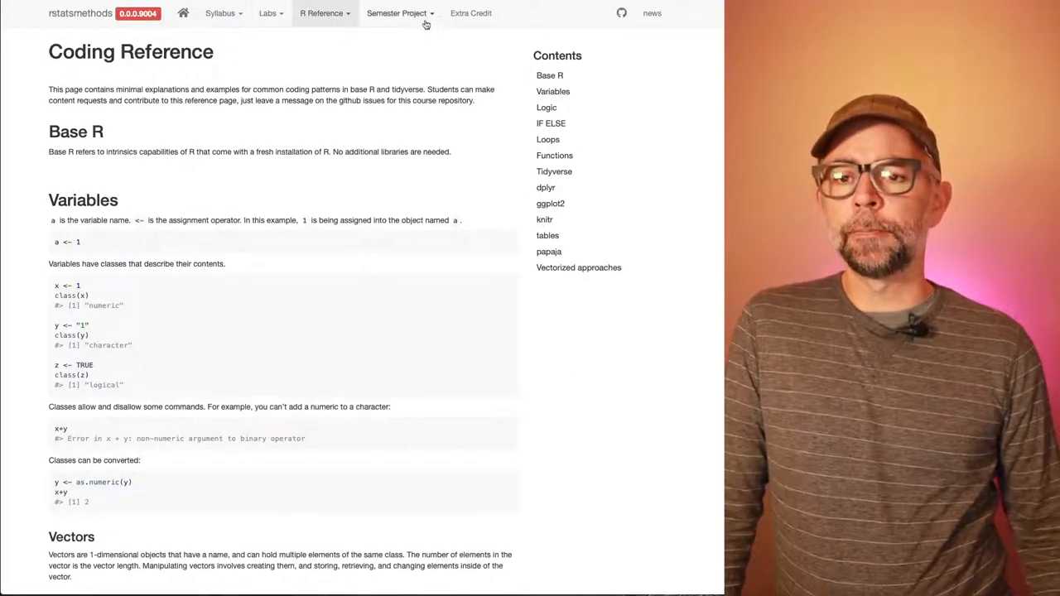
pyautogui.click(400, 12)
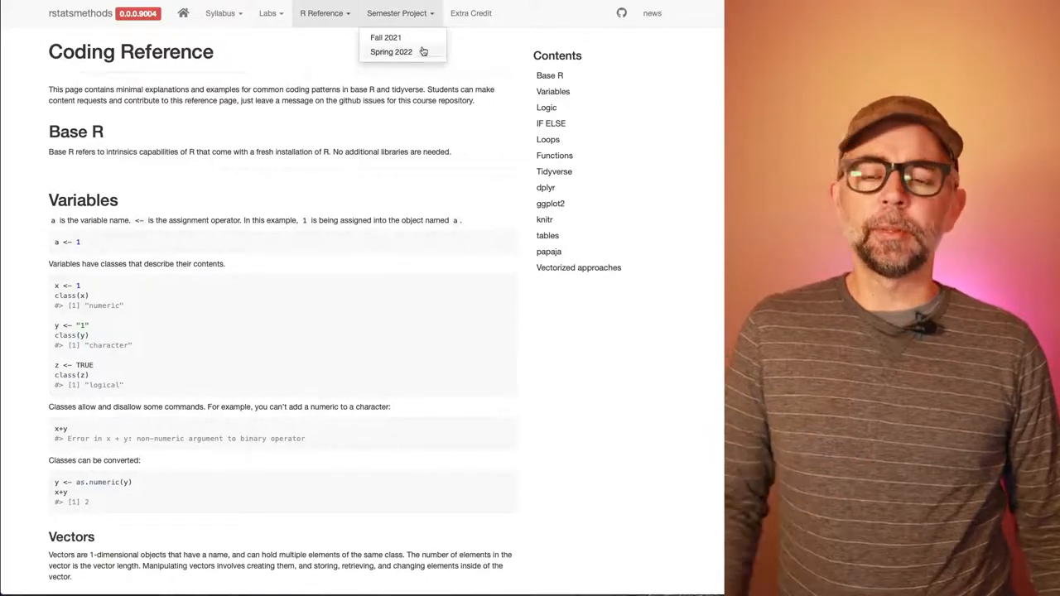
pyautogui.click(385, 37)
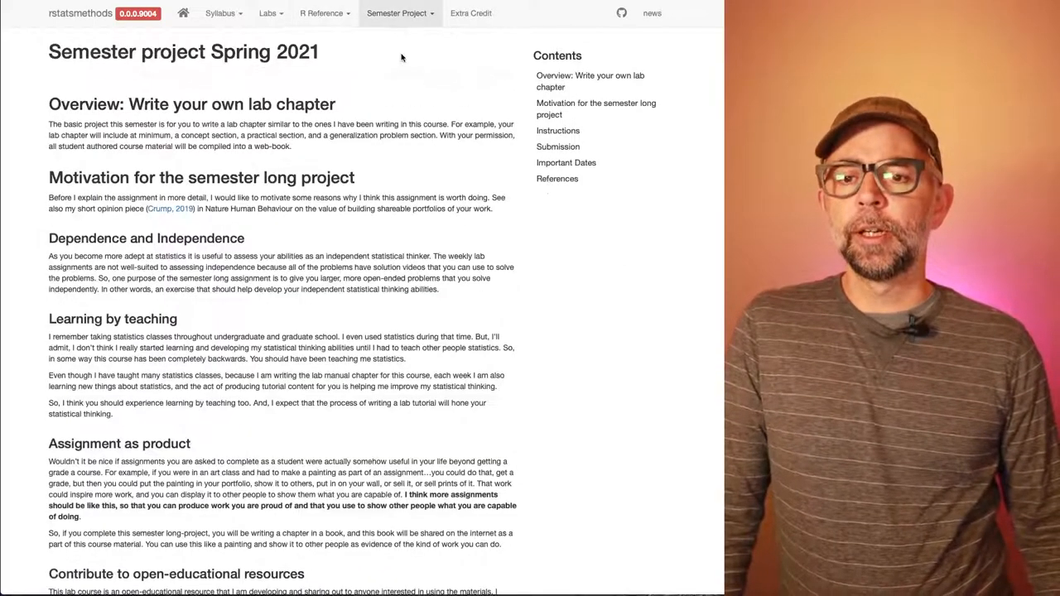
pyautogui.moveTo(426, 253)
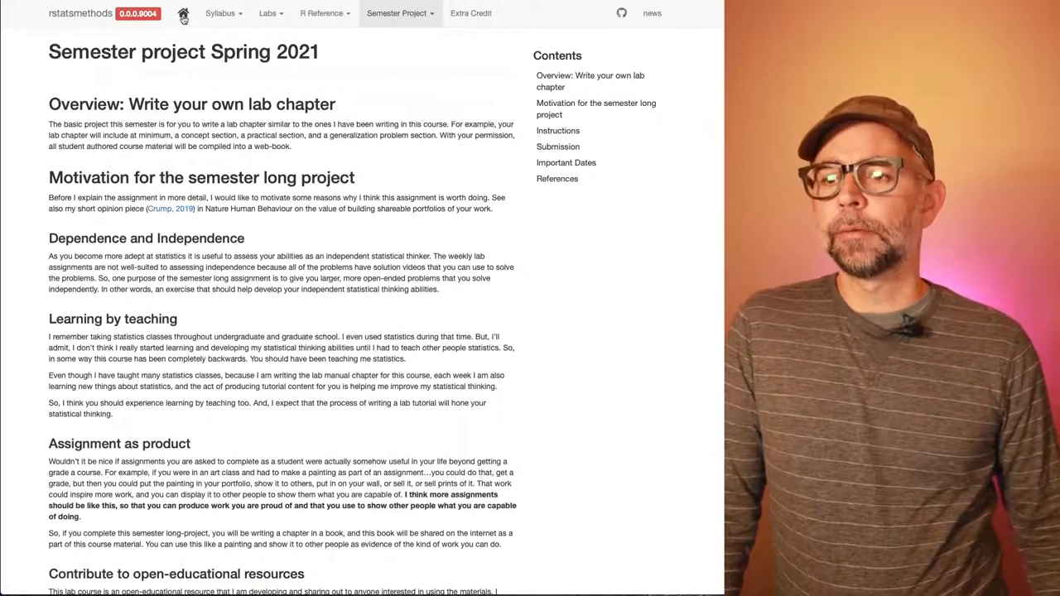
pyautogui.click(182, 13)
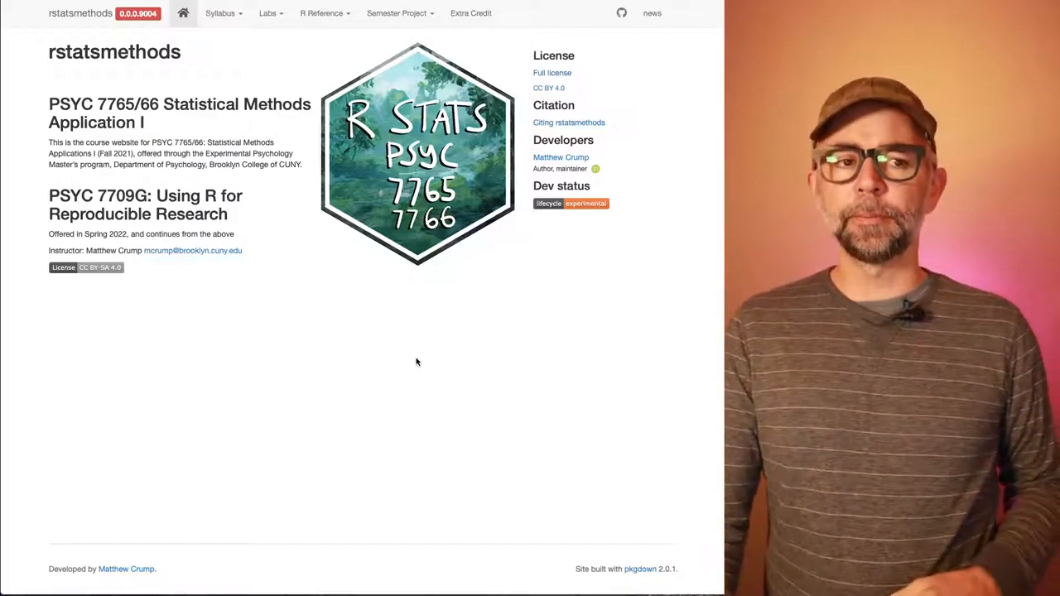
# Step: Read the pkgdown documentation home page, then switch to the ITS2 project website
pyautogui.click(640, 569)
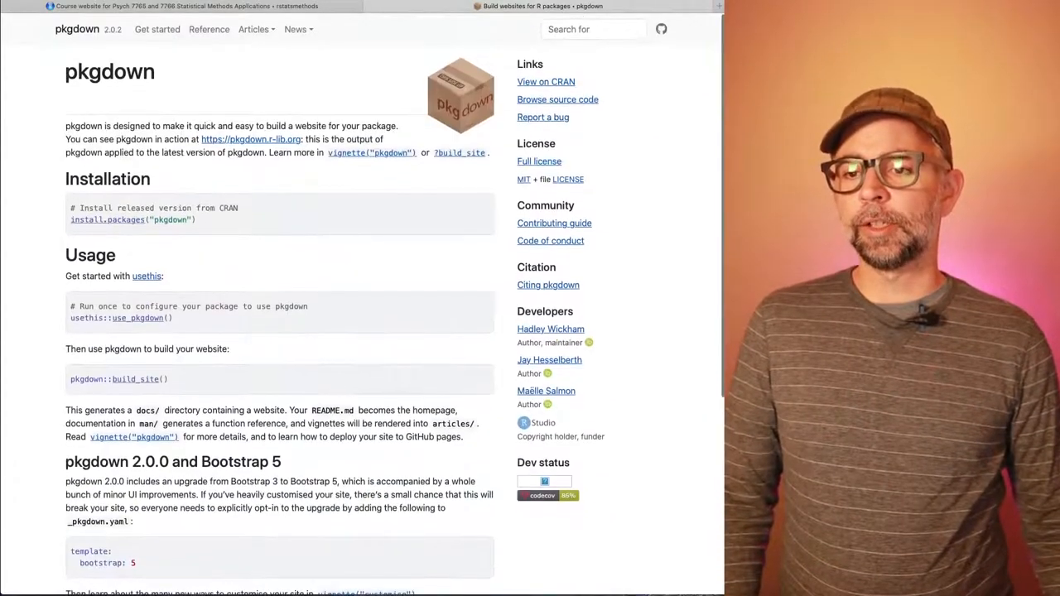
pyautogui.click(191, 6)
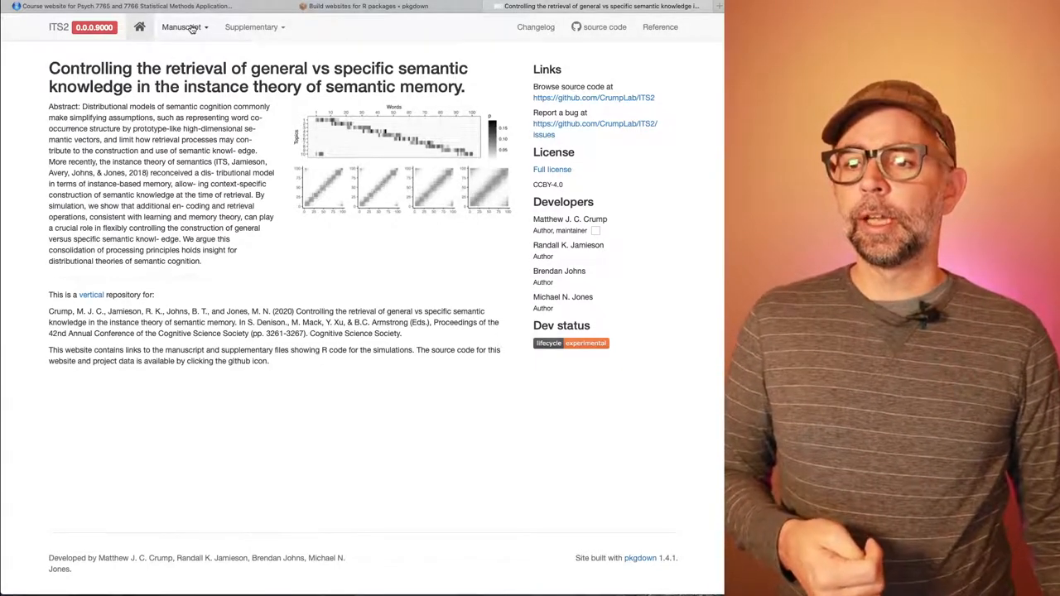
# Step: Open the ITS2 manuscript PDF, go back, and list the supplementary simulations
pyautogui.click(180, 27)
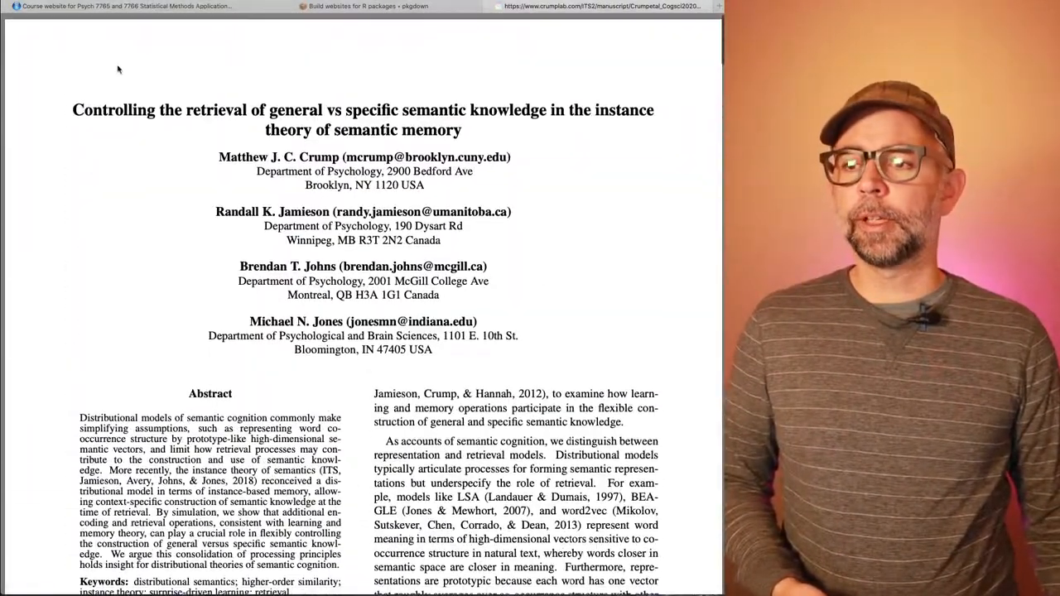
pyautogui.click(251, 27)
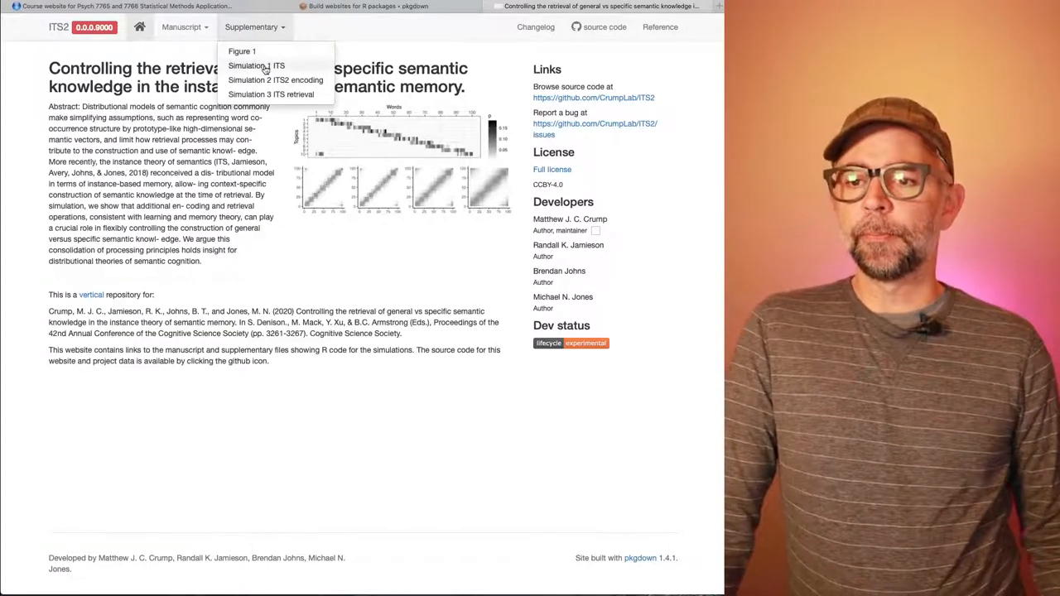
pyautogui.click(257, 65)
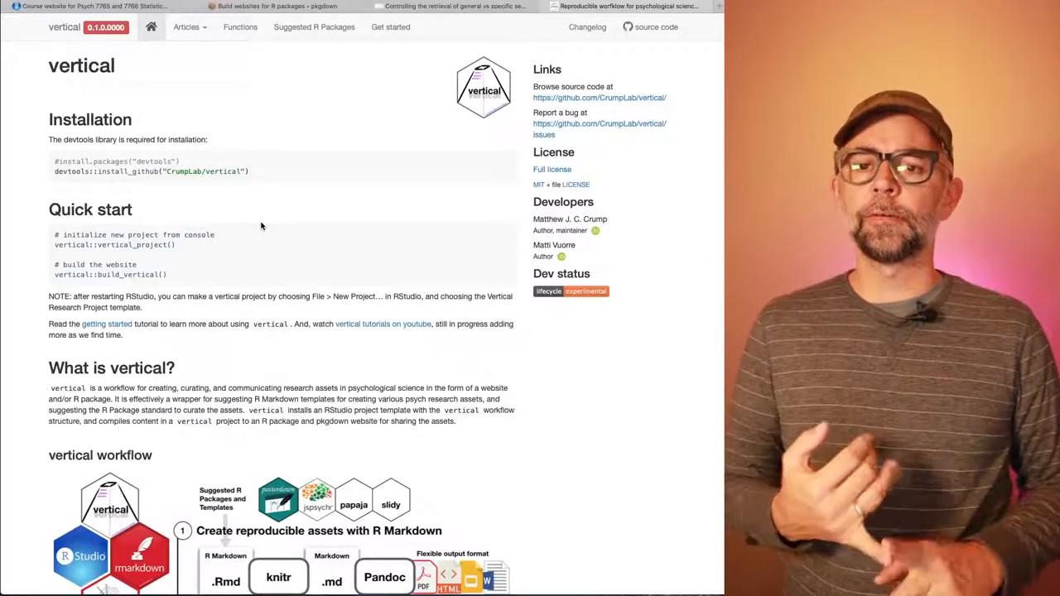
pyautogui.moveTo(362, 169)
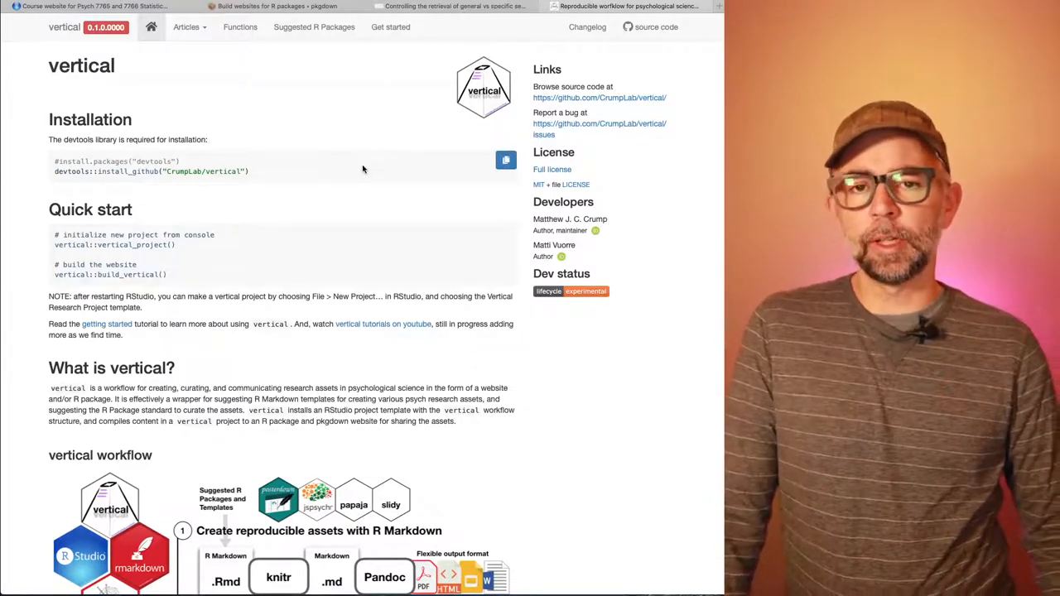
# Step: Scroll through the vertical site's installation, workflow and project structure sections
pyautogui.scroll(-3)
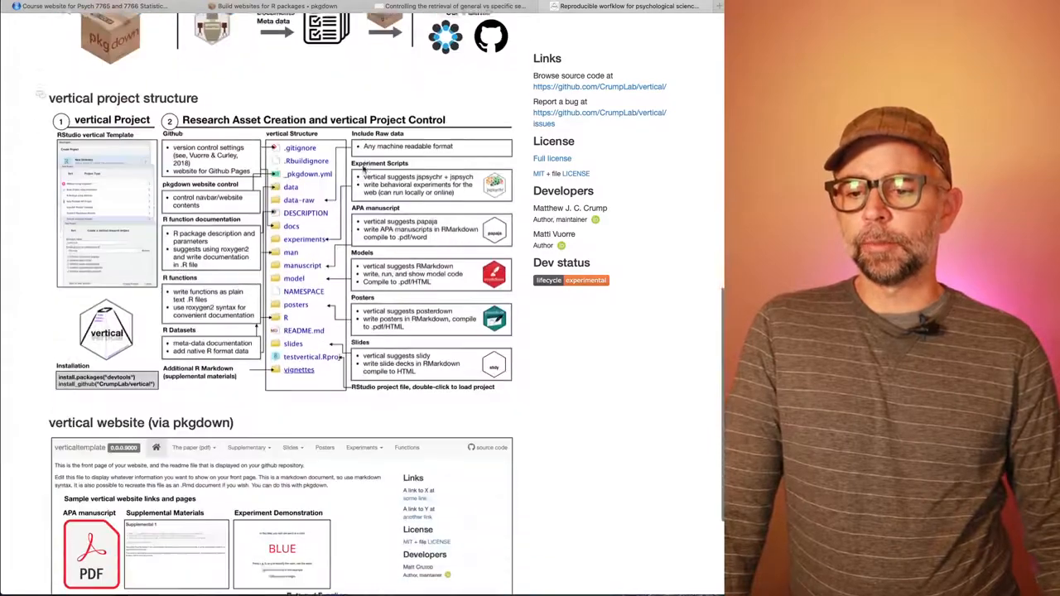
pyautogui.scroll(-3)
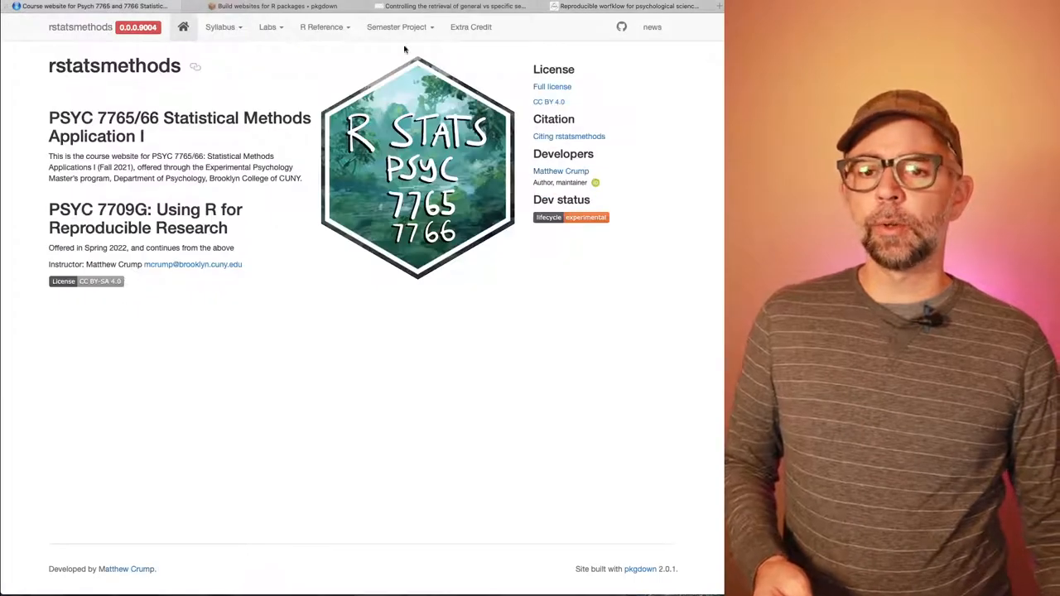
# Step: Browse the rstatsmethods syllabus down to the weekly lab schedule and back, then switch to RStudio
pyautogui.click(400, 26)
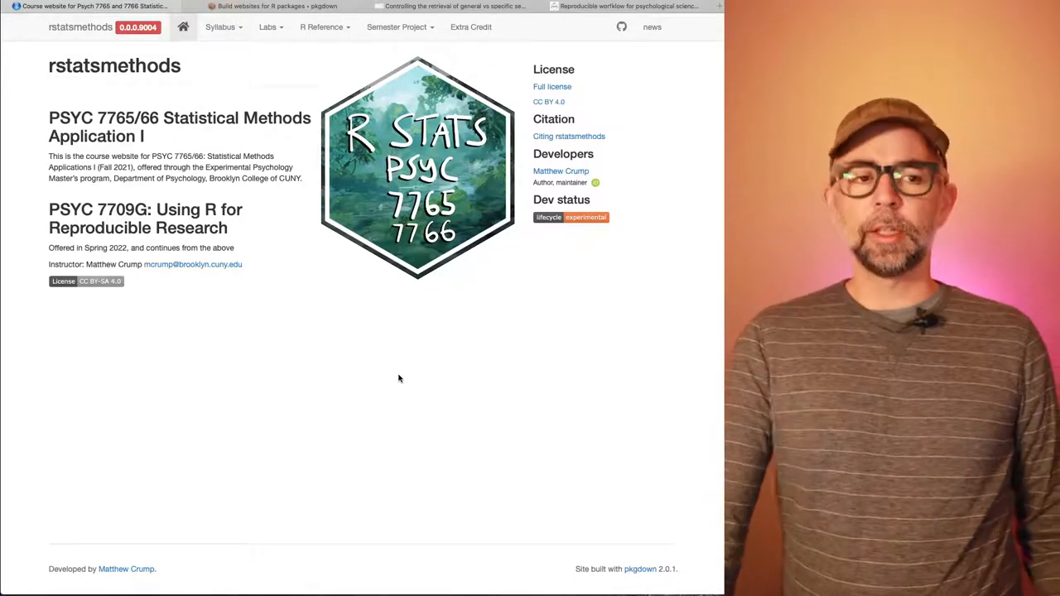
pyautogui.click(220, 26)
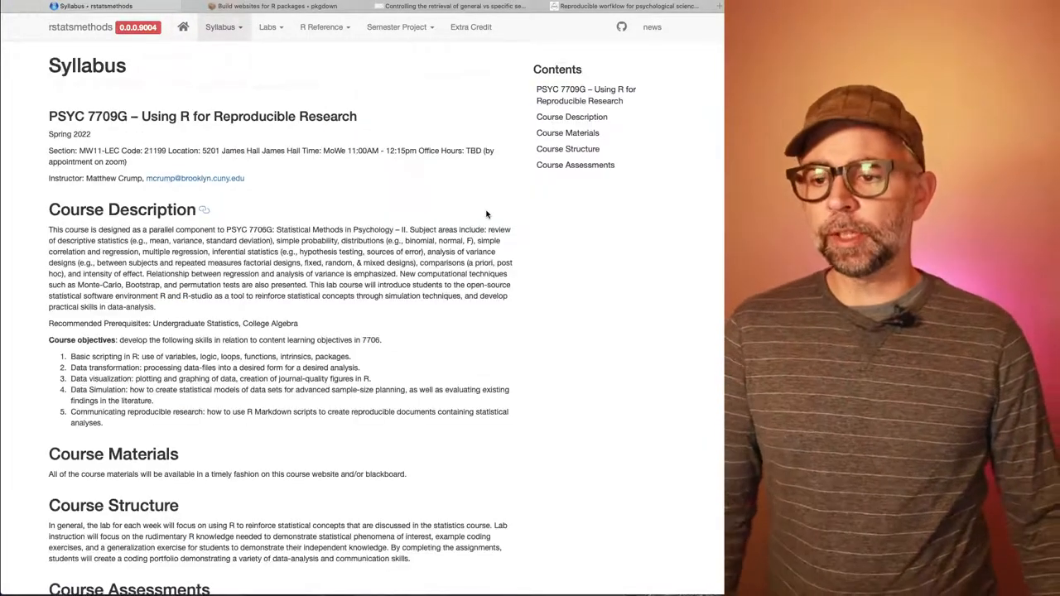
pyautogui.scroll(-3)
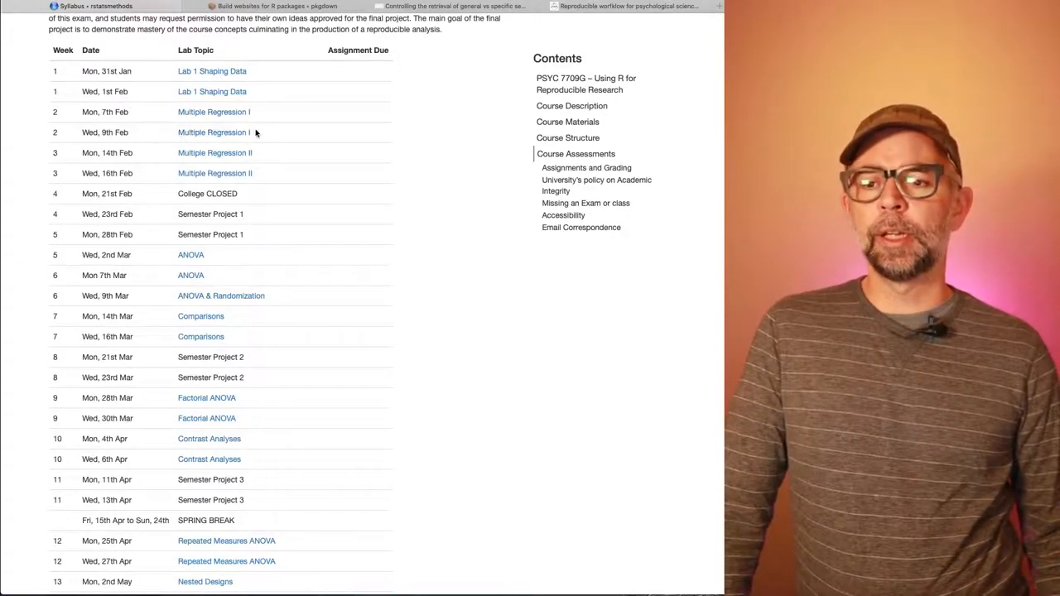
pyautogui.moveTo(284, 133)
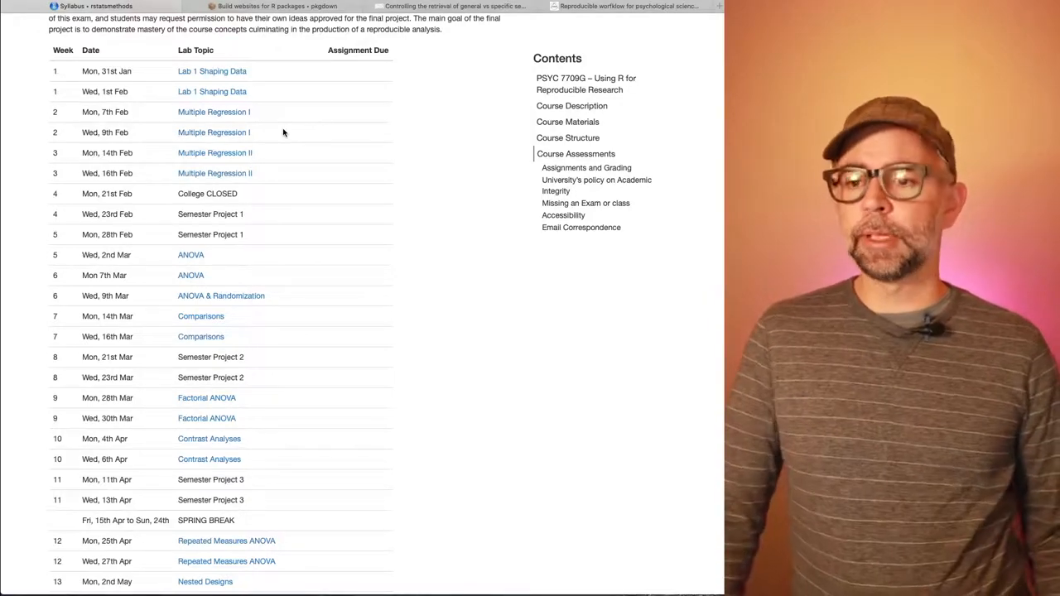
pyautogui.scroll(-3)
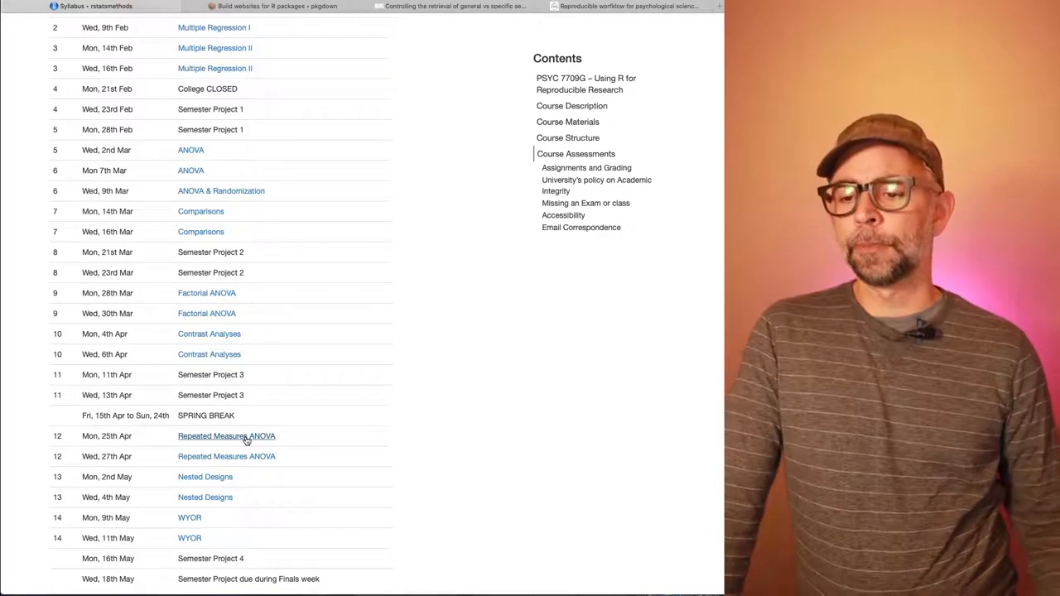
pyautogui.scroll(3)
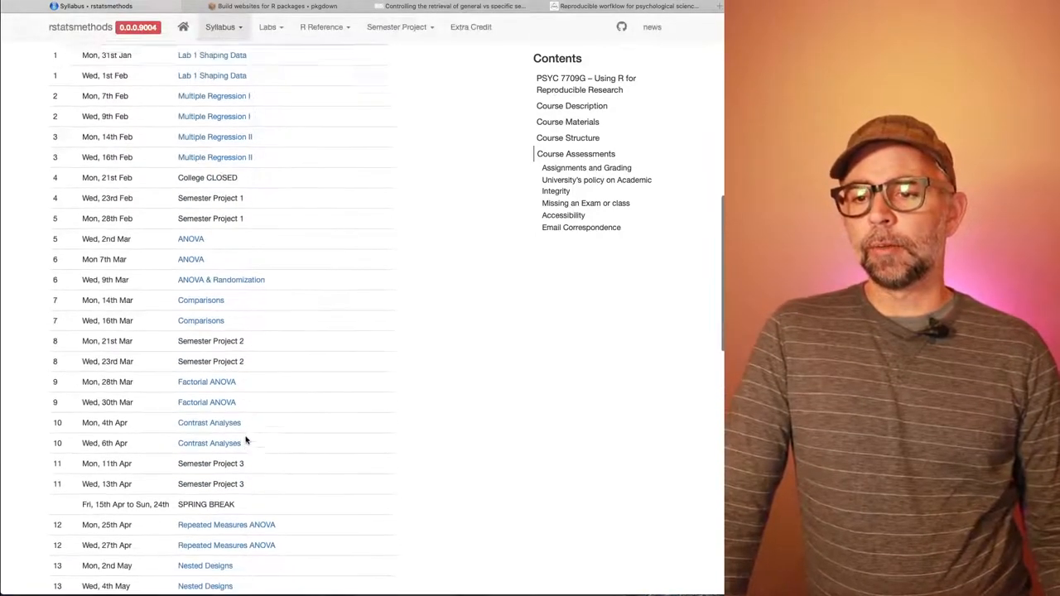
pyautogui.scroll(3)
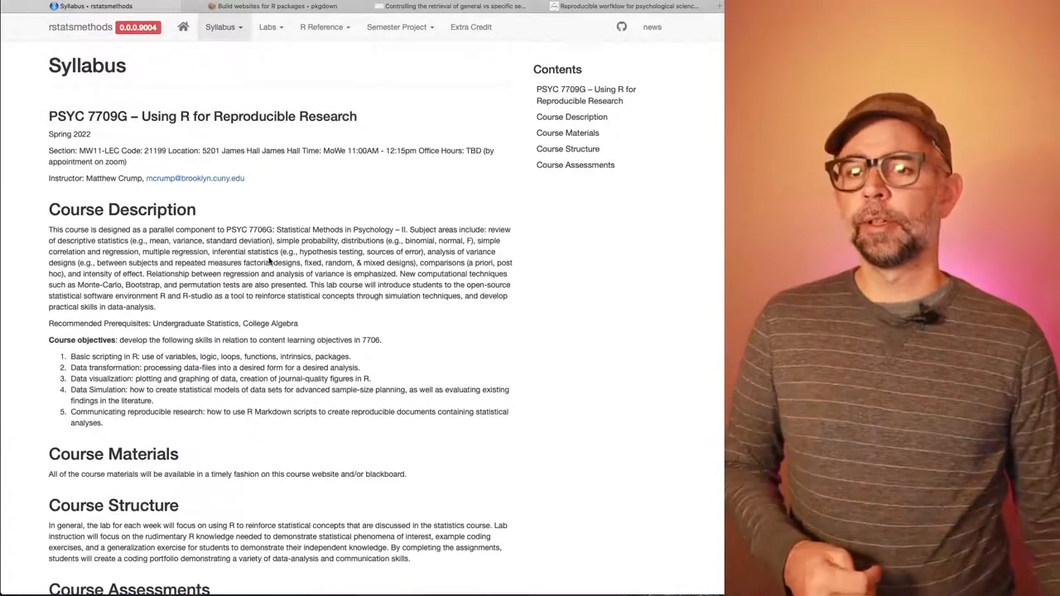
pyautogui.click(276, 6)
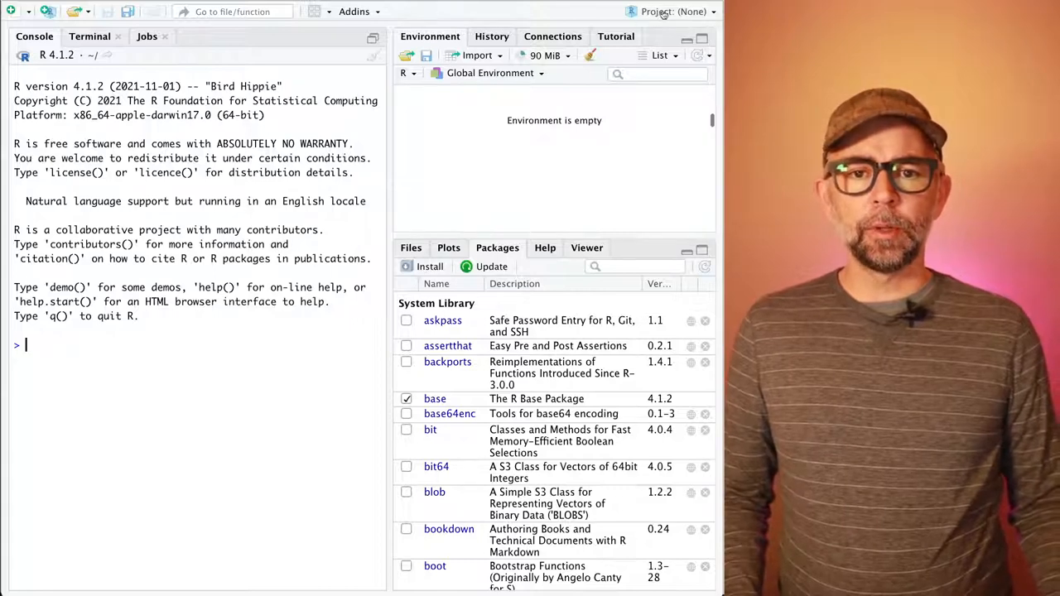
# Step: Start a new project in a new directory with R Package as the project type
pyautogui.click(672, 12)
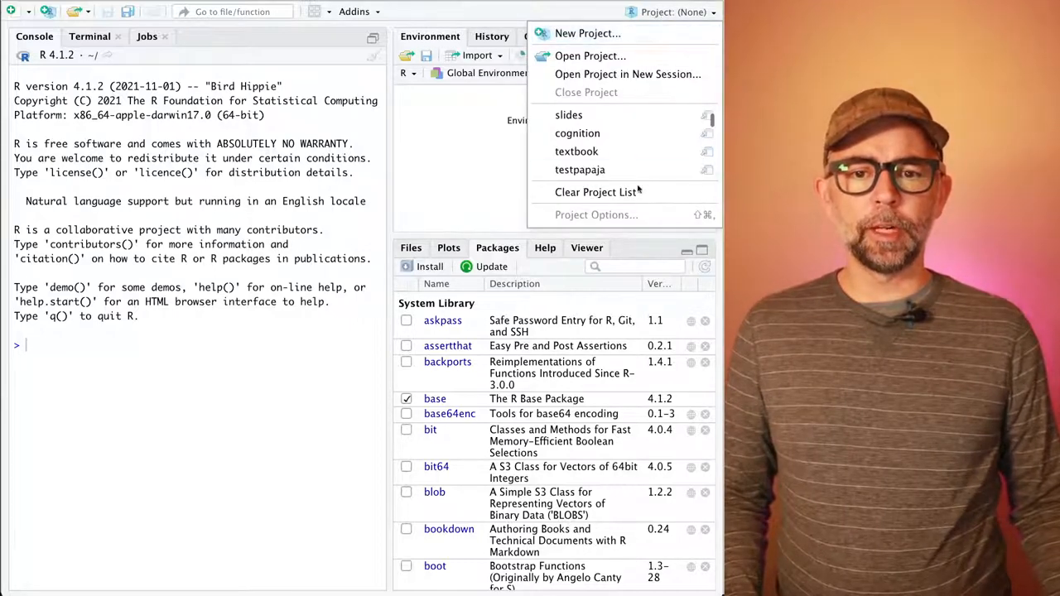
pyautogui.moveTo(657, 41)
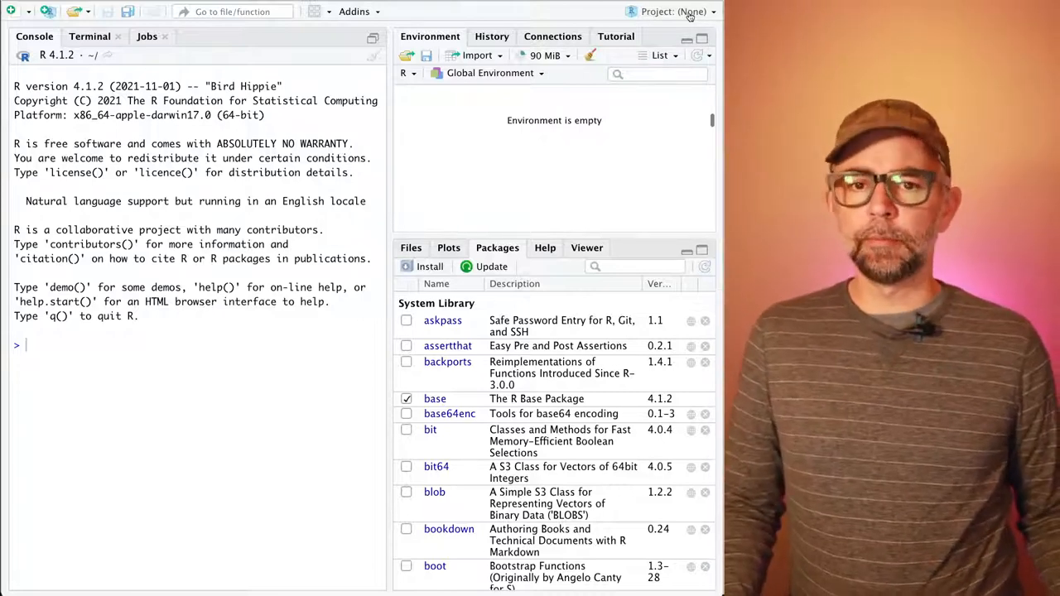
pyautogui.click(672, 11)
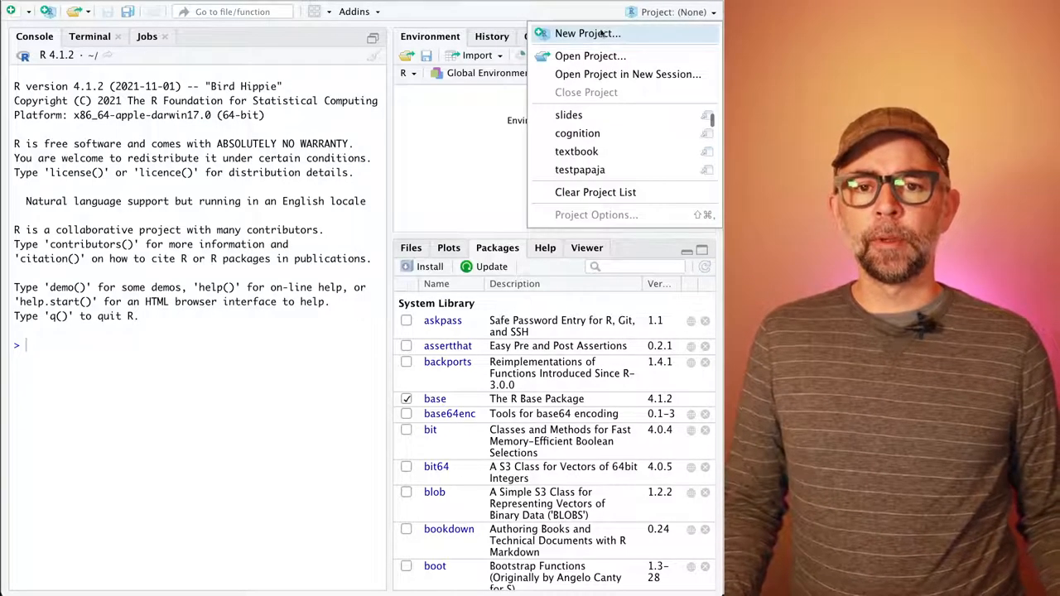
pyautogui.click(587, 33)
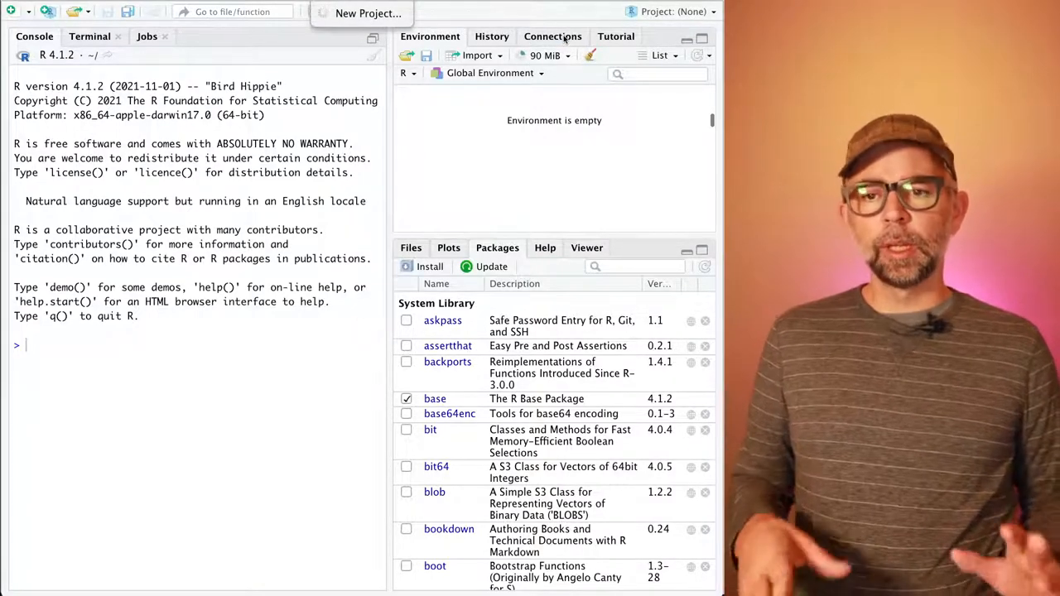
pyautogui.click(367, 13)
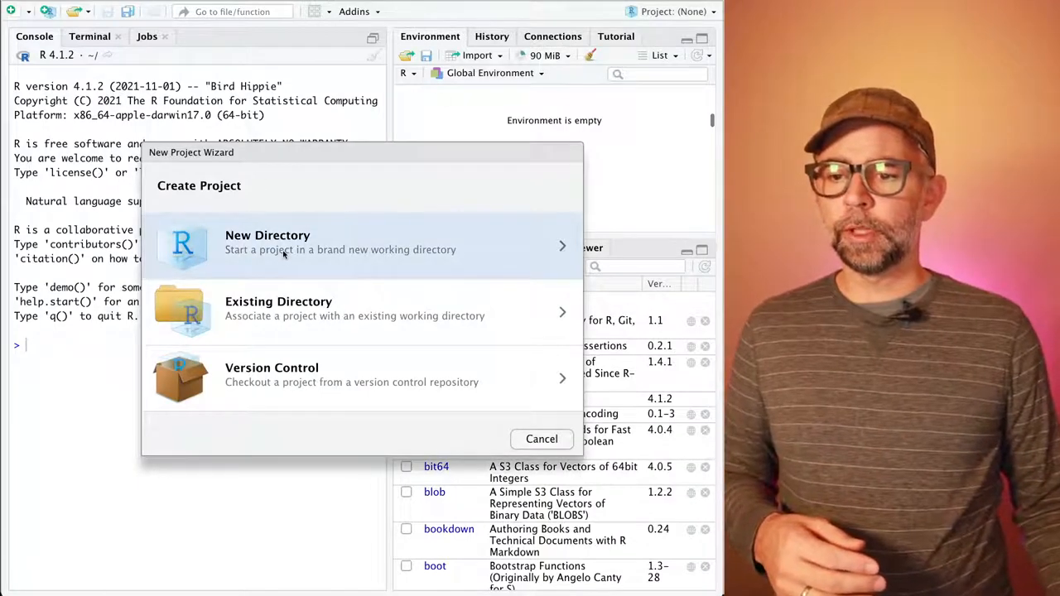
pyautogui.click(339, 241)
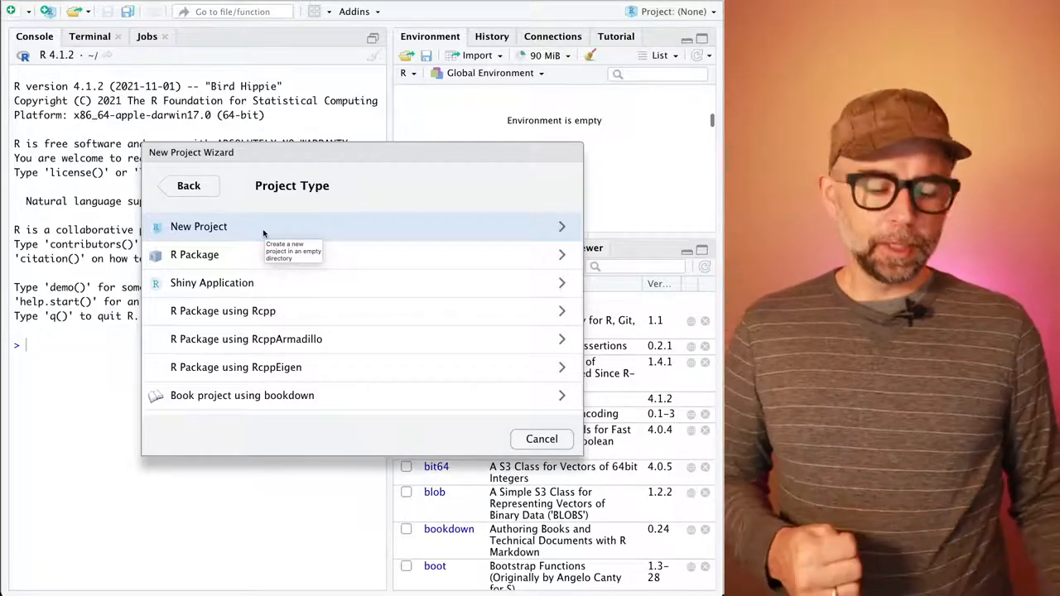
pyautogui.moveTo(195, 254)
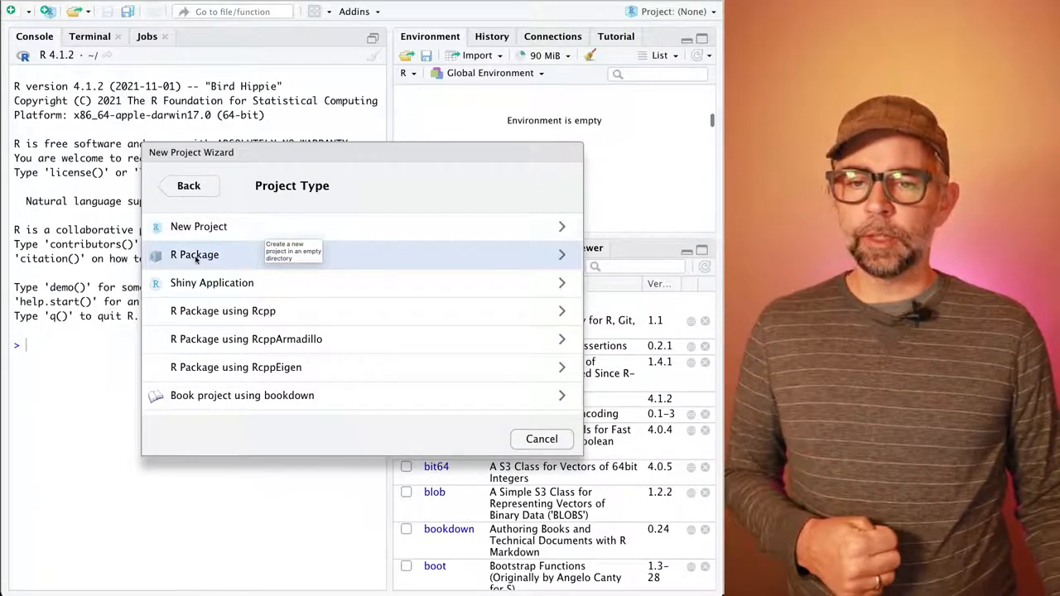
pyautogui.click(195, 254)
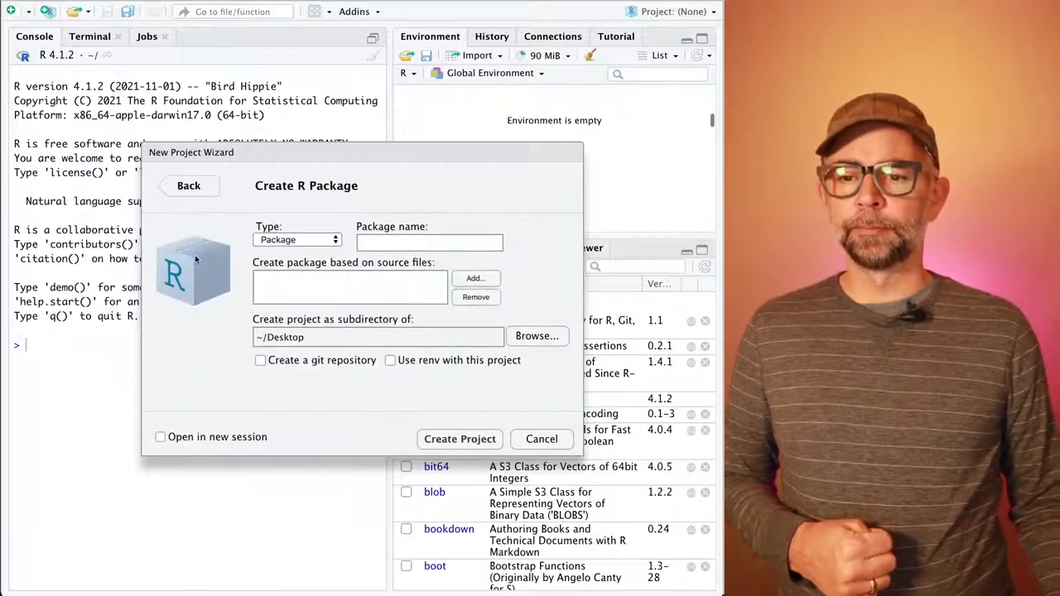
# Step: Enter 7709SemesterProject2022 as the package name
pyautogui.click(429, 241)
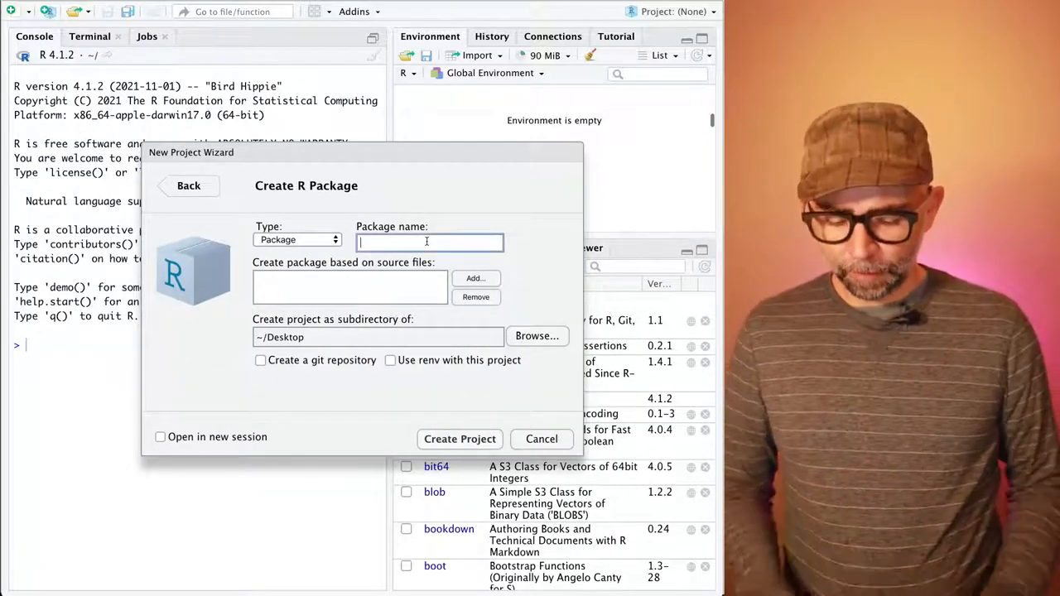
pyautogui.write('7')
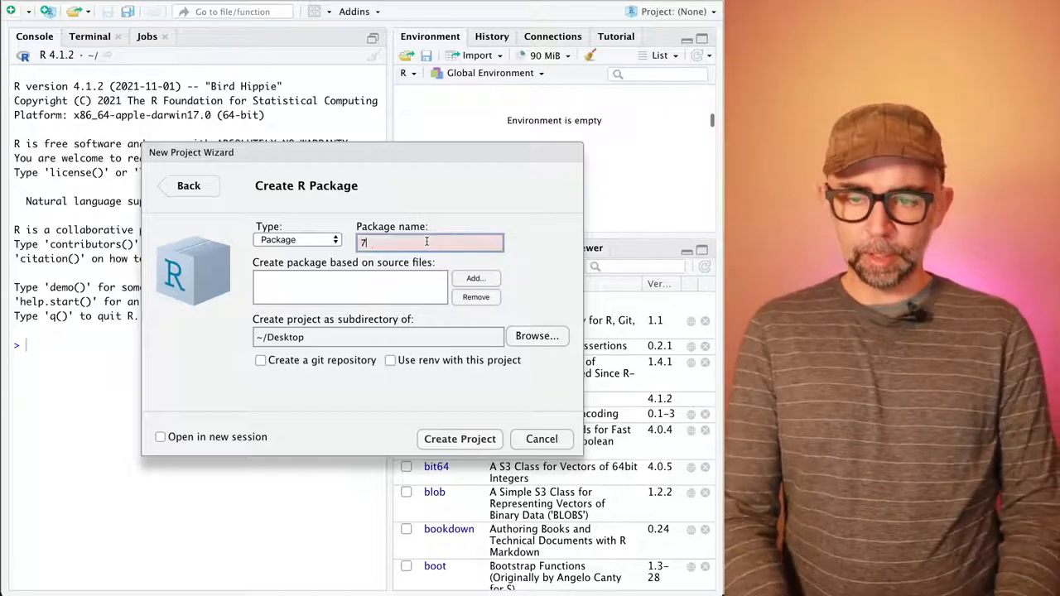
pyautogui.write('709')
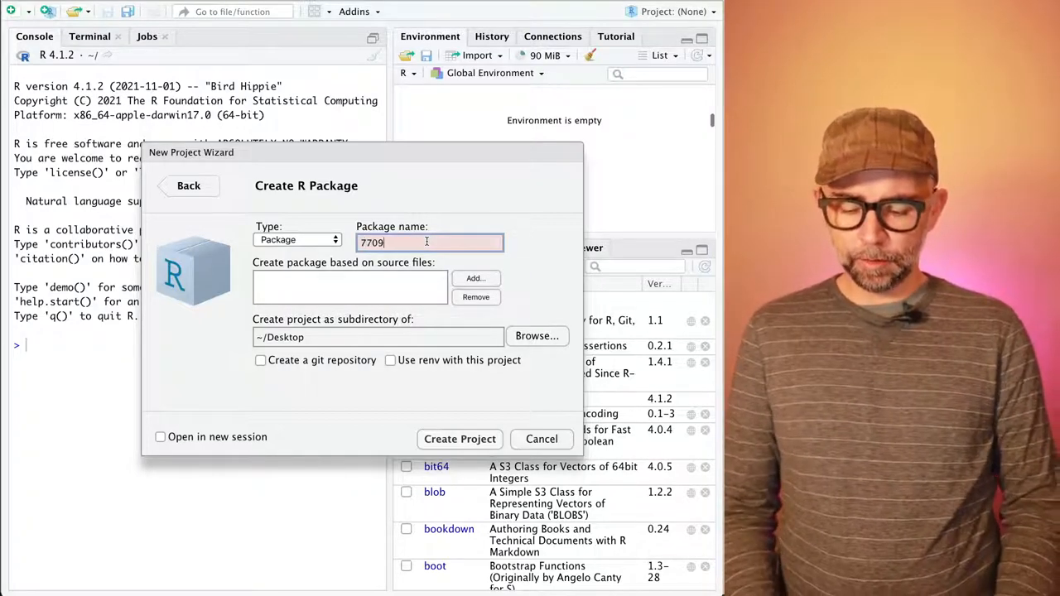
pyautogui.write('Se')
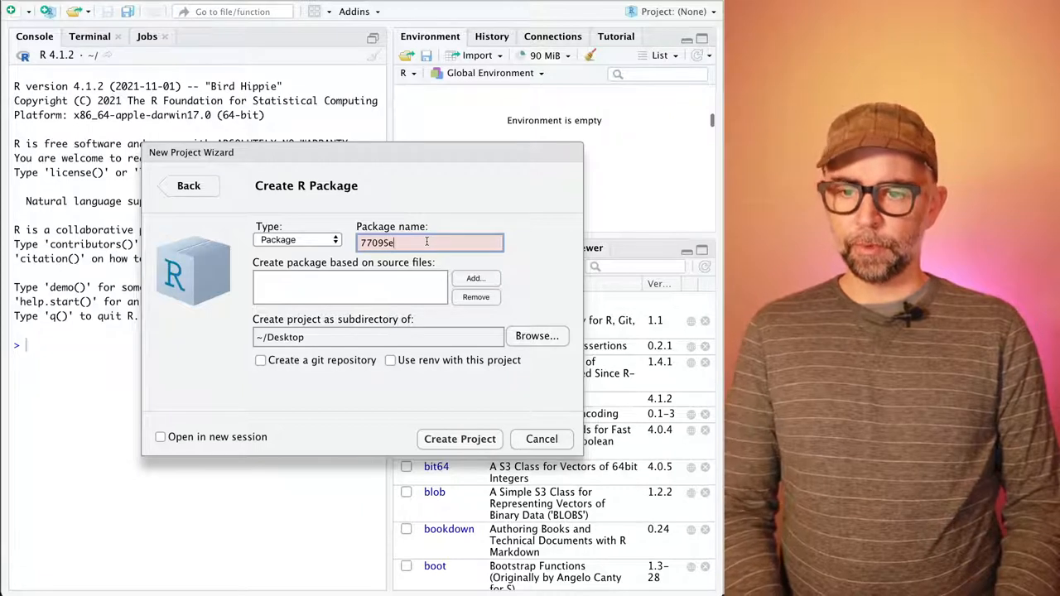
pyautogui.write('mester10')
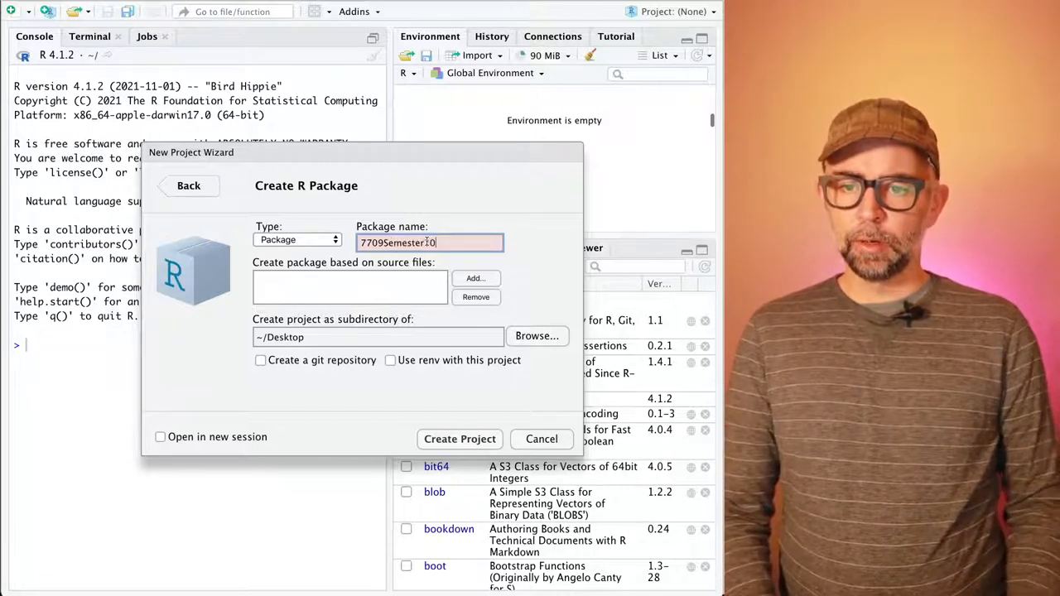
pyautogui.press('Backspace')
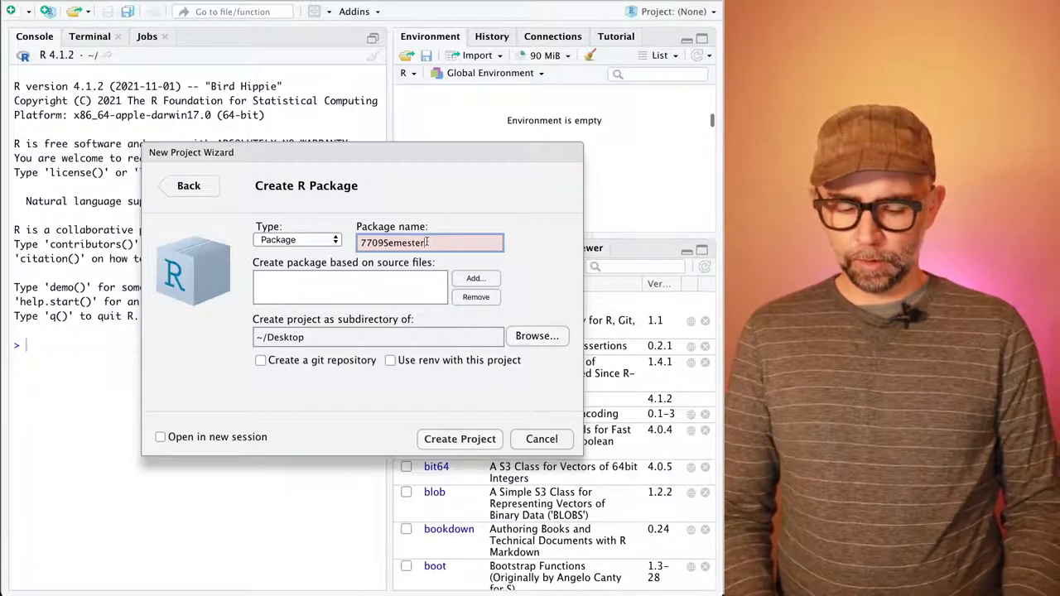
pyautogui.write('Project2')
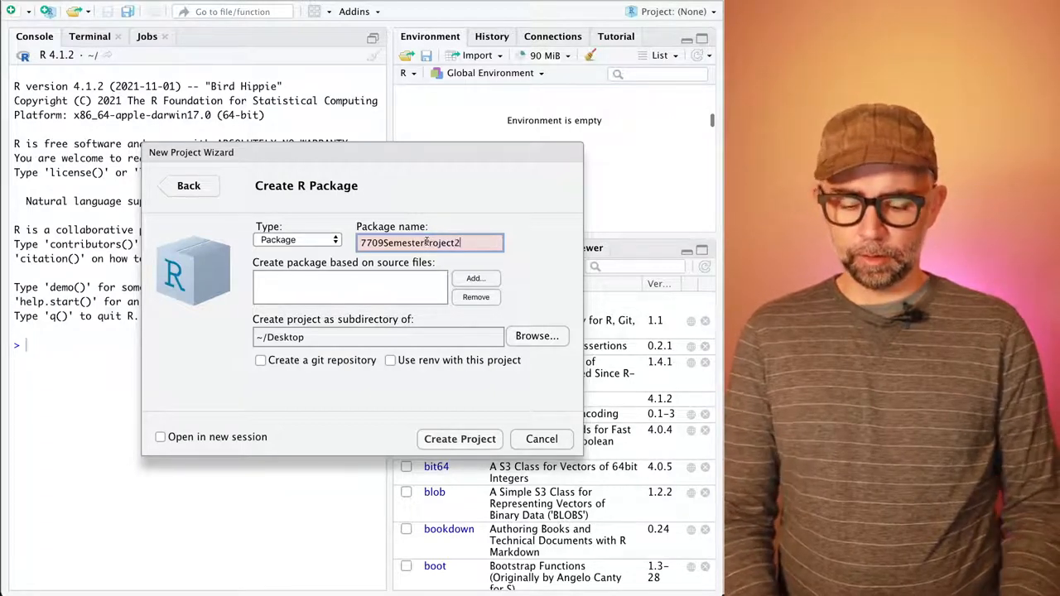
pyautogui.write('022')
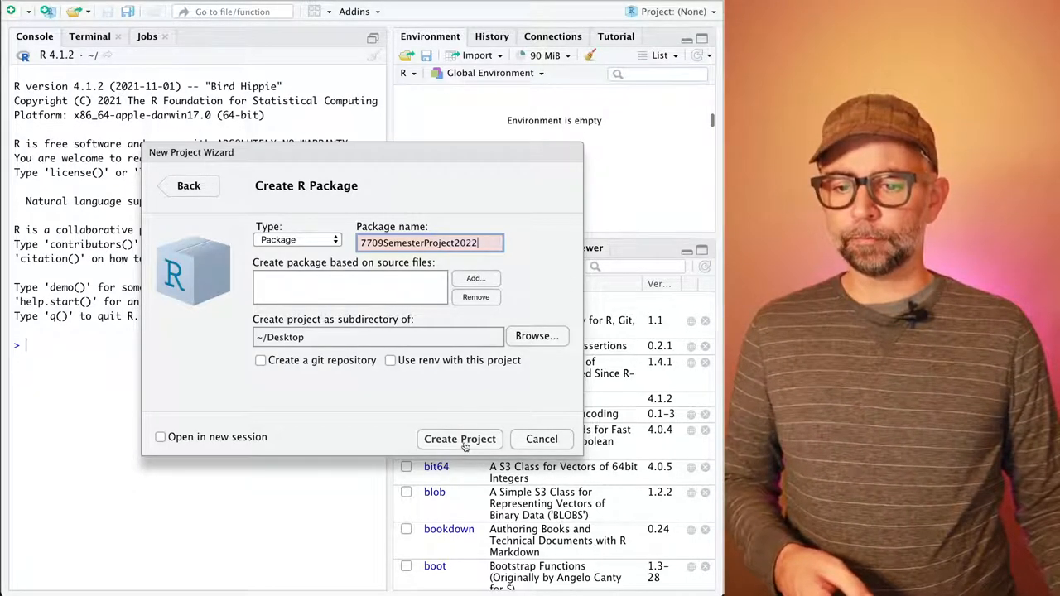
# Step: Try creating the project, dismiss the invalid package name error, and clear the name
pyautogui.click(459, 439)
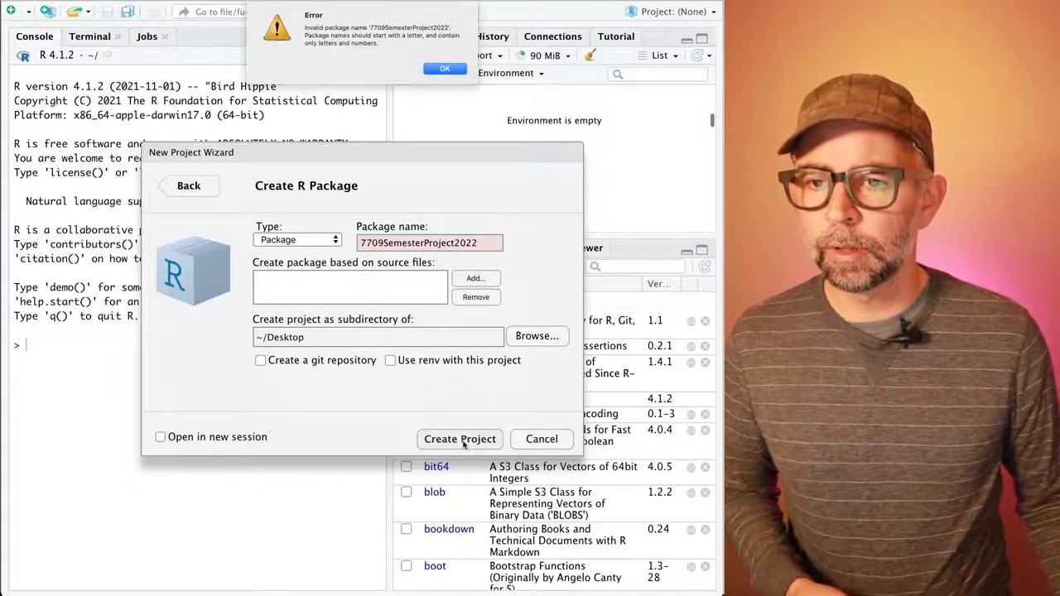
pyautogui.click(444, 68)
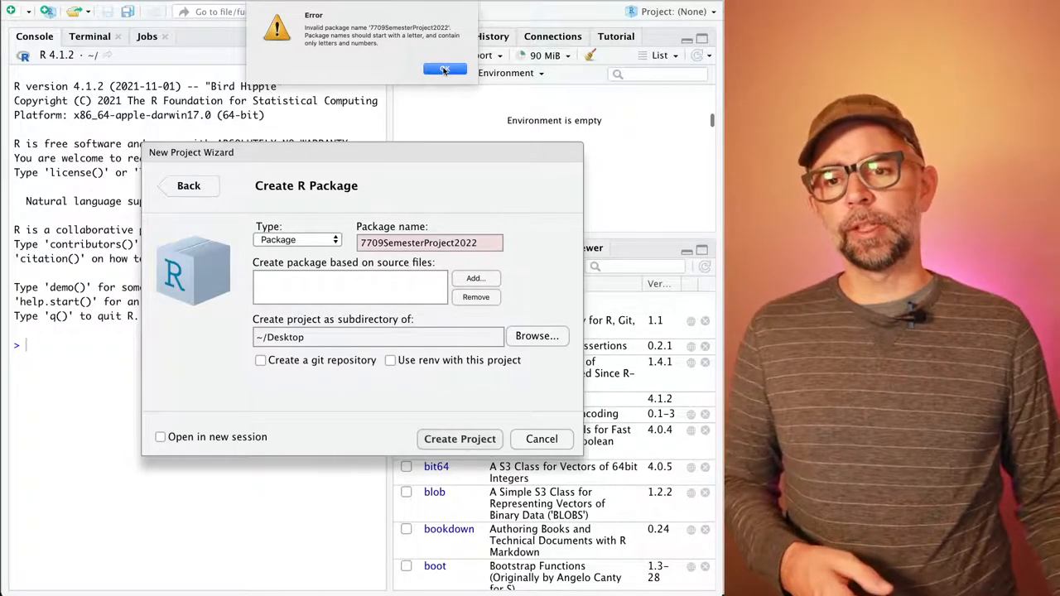
pyautogui.click(446, 69)
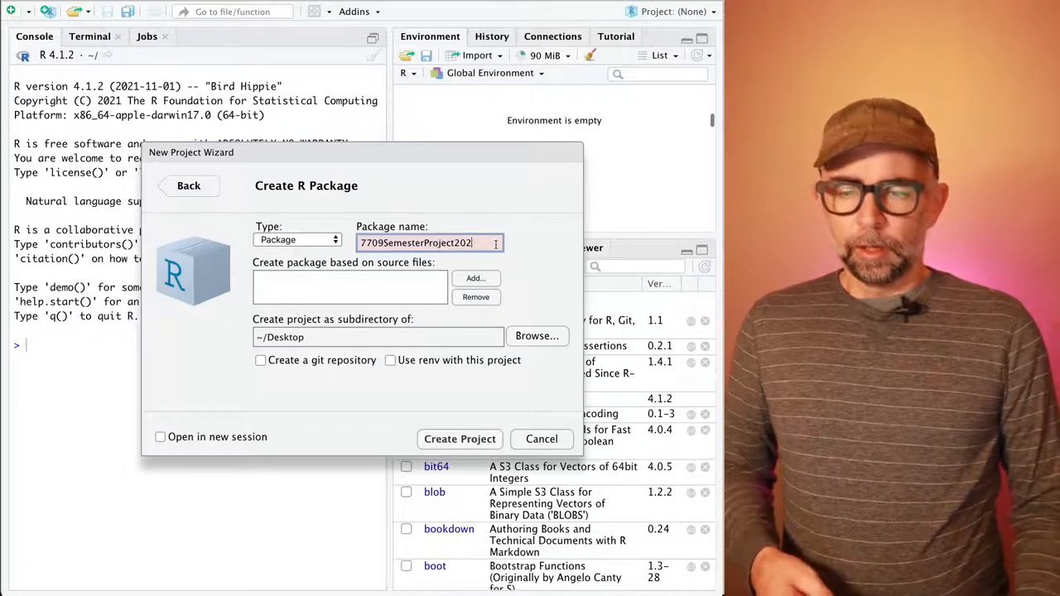
pyautogui.press('ctrl+a')
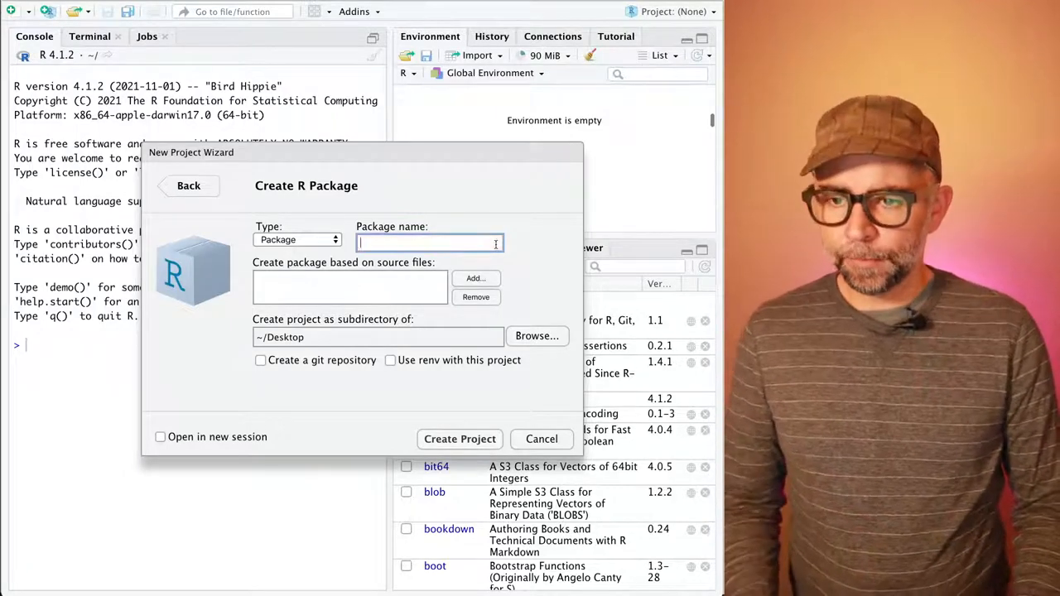
# Step: Rename the package to SemesterProject7709 and create the project on the Desktop
pyautogui.write('Semeser Projec')
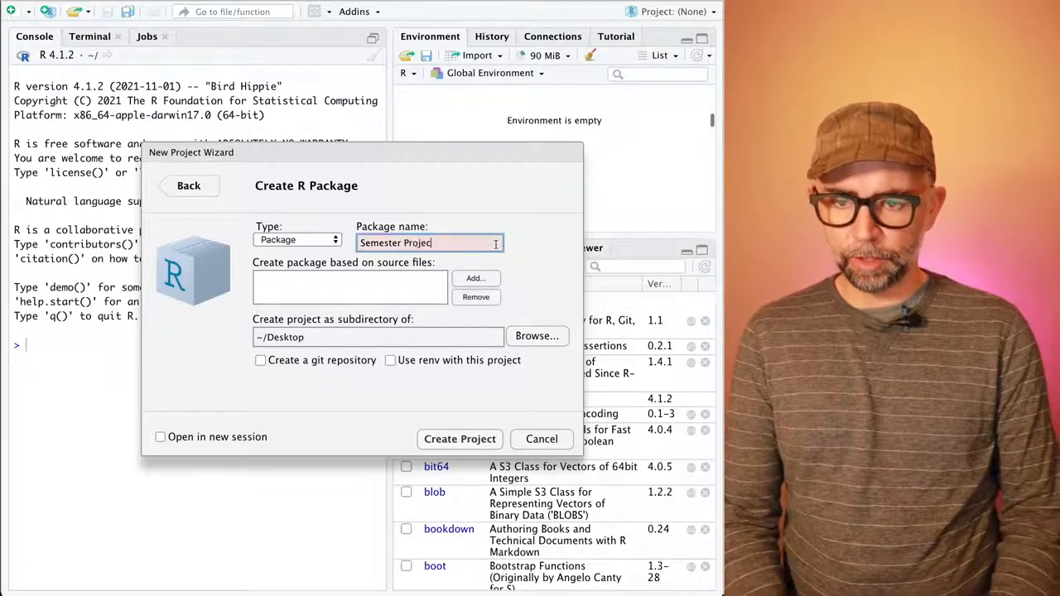
pyautogui.press('BackSpace')
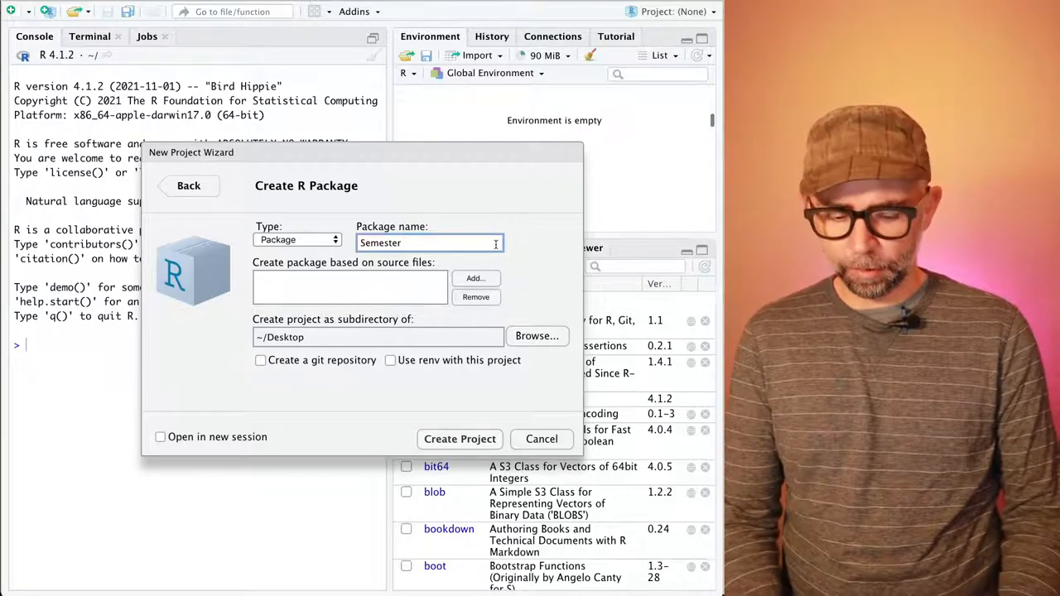
pyautogui.write('Project2')
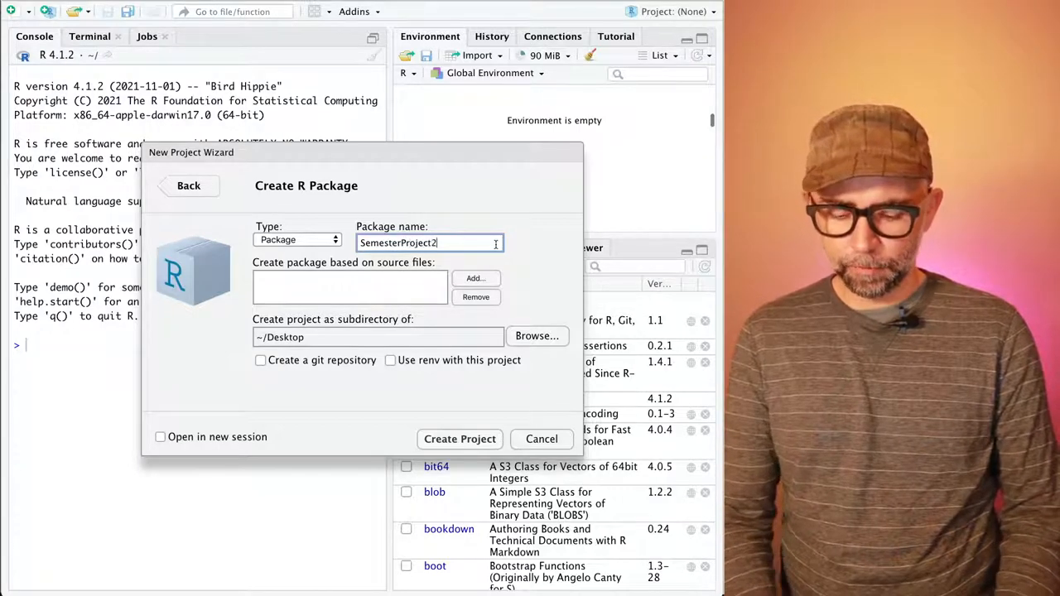
pyautogui.write('77')
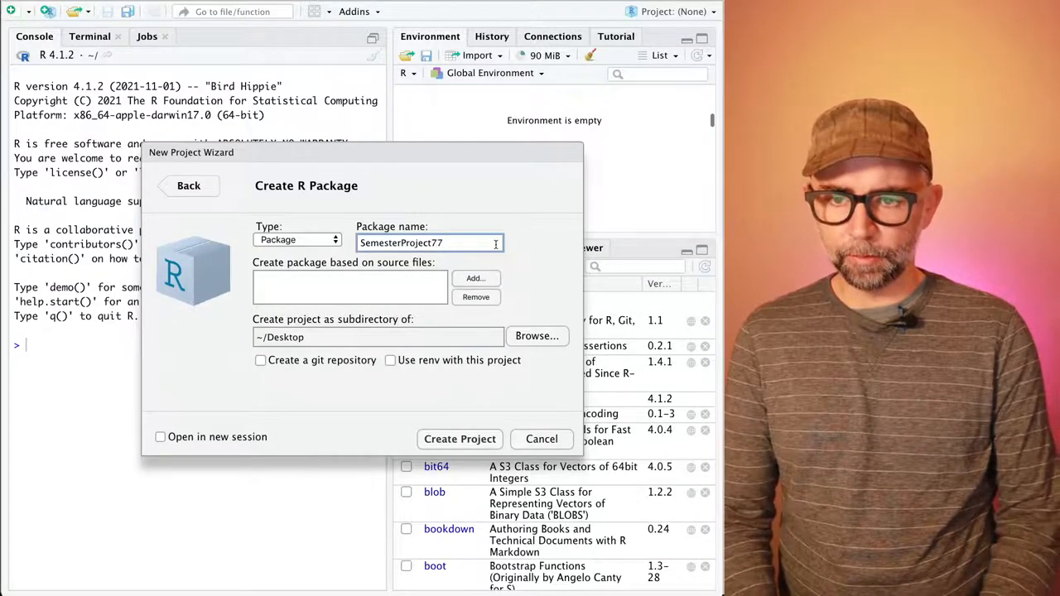
pyautogui.write('09')
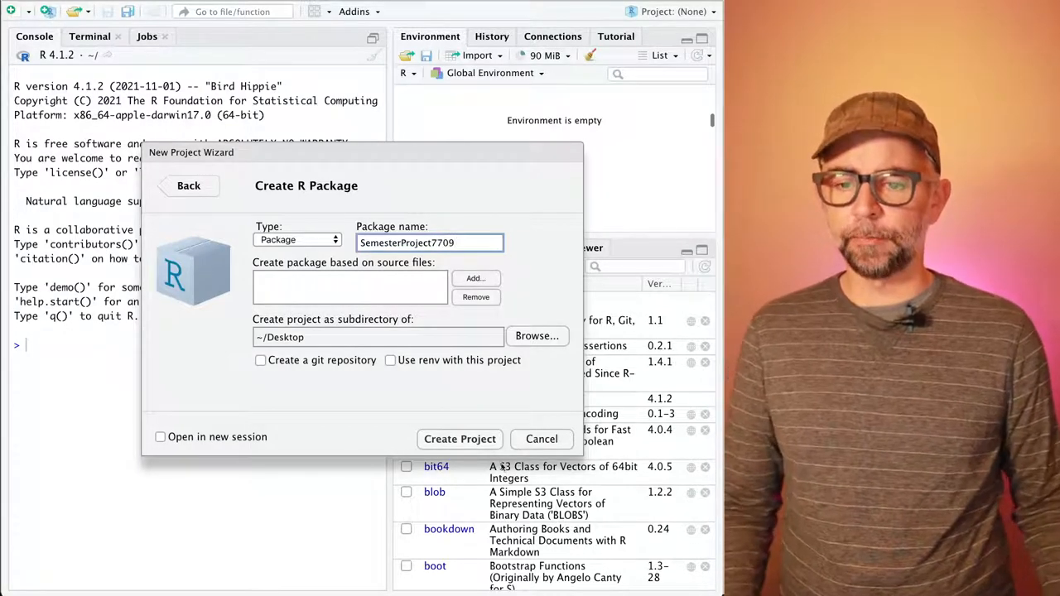
pyautogui.click(459, 438)
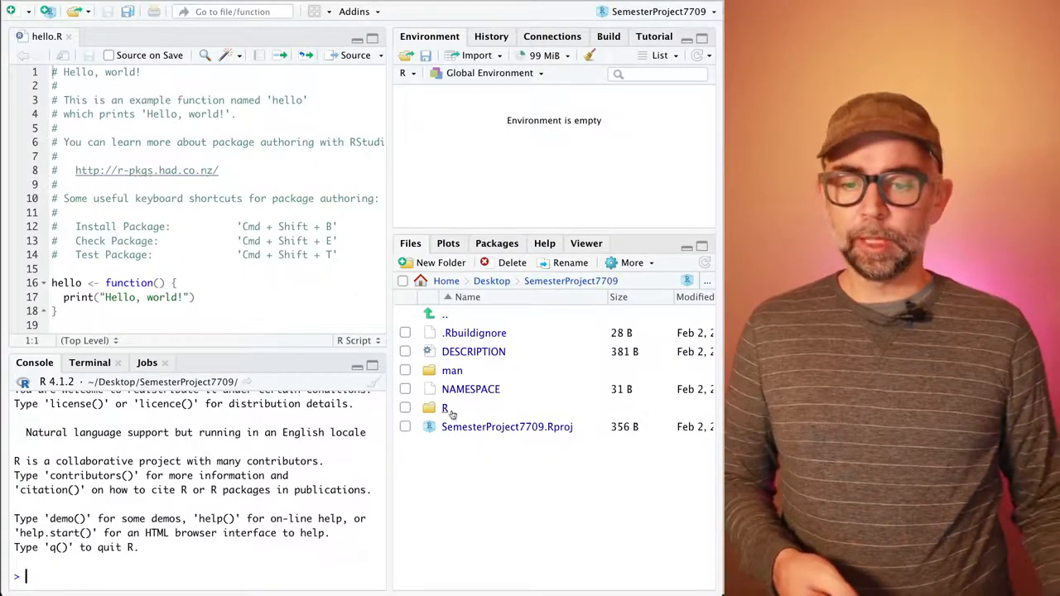
# Step: Open the R folder in the Files pane to reveal hello.R
pyautogui.doubleClick(445, 407)
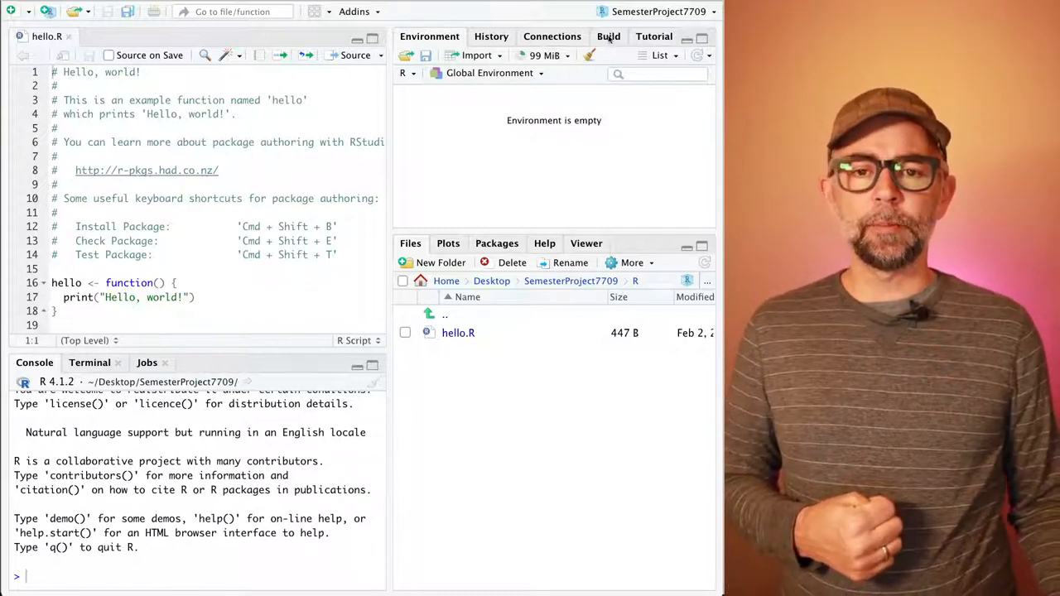
# Step: Run Install and Restart from the Build tab to install SemesterProject7709
pyautogui.click(608, 36)
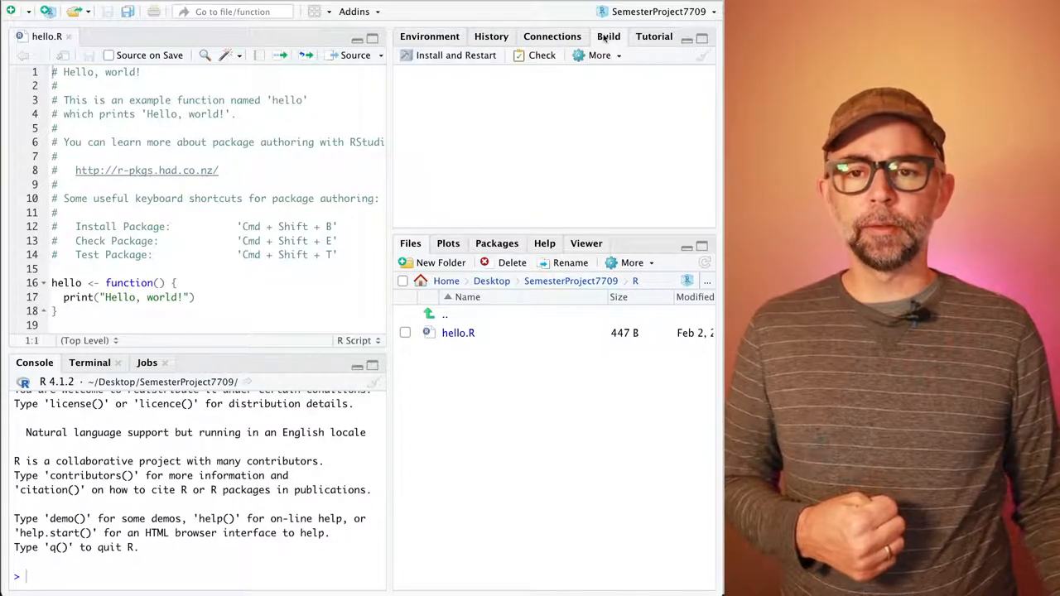
pyautogui.click(455, 54)
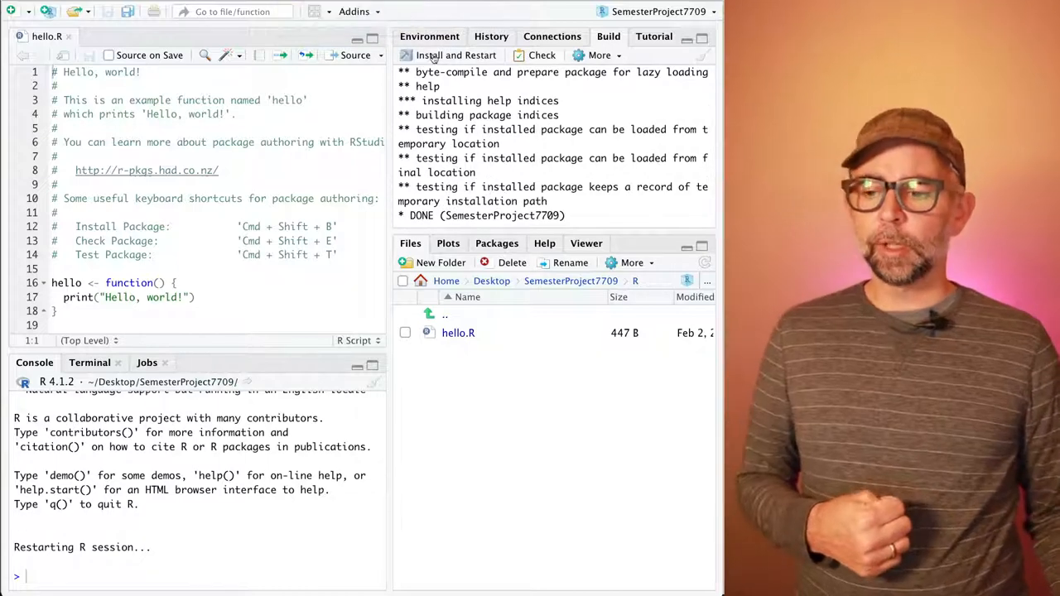
pyautogui.click(450, 55)
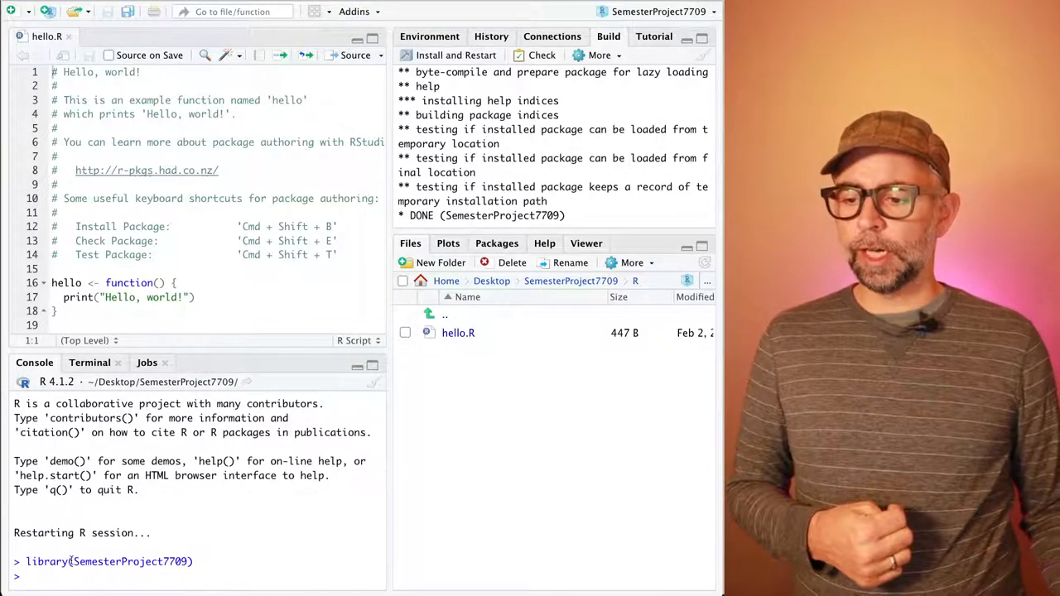
pyautogui.doubleClick(128, 562)
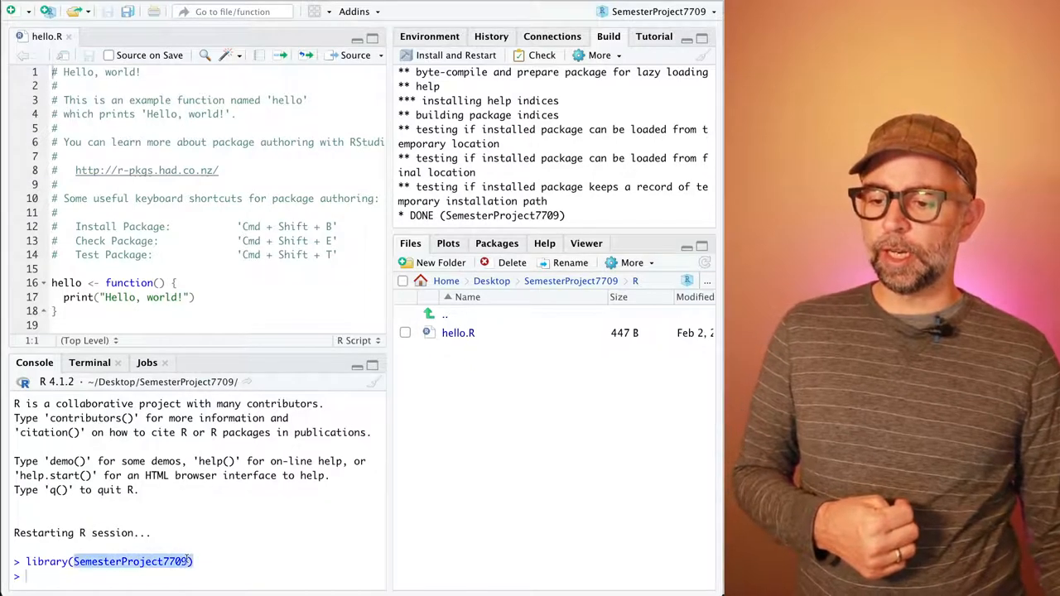
pyautogui.moveTo(654, 16)
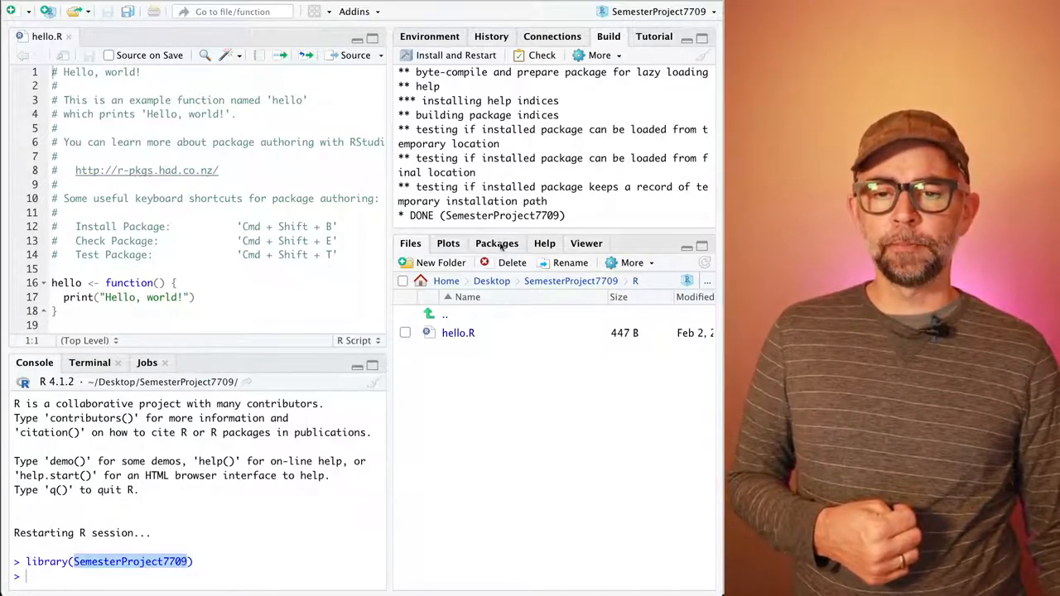
# Step: Check SemesterProject7709's help page lists hello in Packages, then return to Files
pyautogui.click(496, 242)
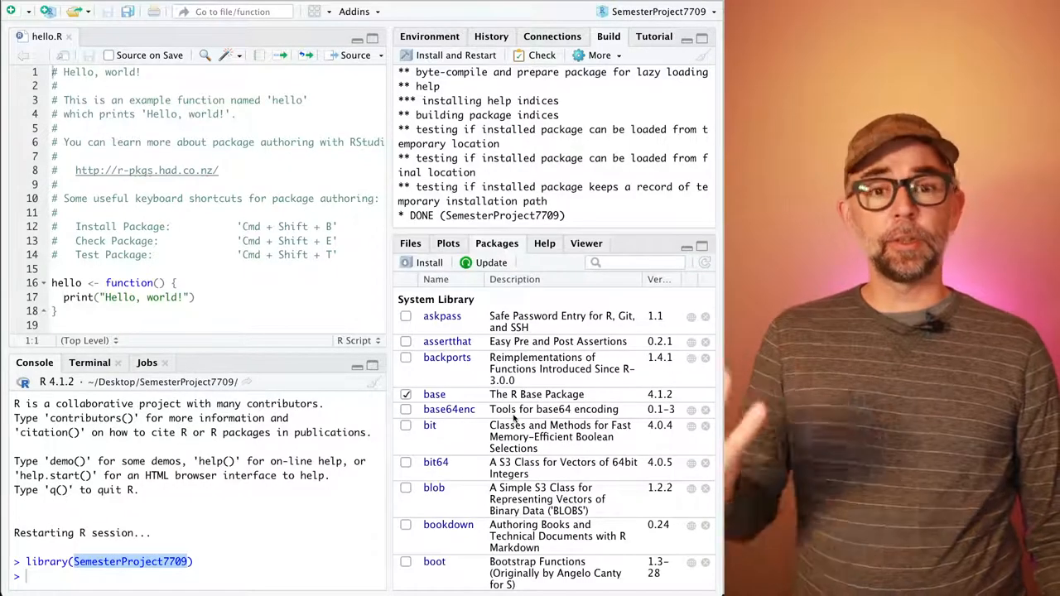
pyautogui.scroll(-3)
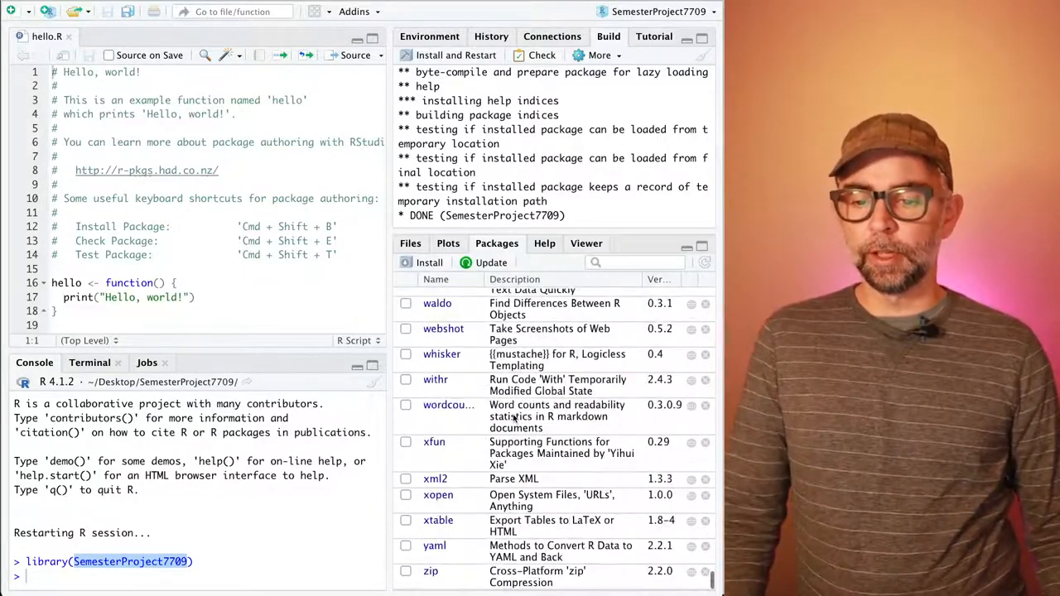
pyautogui.scroll(3)
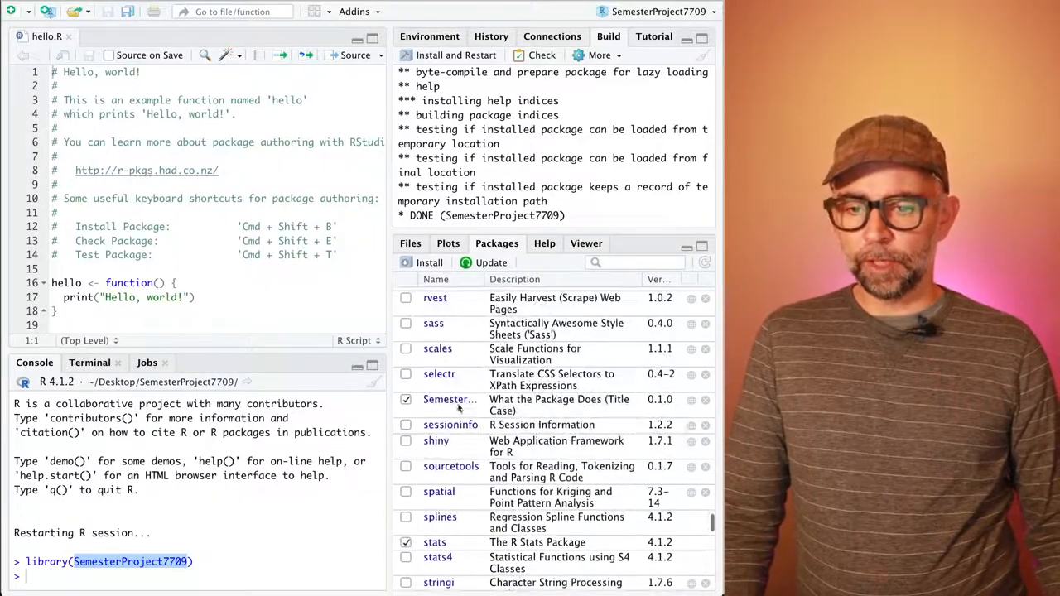
pyautogui.click(450, 399)
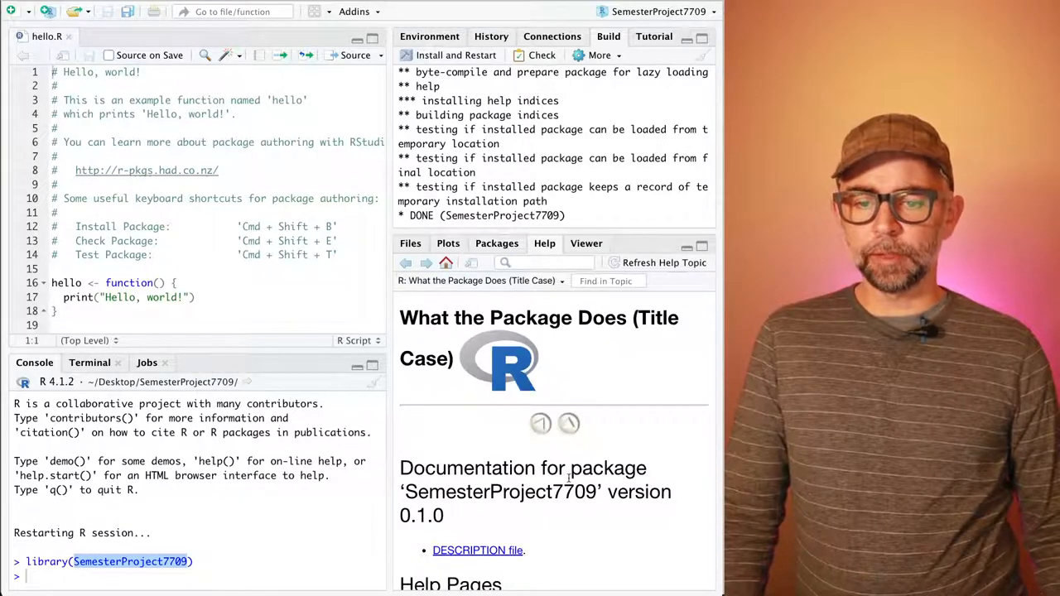
pyautogui.scroll(-3)
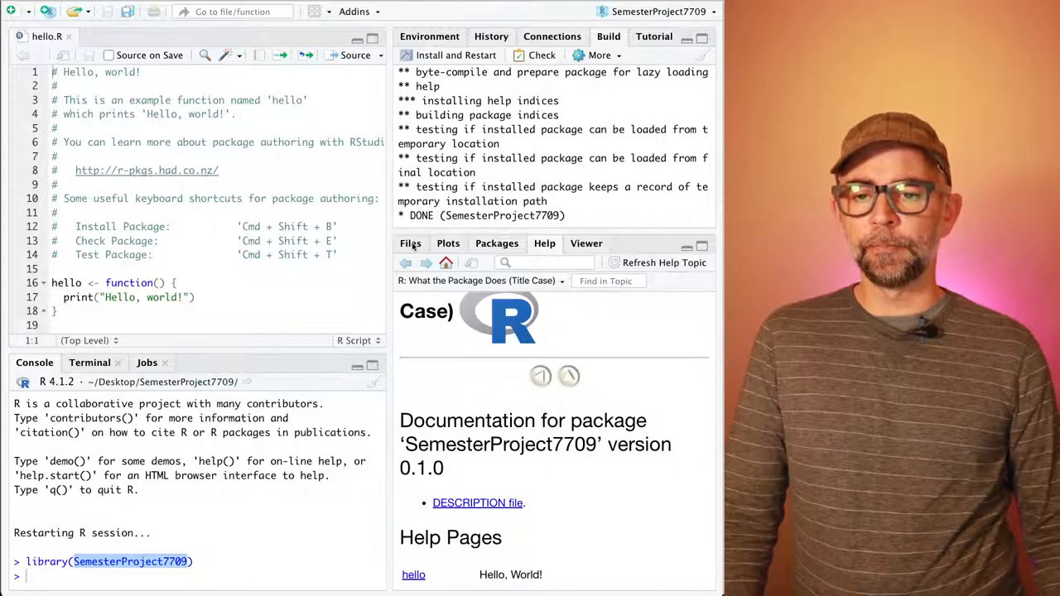
pyautogui.click(411, 243)
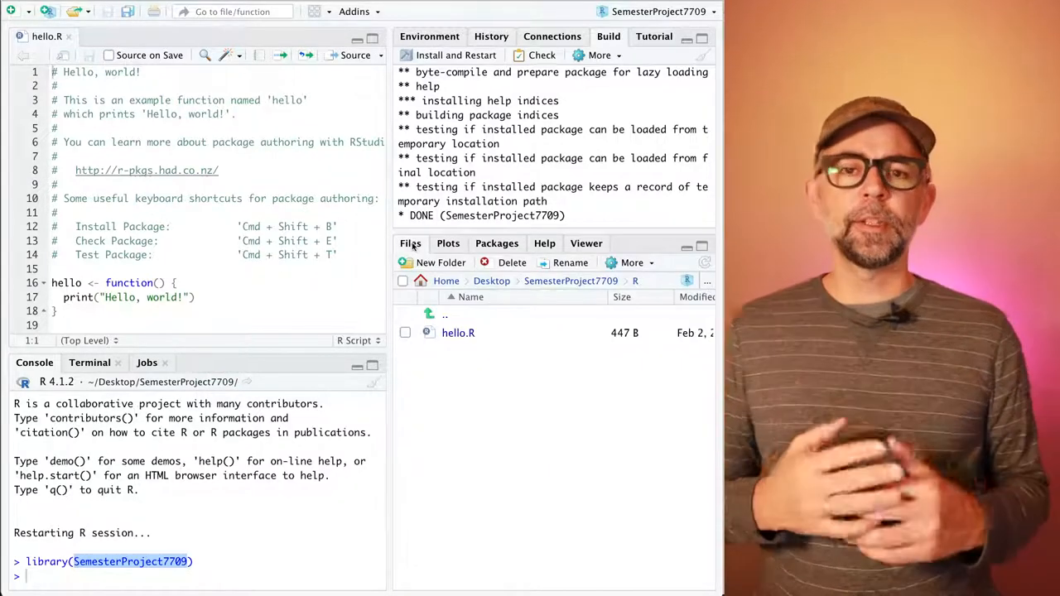
pyautogui.moveTo(584, 287)
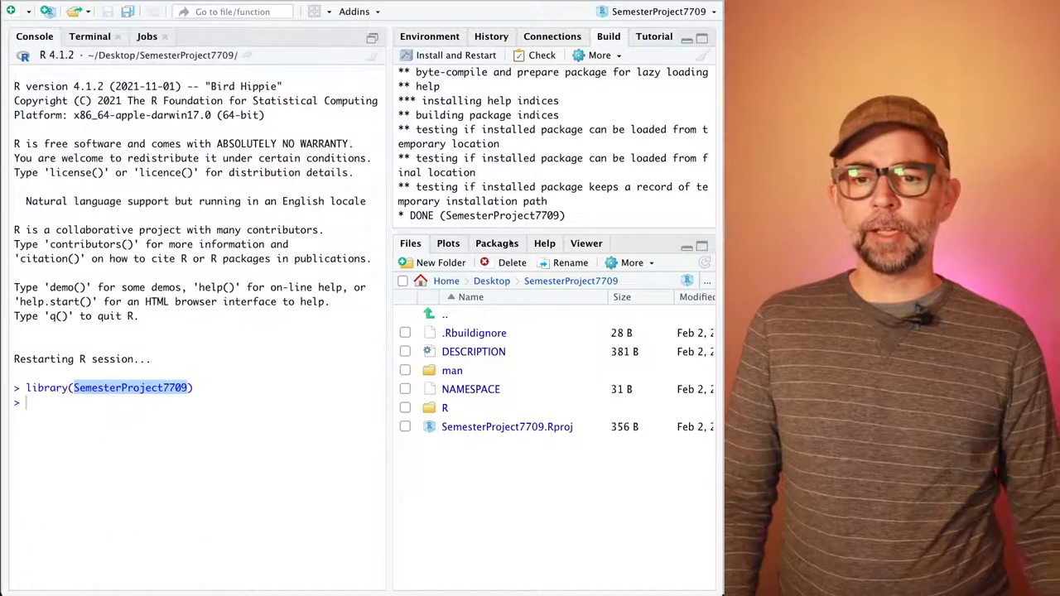
pyautogui.click(495, 243)
pyautogui.write('p')
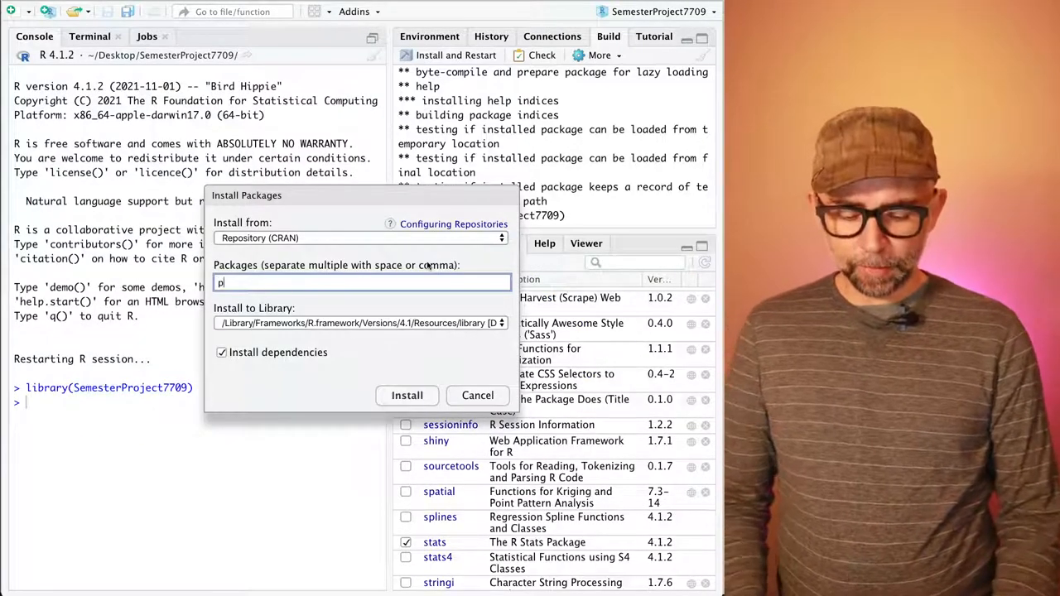
pyautogui.write('kgdown')
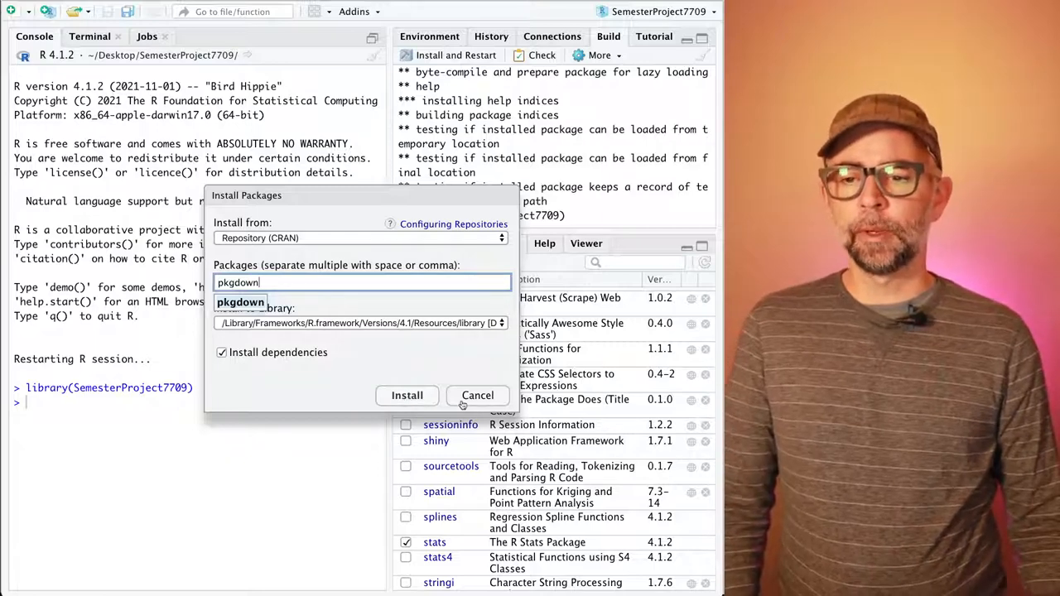
pyautogui.click(476, 395)
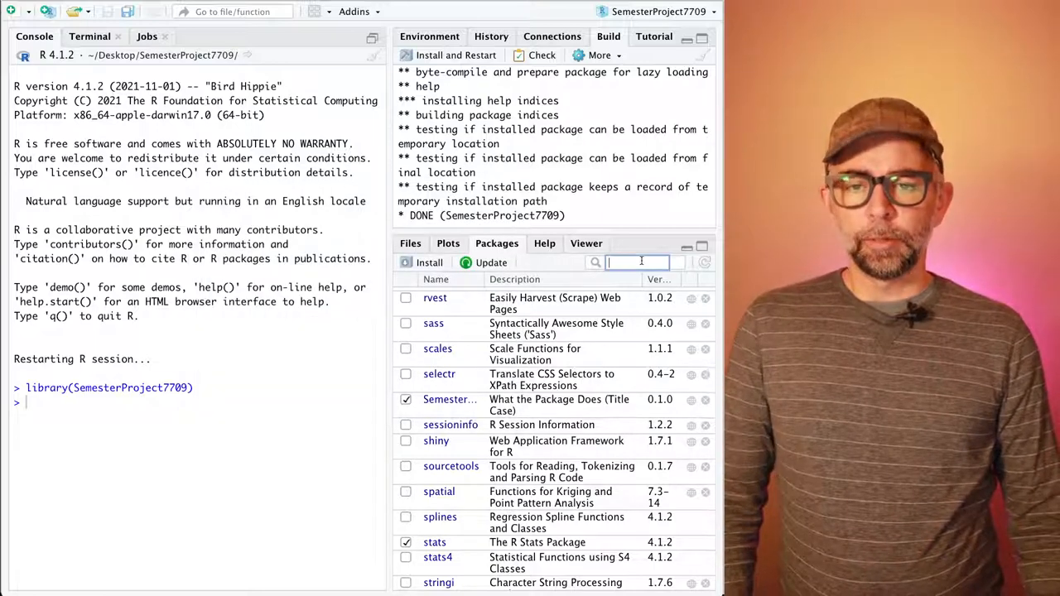
pyautogui.write('pkg')
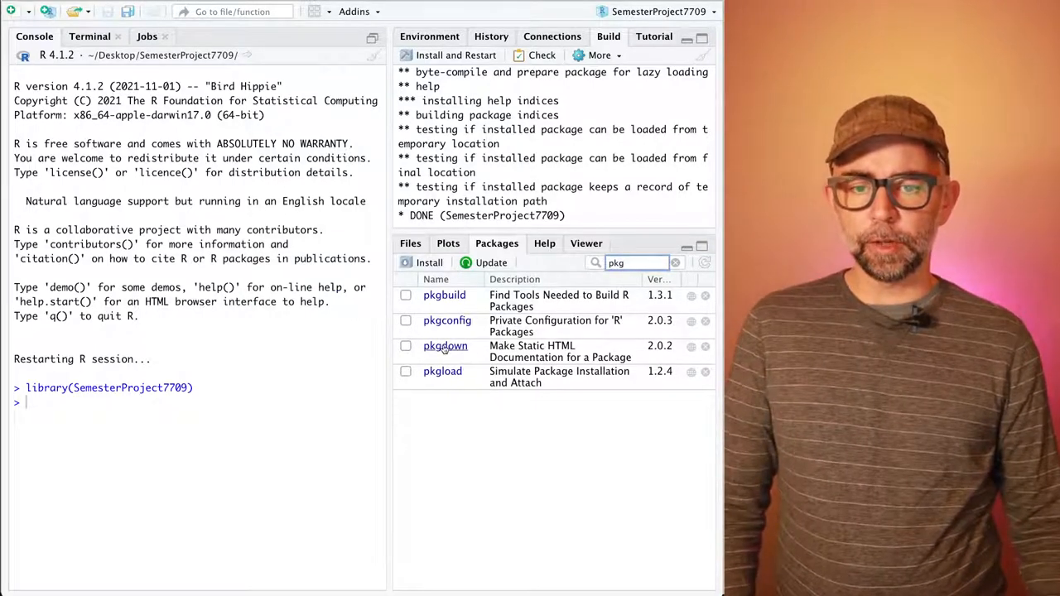
pyautogui.click(445, 346)
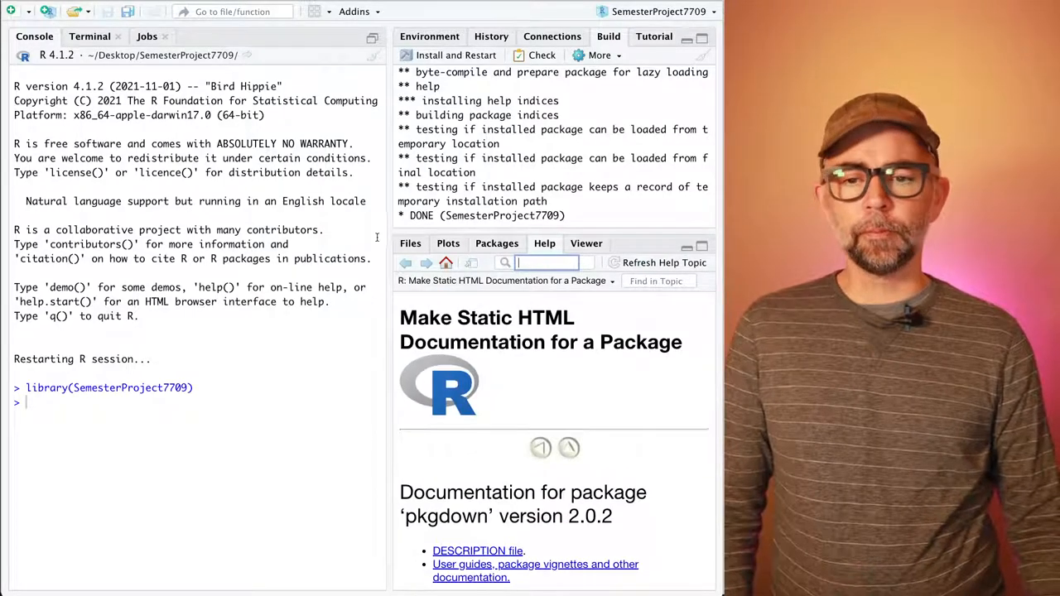
pyautogui.click(410, 243)
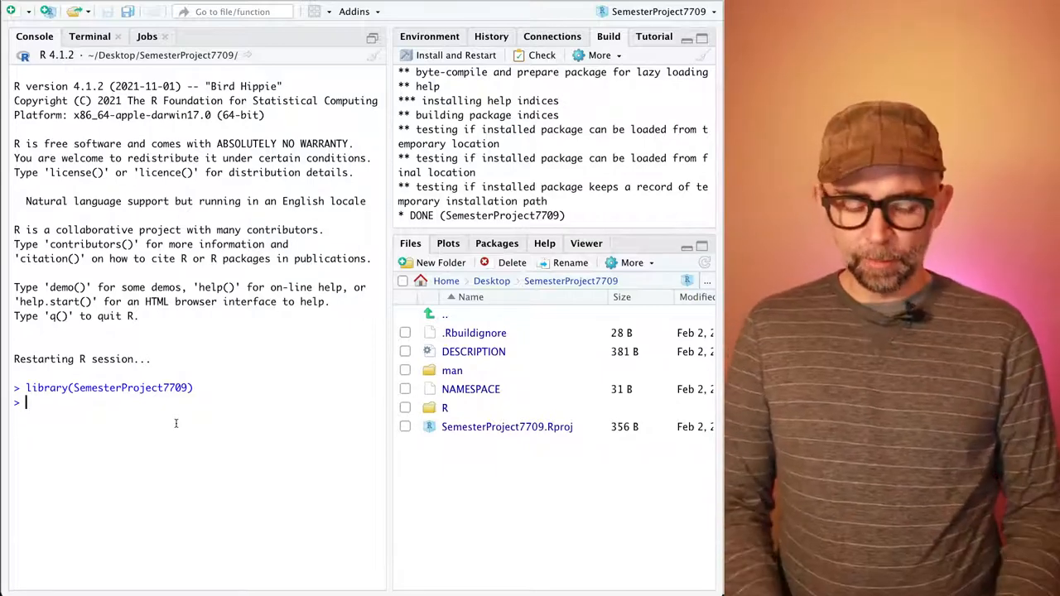
# Step: Run pkgdown::build_site() to generate and preview the SemesterProject7709 website
pyautogui.write('pkgd')
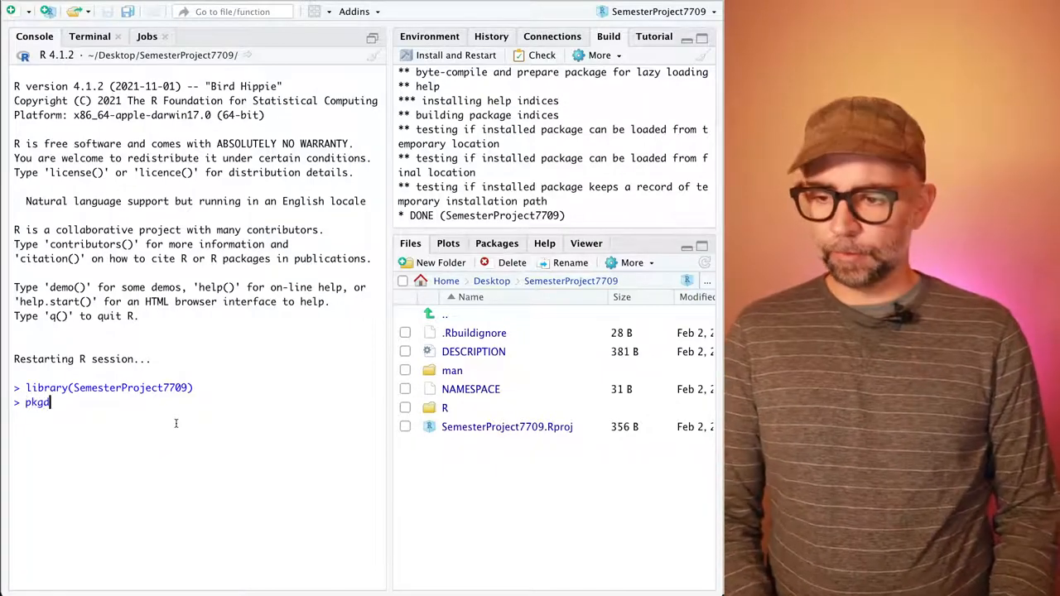
pyautogui.write('own')
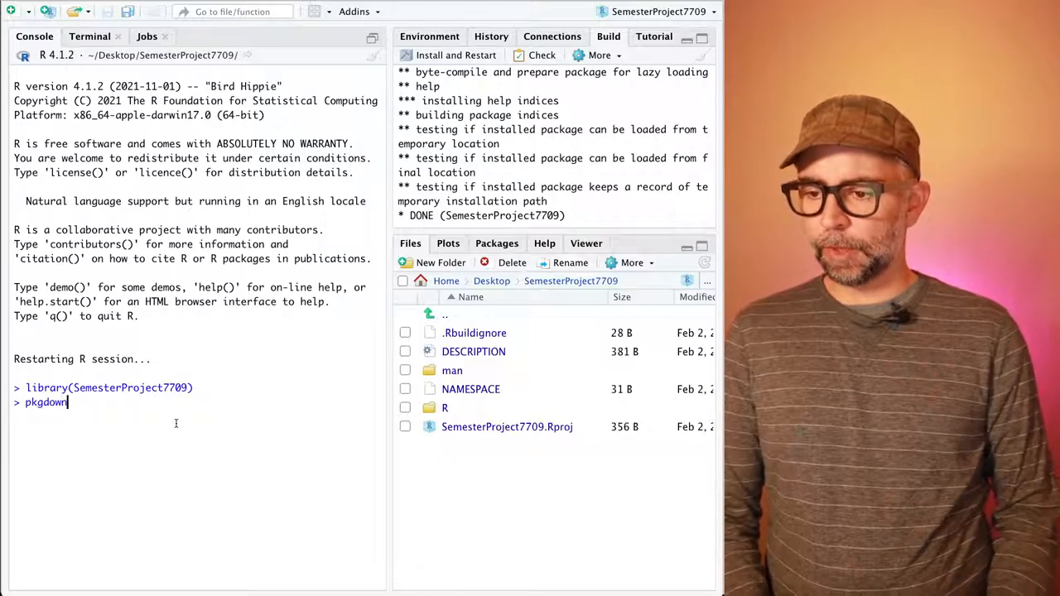
pyautogui.write('::')
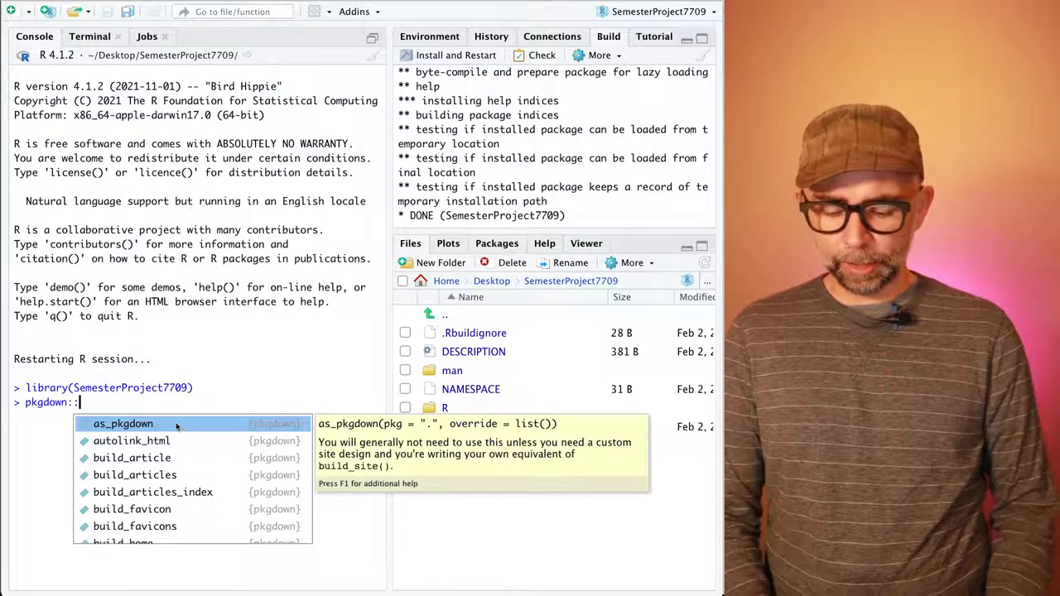
pyautogui.write('build_sit')
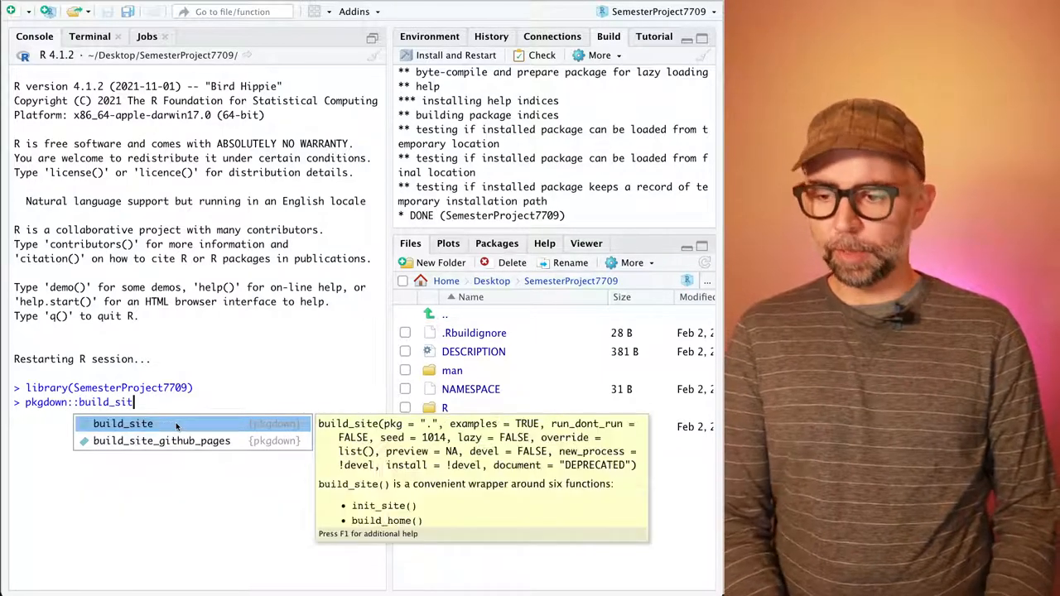
pyautogui.click(123, 423)
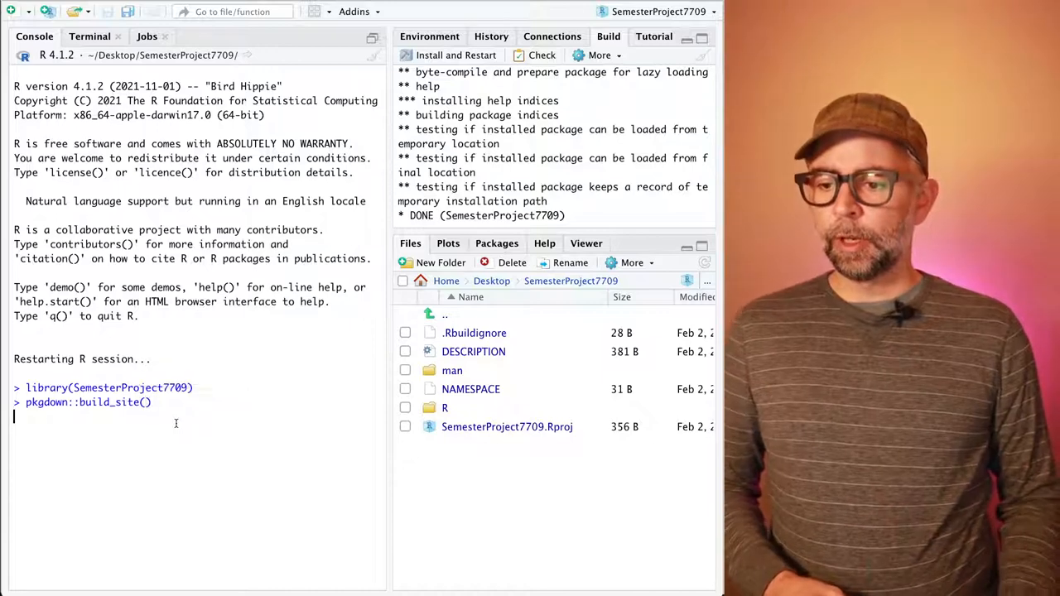
pyautogui.press('Return')
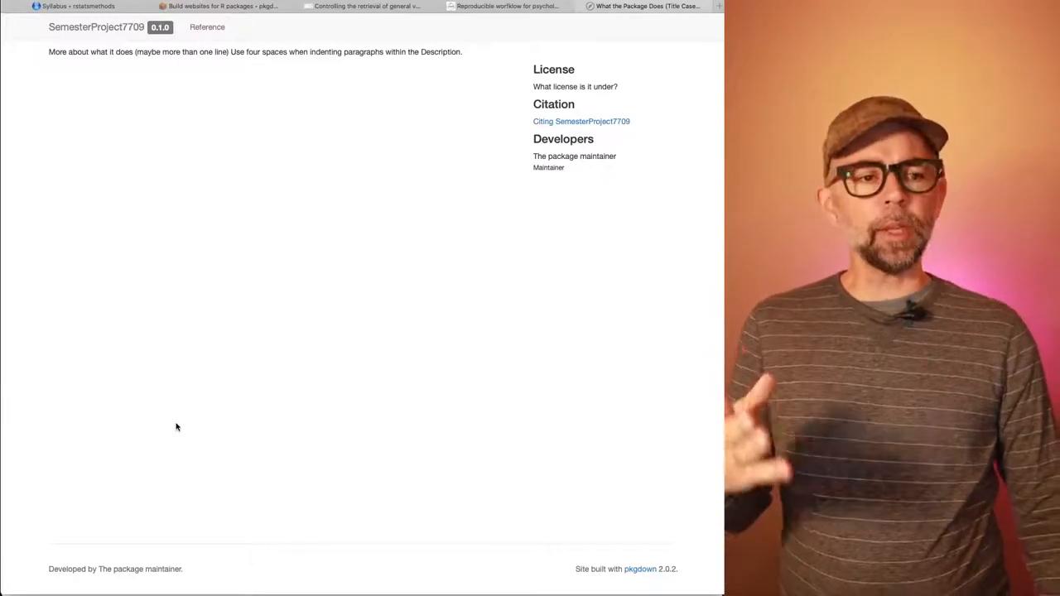
pyautogui.moveTo(212, 308)
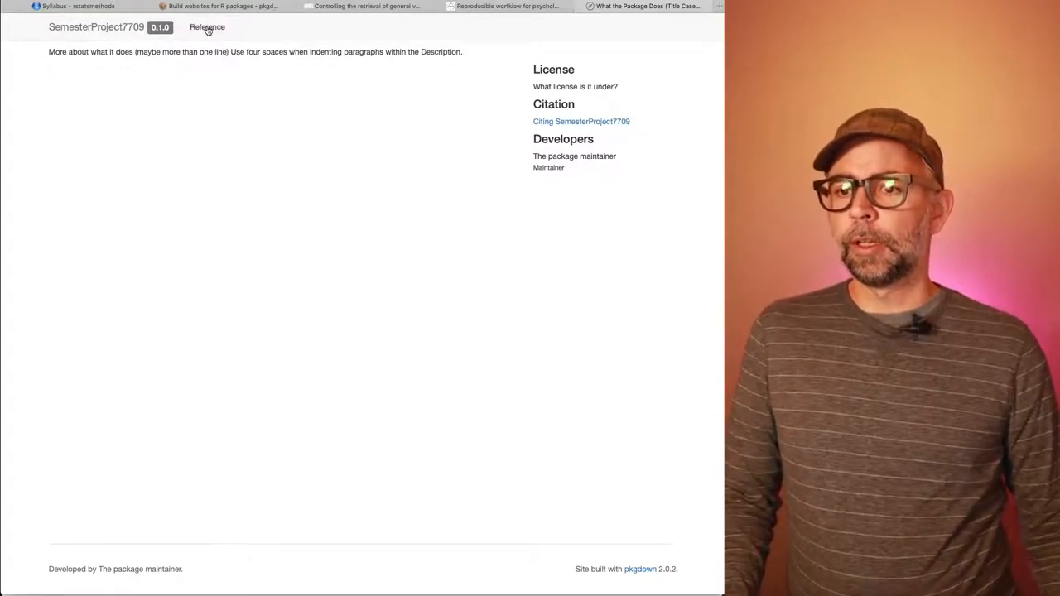
pyautogui.click(206, 27)
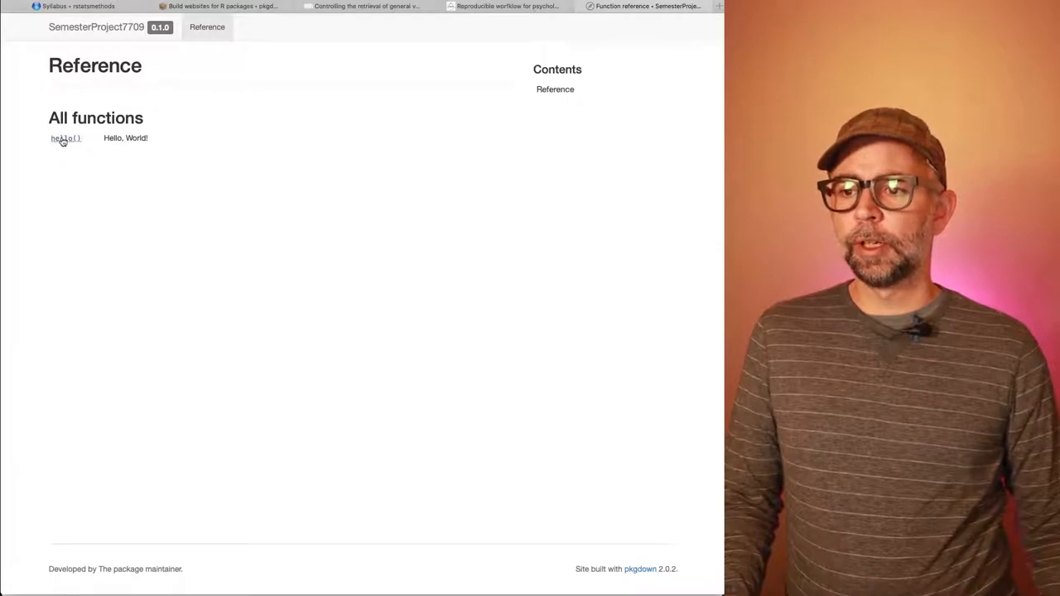
pyautogui.click(65, 138)
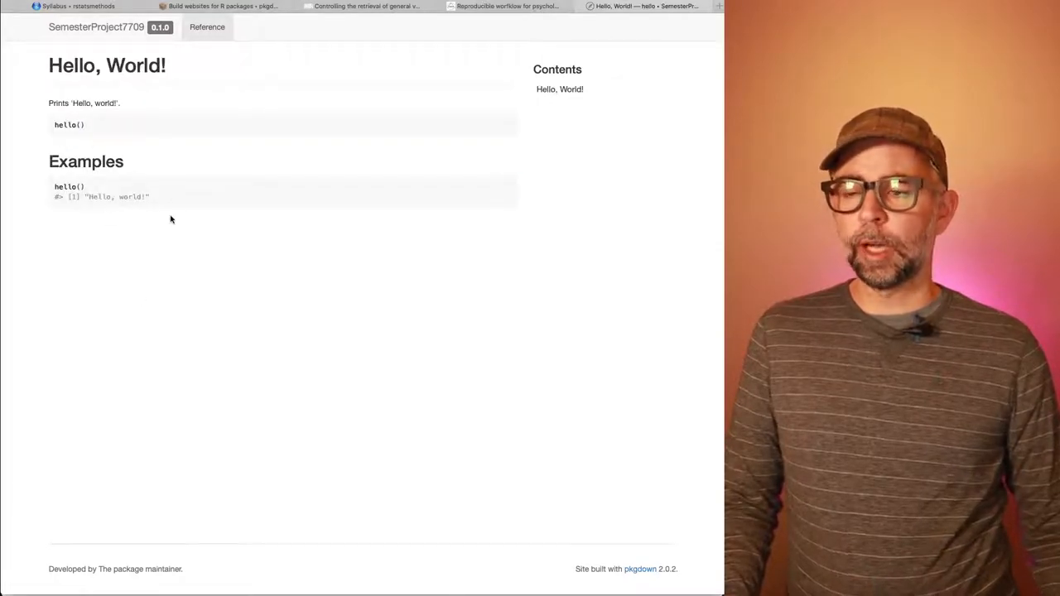
pyautogui.click(95, 26)
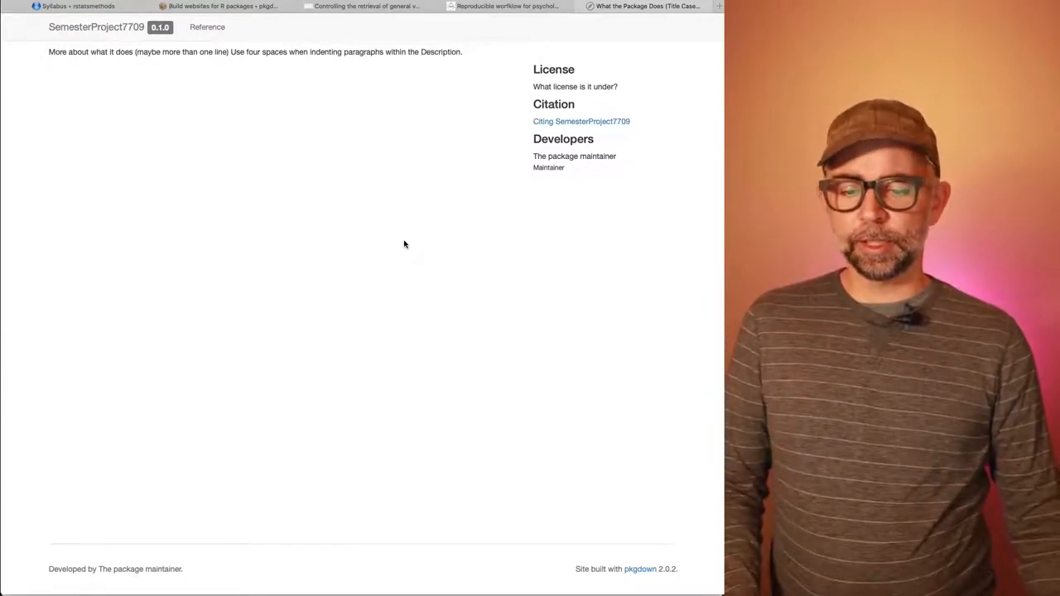
pyautogui.moveTo(275, 47)
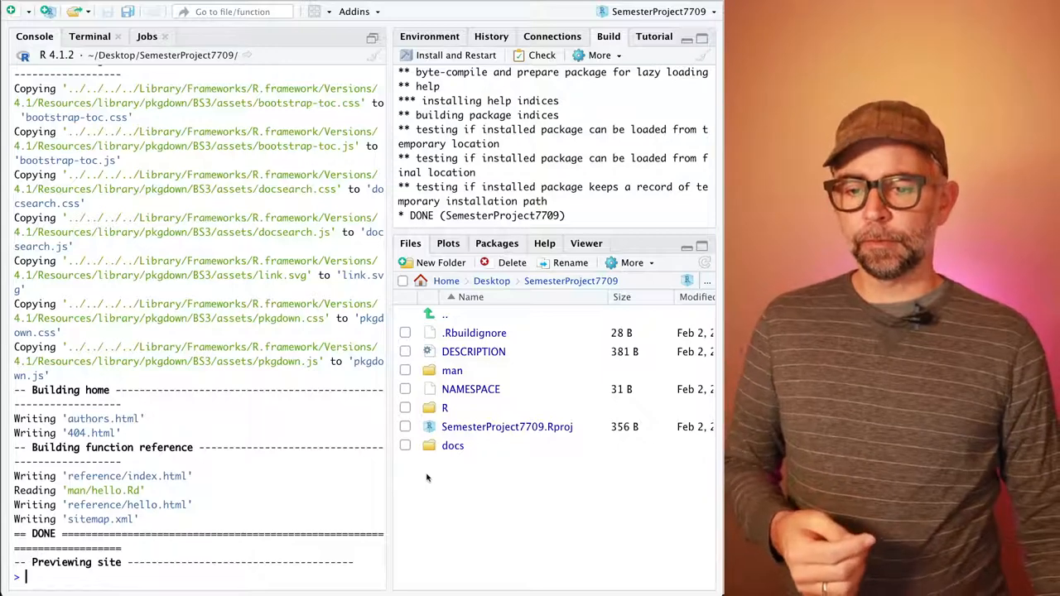
pyautogui.moveTo(441, 507)
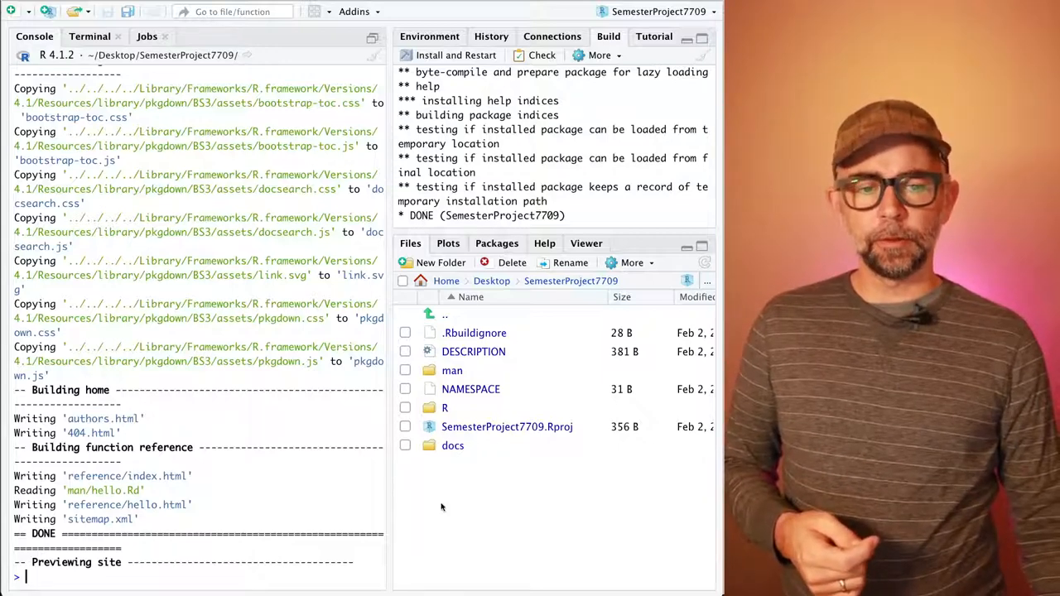
pyautogui.moveTo(507, 498)
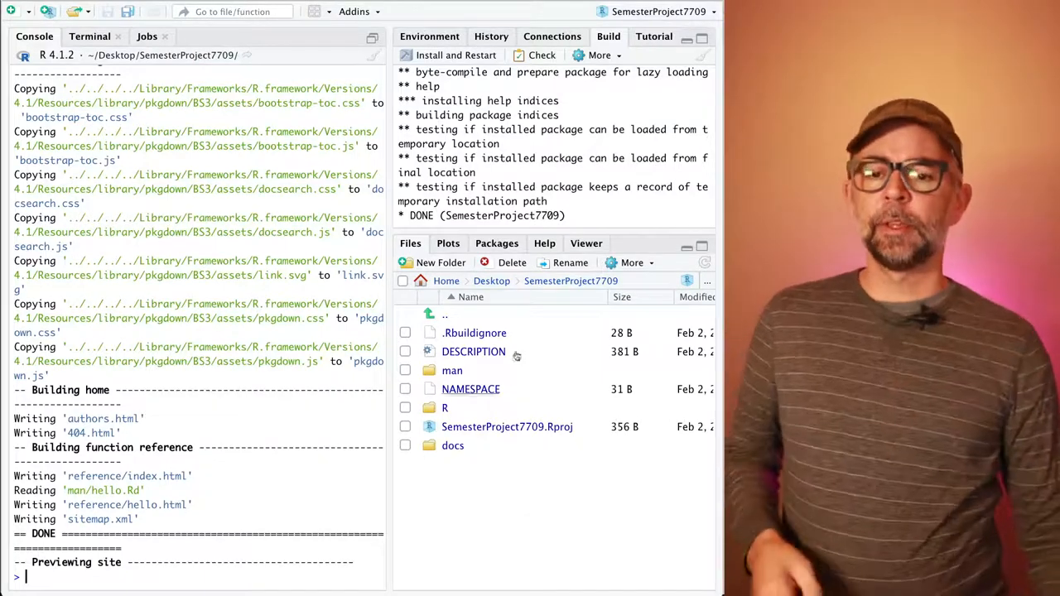
# Step: Install the usethis package from CRAN through the Packages pane, then return to Files
pyautogui.click(497, 243)
pyautogui.write('usethis')
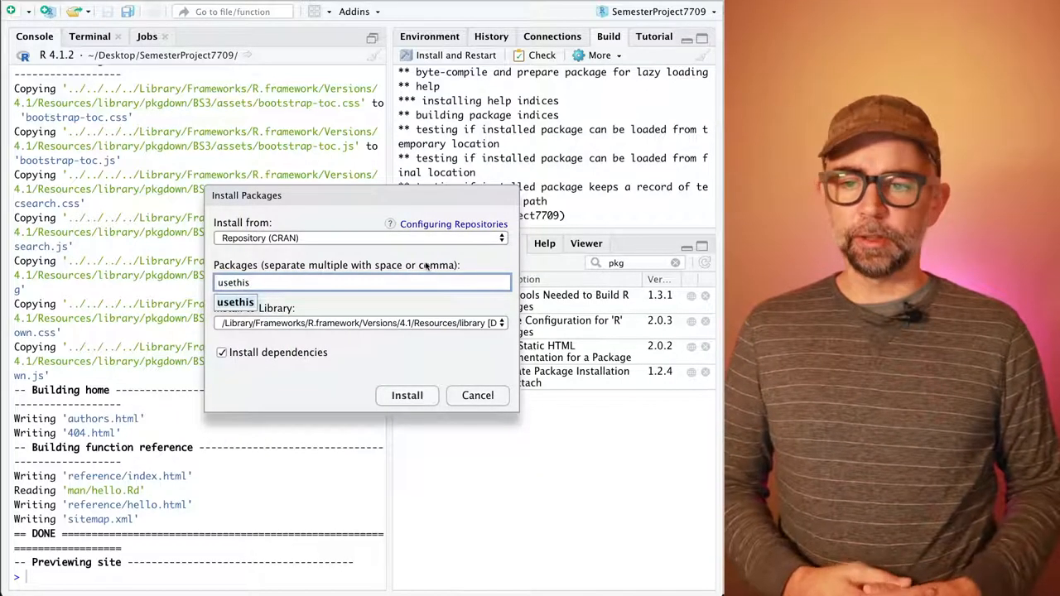
pyautogui.moveTo(407, 395)
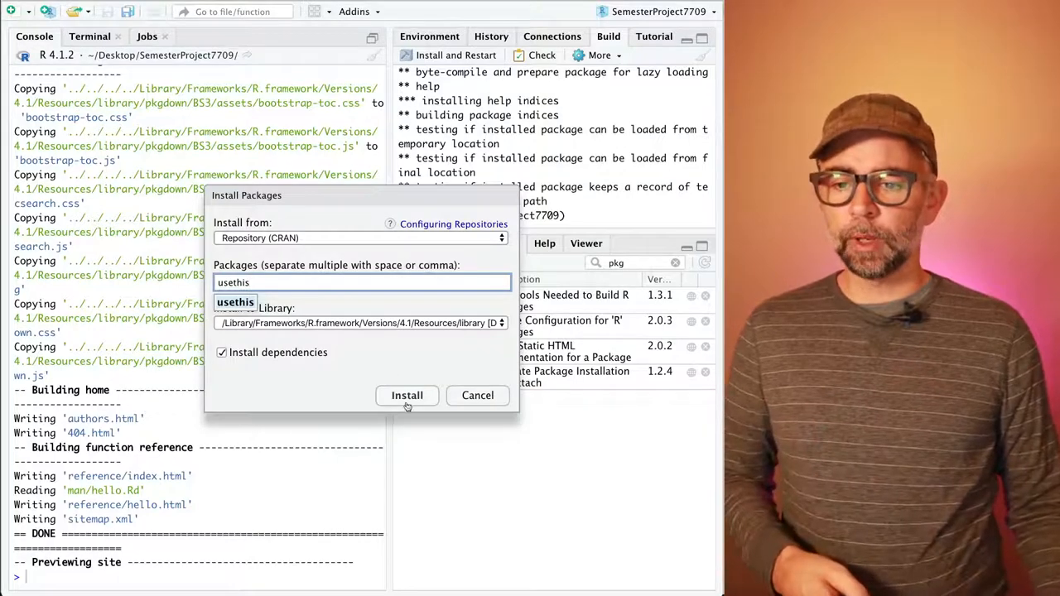
pyautogui.click(407, 395)
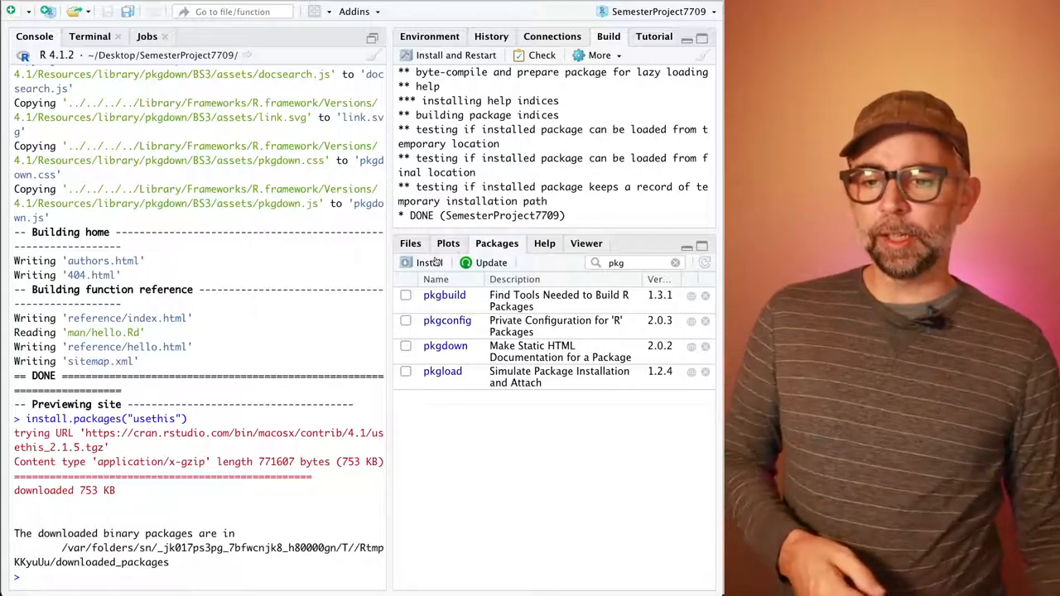
pyautogui.click(410, 242)
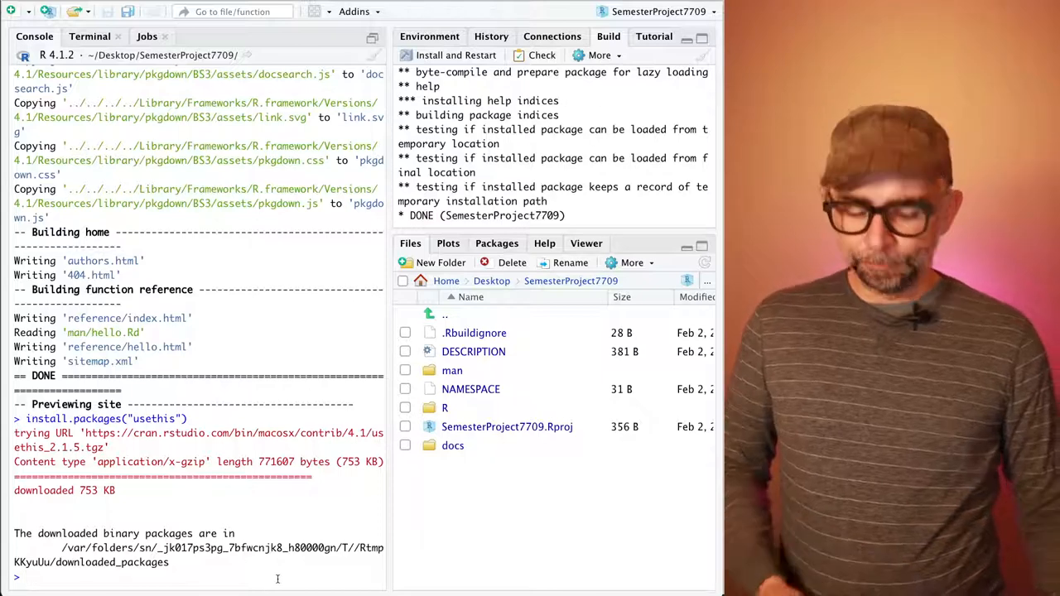
# Step: Run usethis::use_vignette("Lab1") to create the Lab1.Rmd vignette template
pyautogui.write('usethiss')
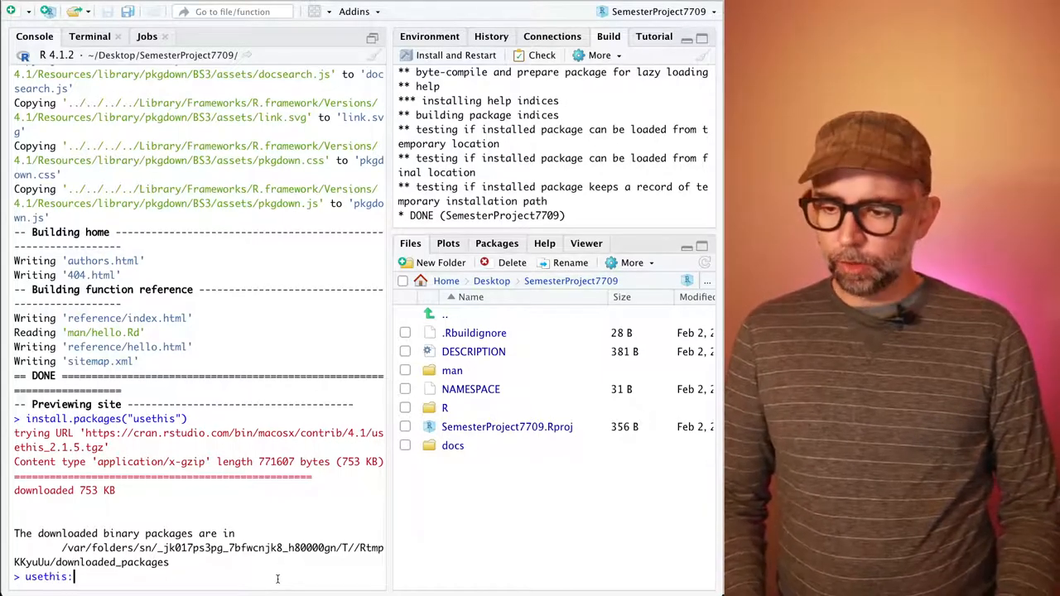
pyautogui.write(':')
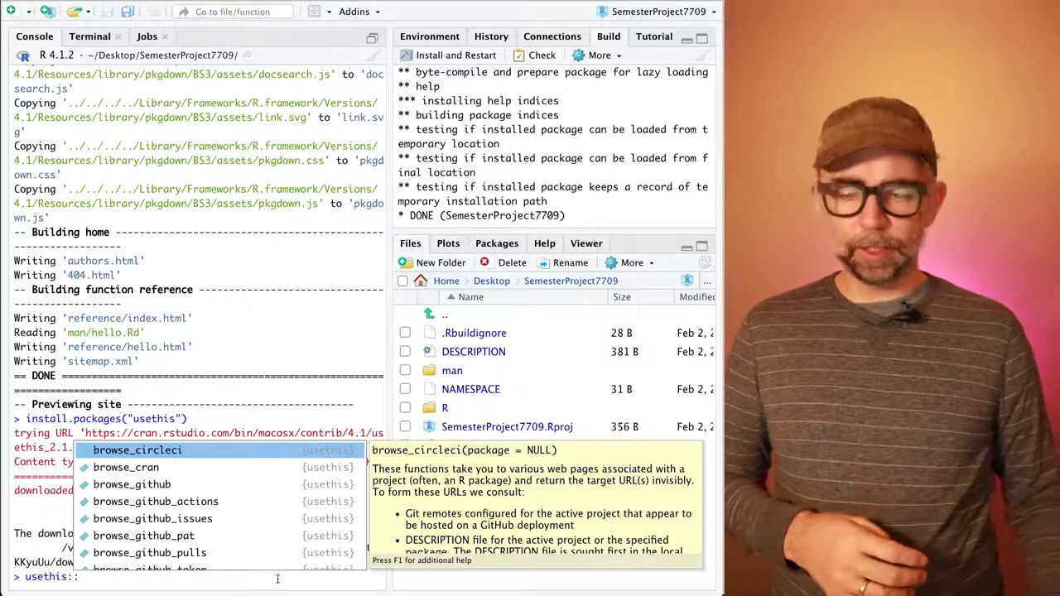
pyautogui.write('use_vignette')
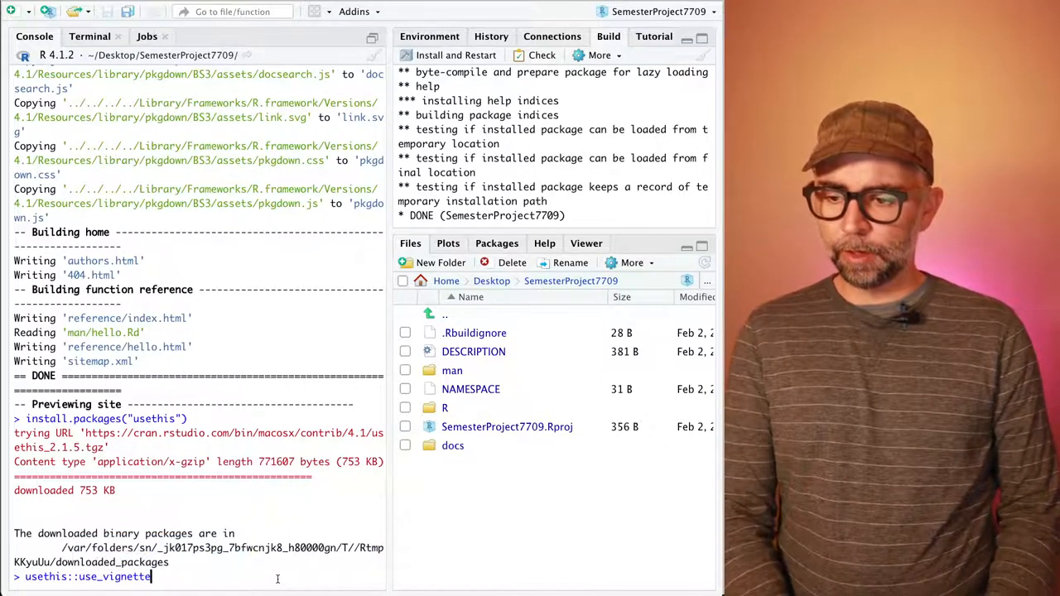
pyautogui.write('(')
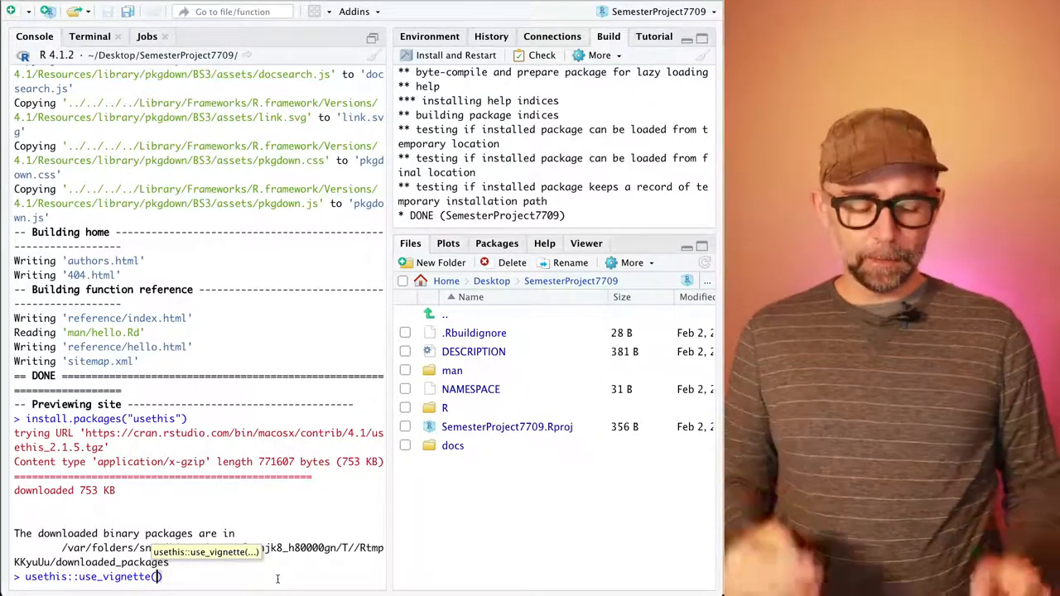
pyautogui.write('""')
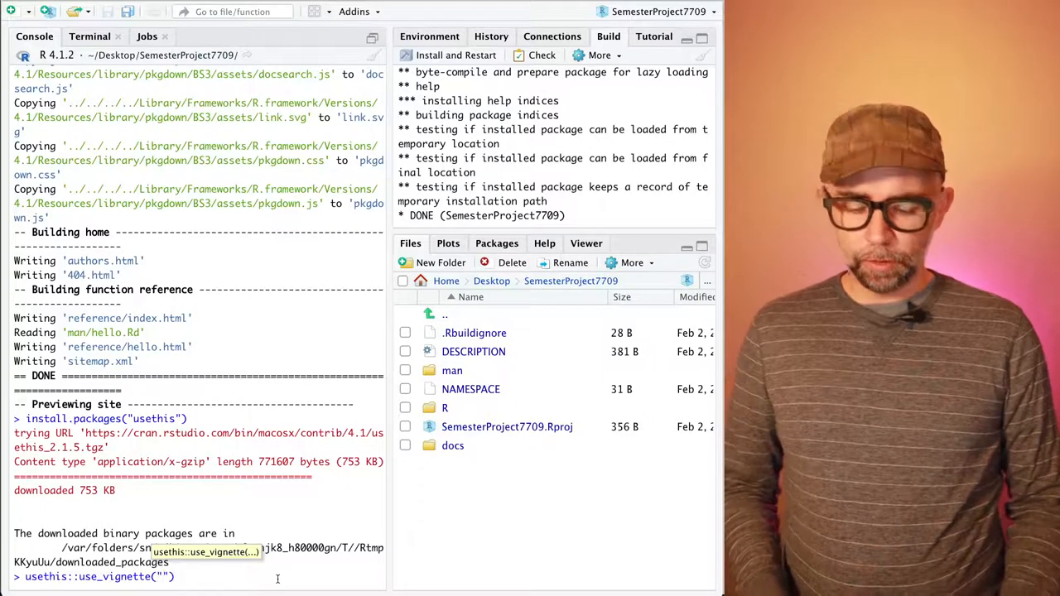
pyautogui.write('Lab1')
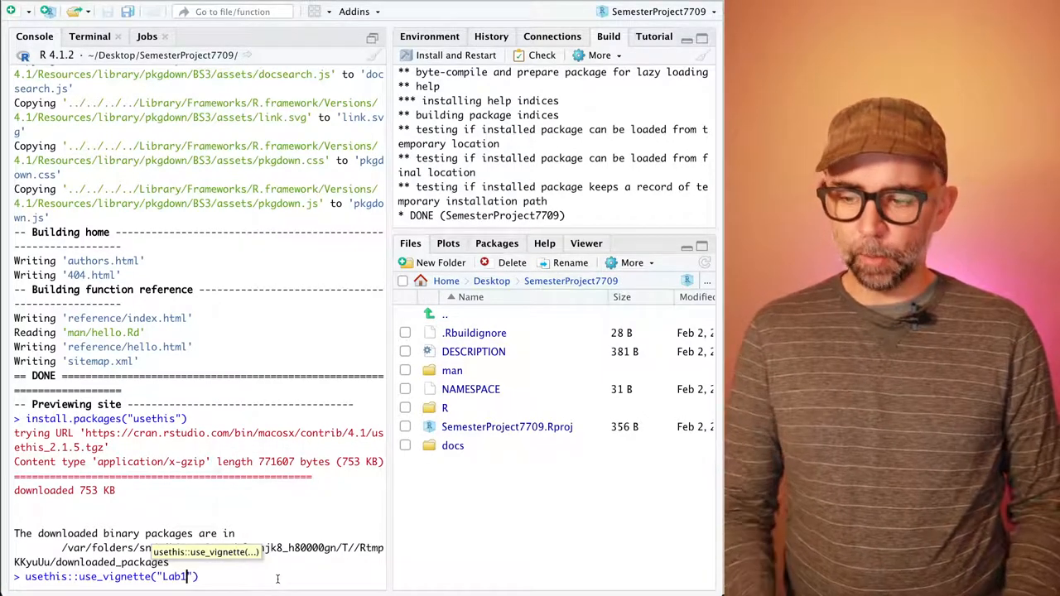
pyautogui.press('Return')
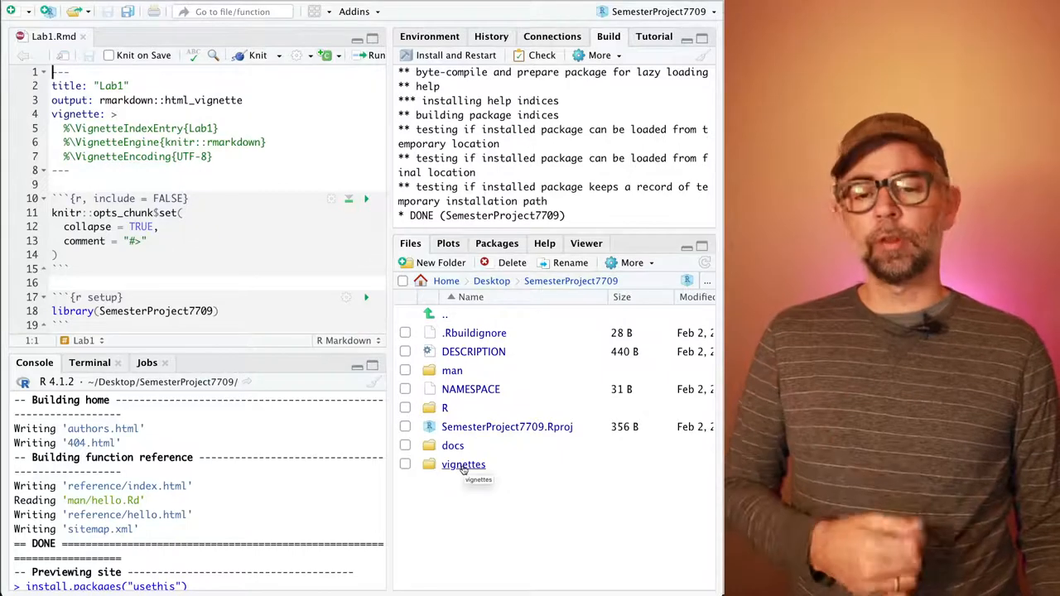
# Step: Write 'Hello this is my first lab.' in Lab1.Rmd and add a 1+1 code chunk
pyautogui.click(464, 465)
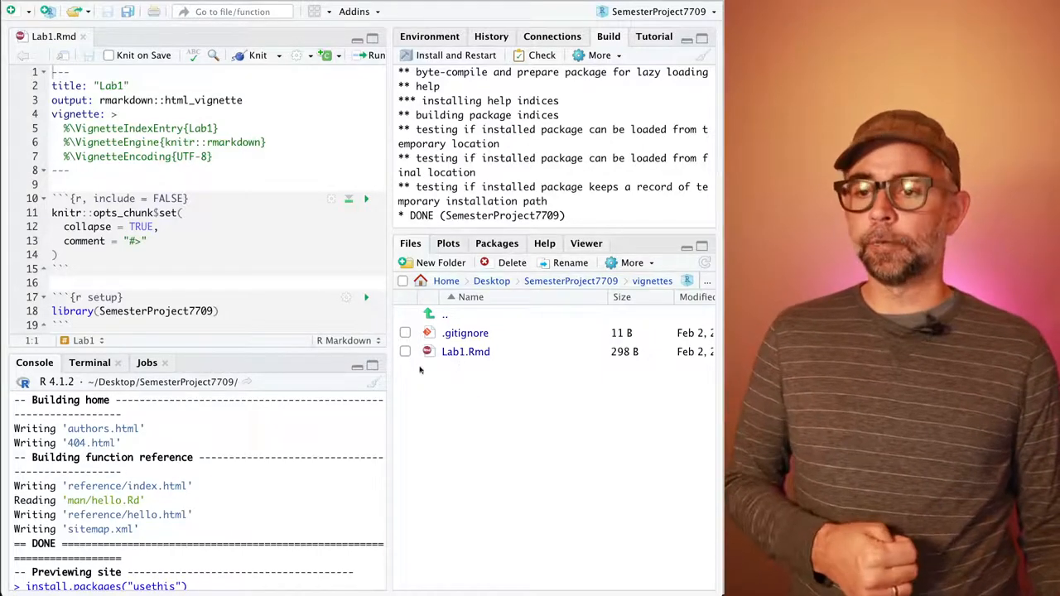
pyautogui.moveTo(190, 352); pyautogui.dragTo(191, 488)
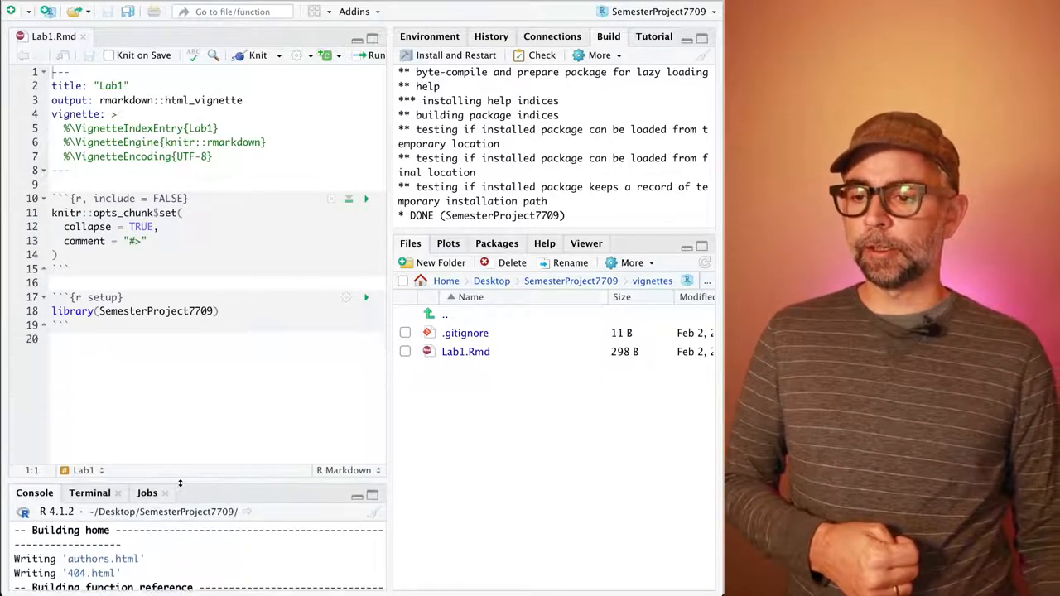
pyautogui.click(53, 339)
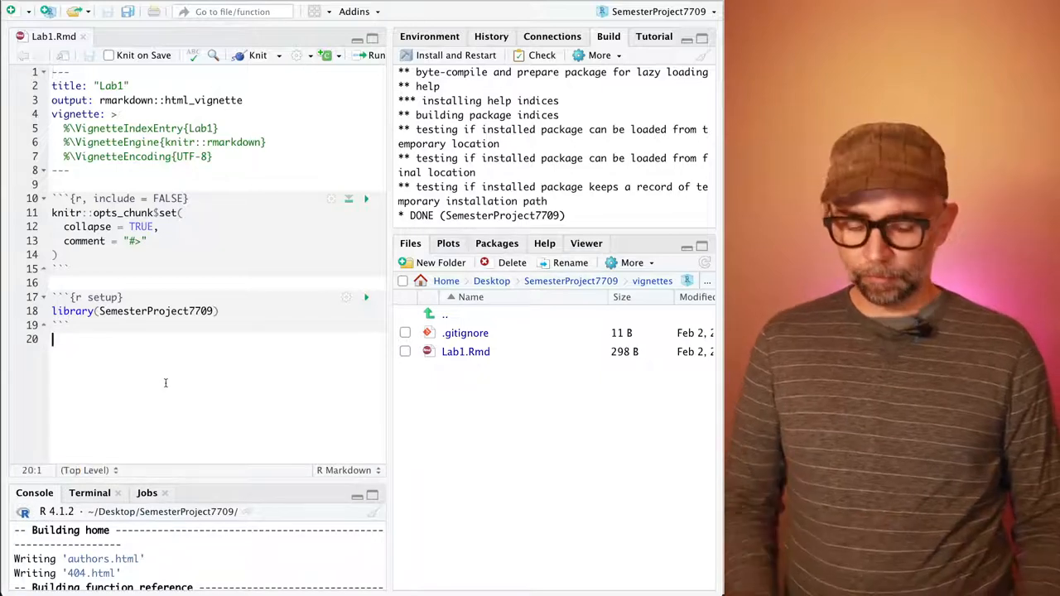
pyautogui.write('Hell')
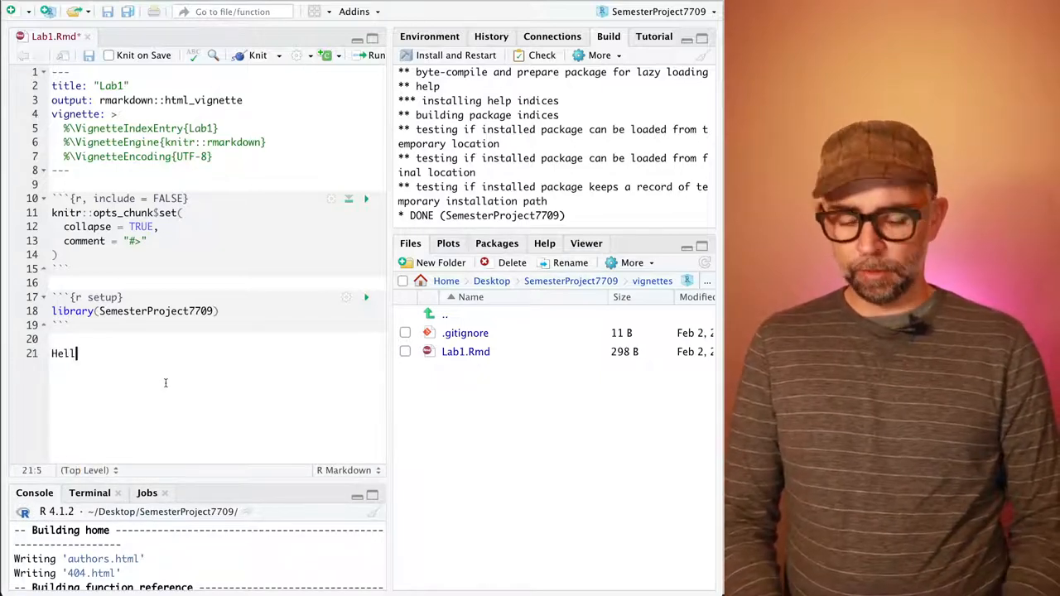
pyautogui.write('o this is m')
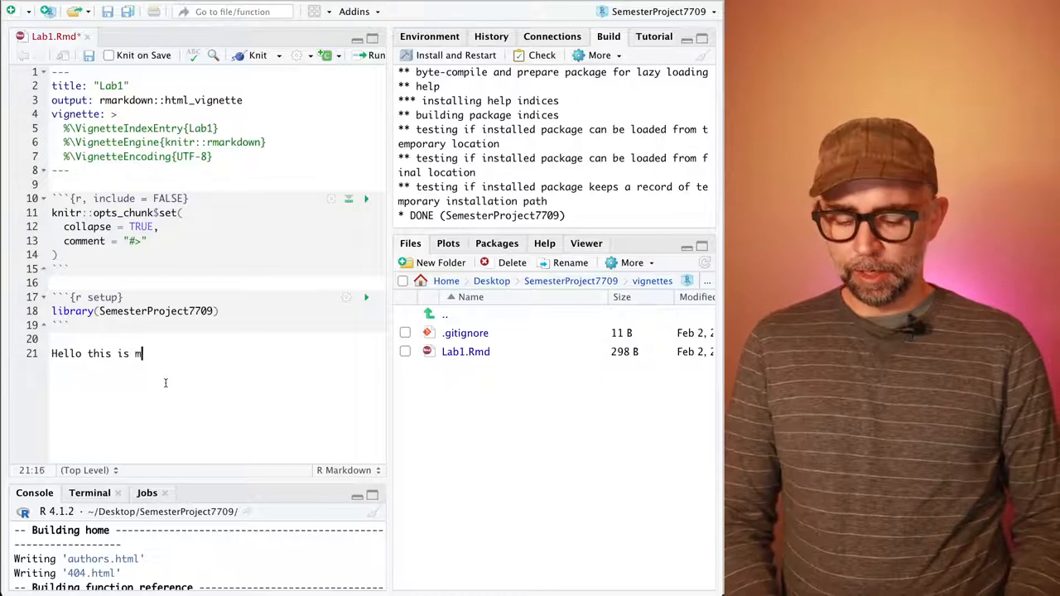
pyautogui.write('y first')
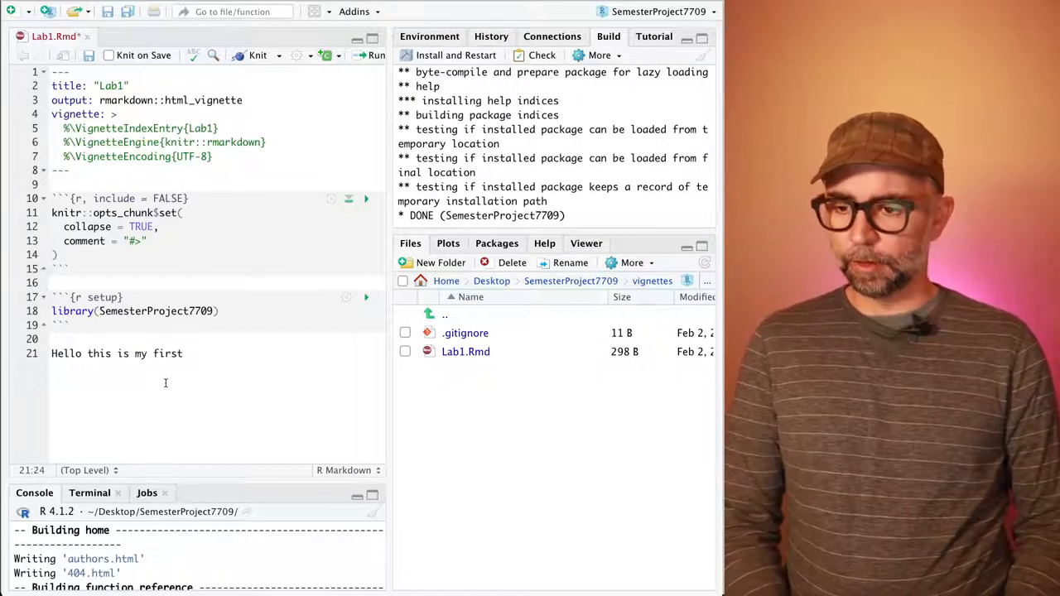
pyautogui.write('lab.')
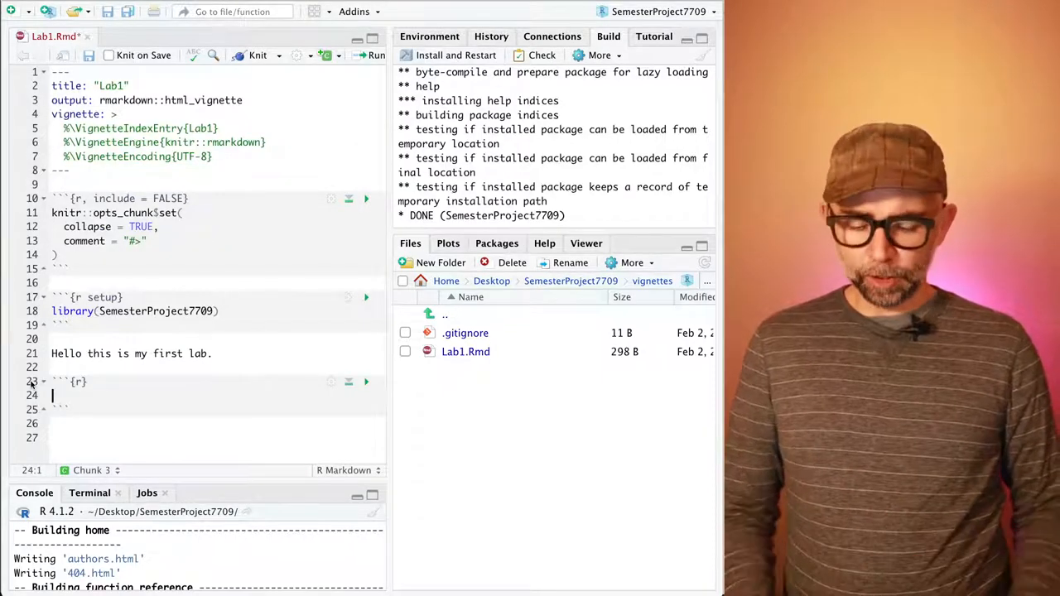
pyautogui.write('1+1')
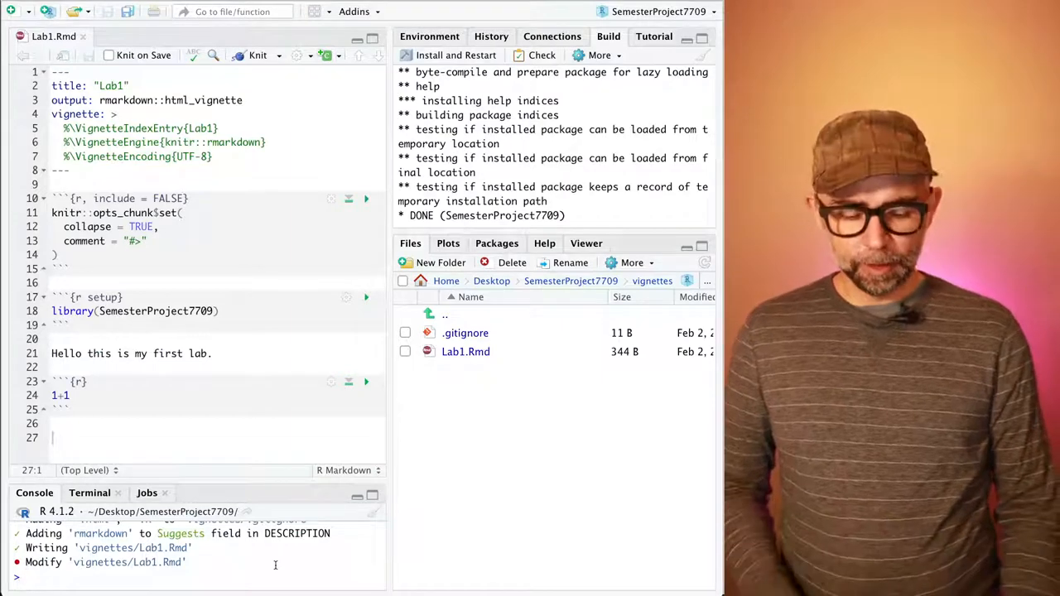
# Step: Rebuild the website with pkgdown::build_site() so the Lab1 article is included
pyautogui.write('pkgdown::build_site()')
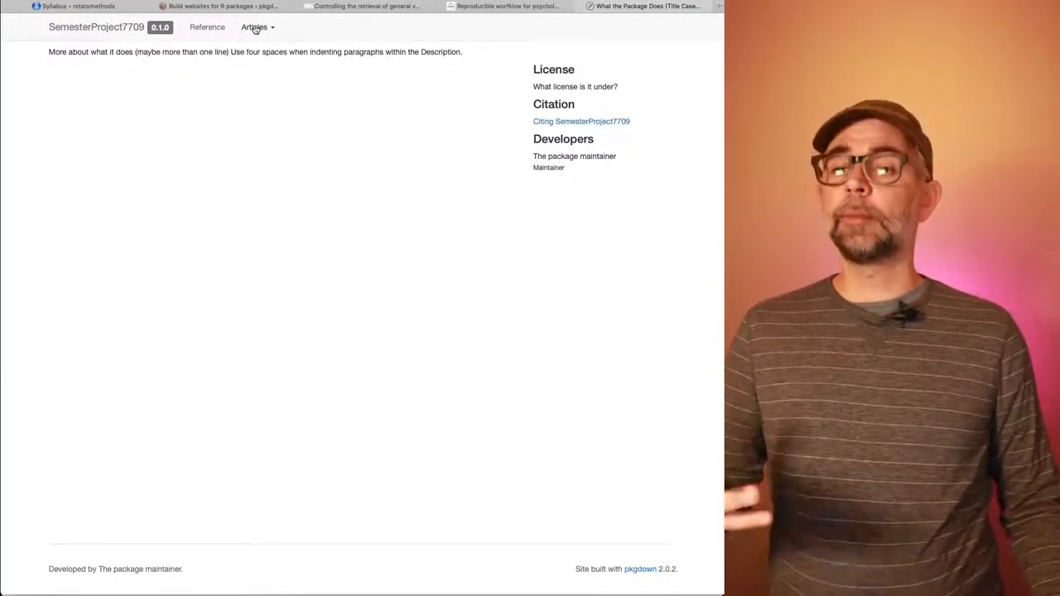
# Step: View the Lab1 article from the Articles menu, then return to the site's home page
pyautogui.click(255, 27)
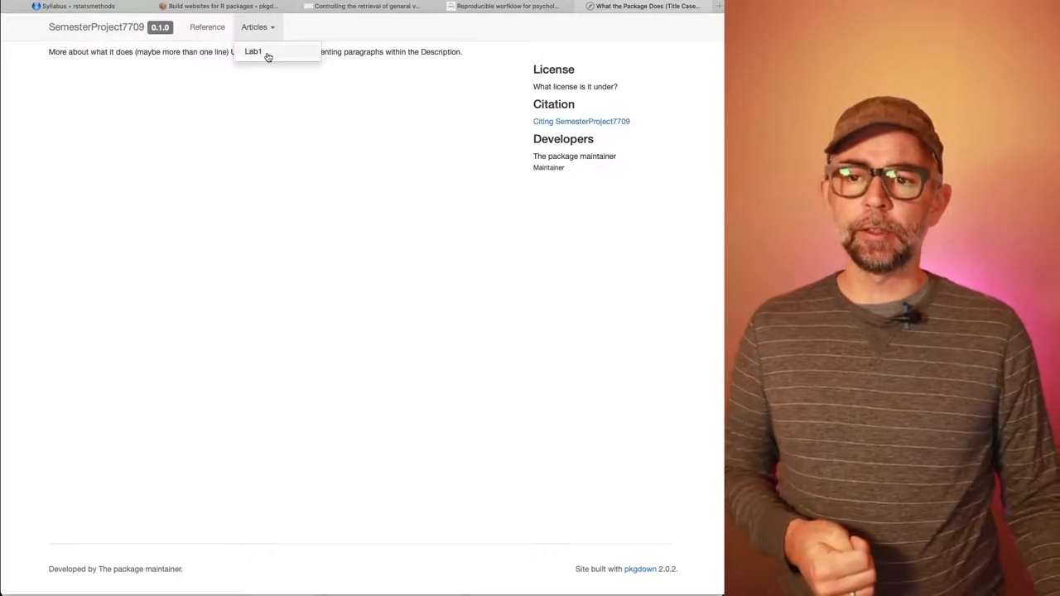
pyautogui.click(254, 51)
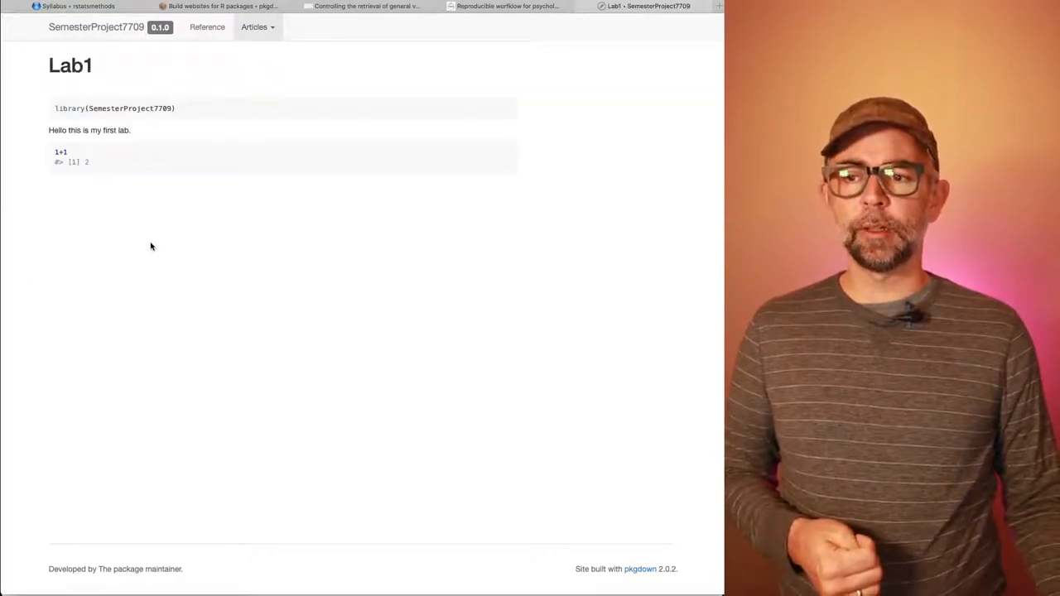
pyautogui.moveTo(348, 319)
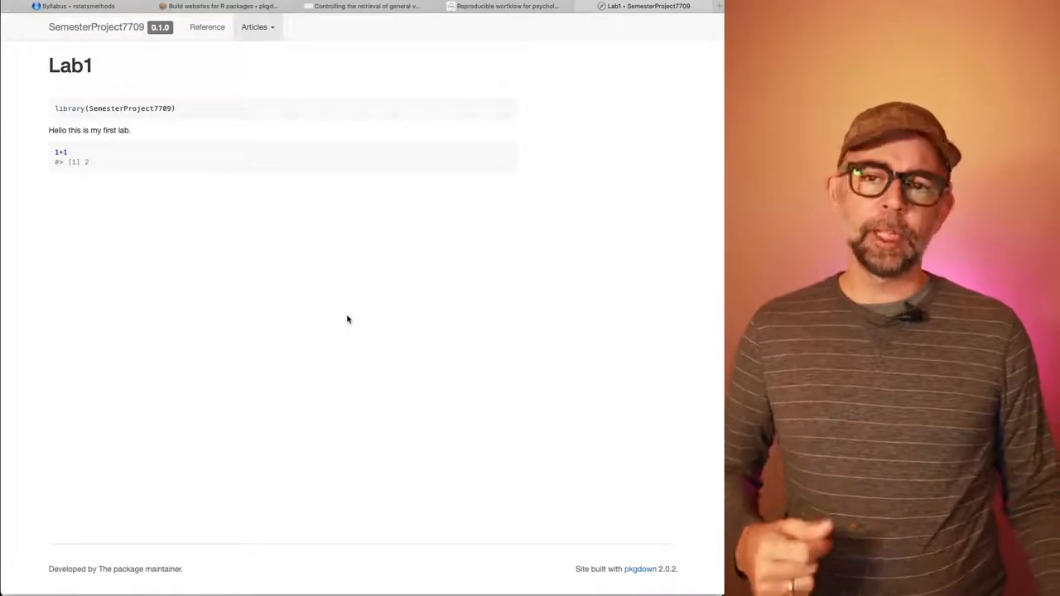
pyautogui.click(256, 27)
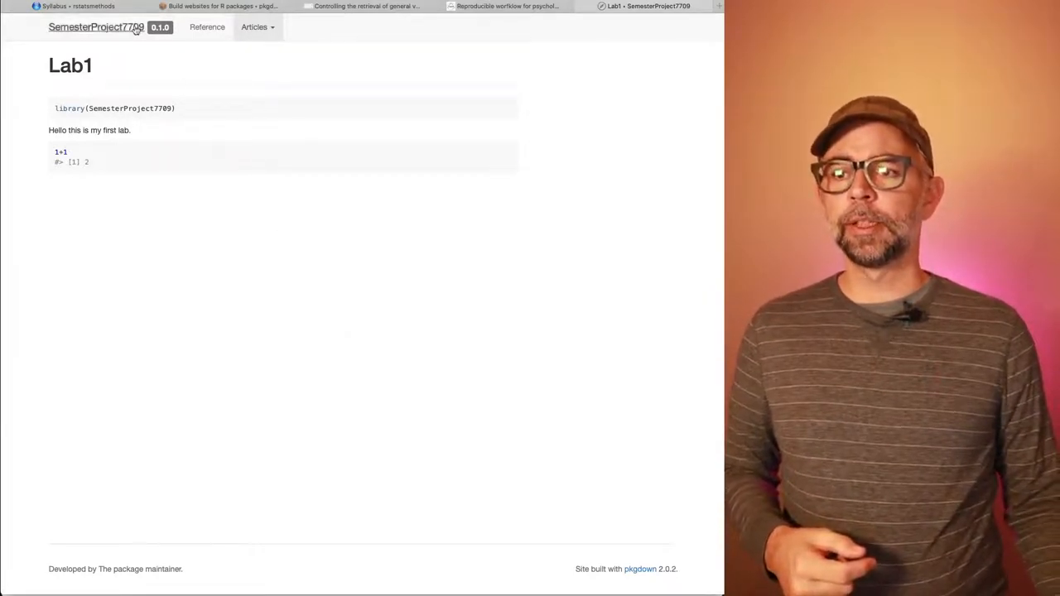
pyautogui.click(267, 26)
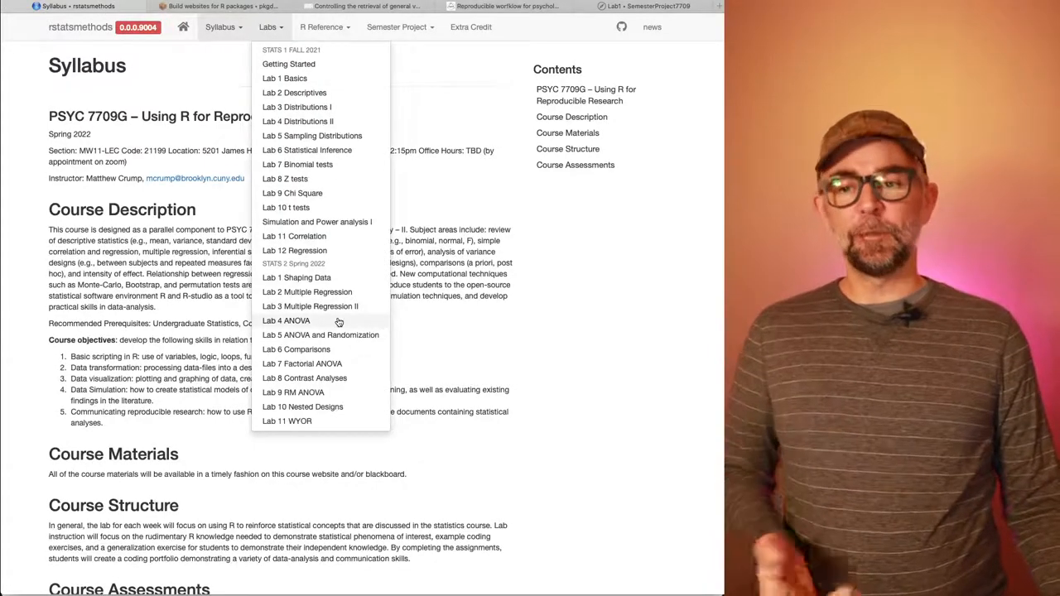
pyautogui.moveTo(379, 327)
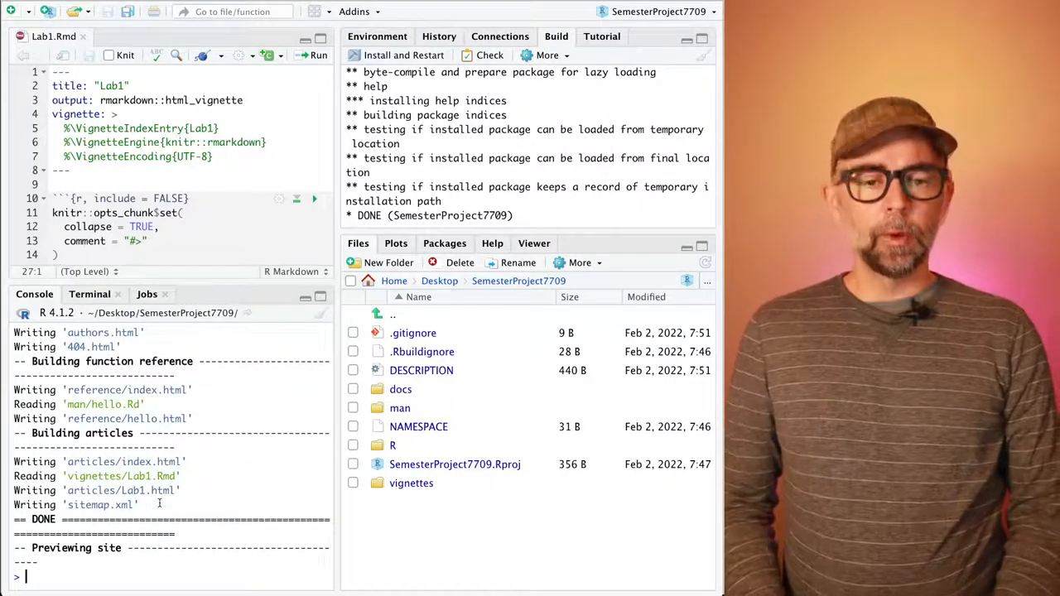
# Step: Run usethis::use_git(), answering 3 to commit the files and 3 to restart R
pyautogui.write('usethis')
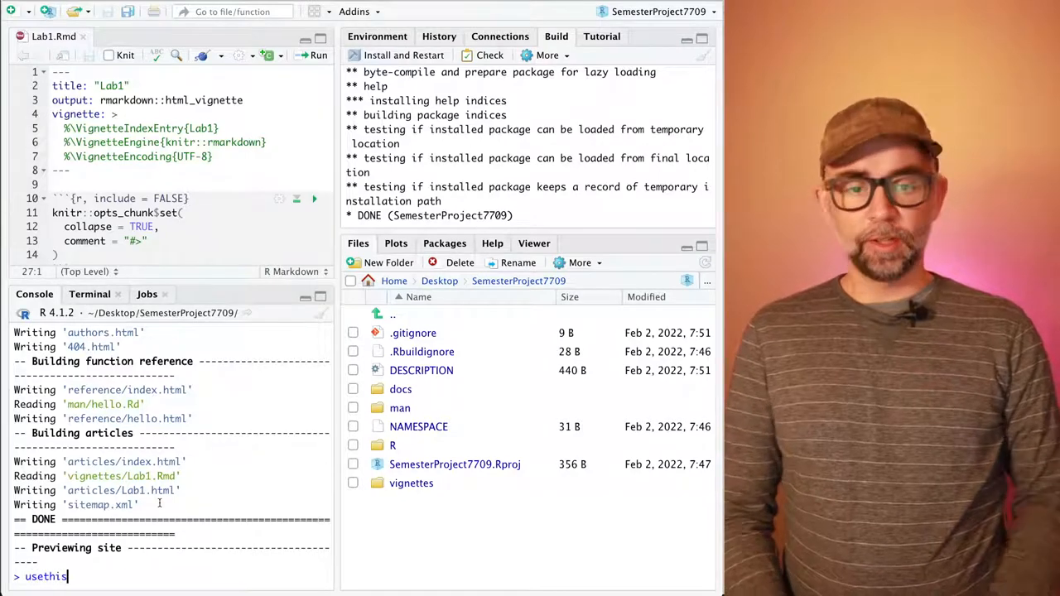
pyautogui.write('::')
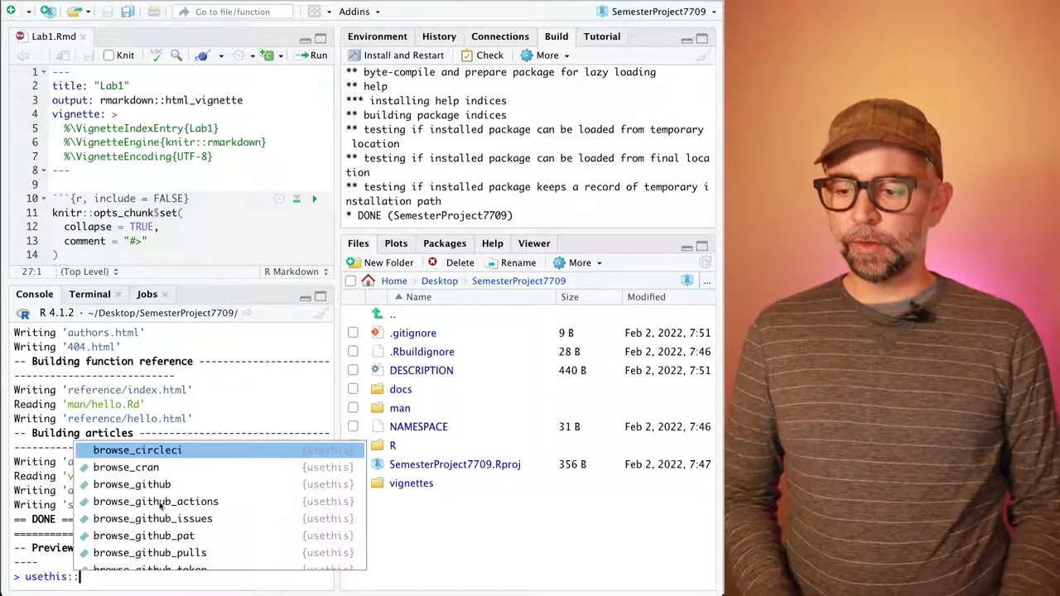
pyautogui.write('use_git')
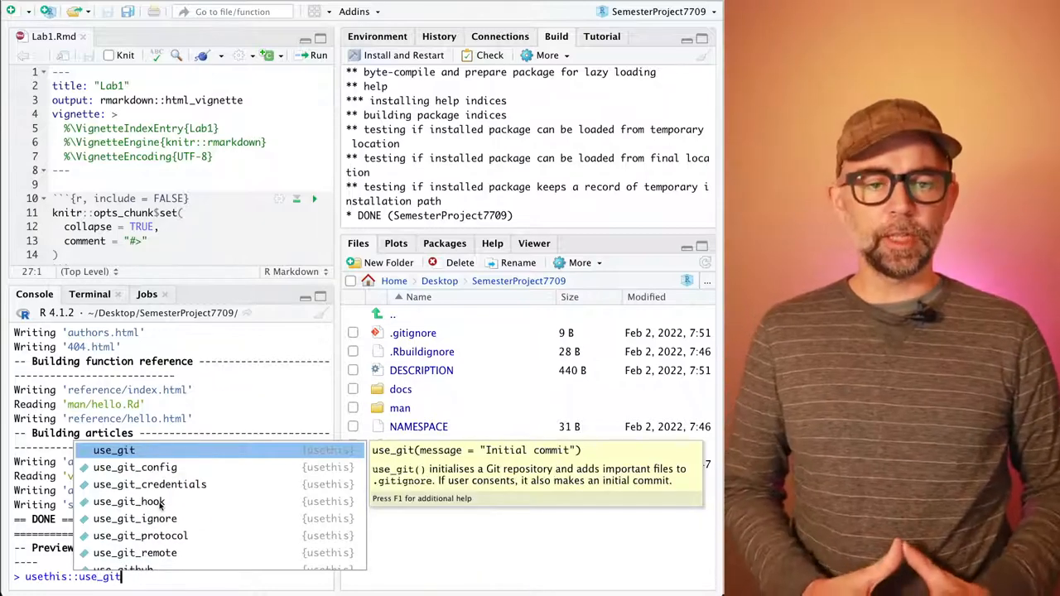
pyautogui.click(113, 450)
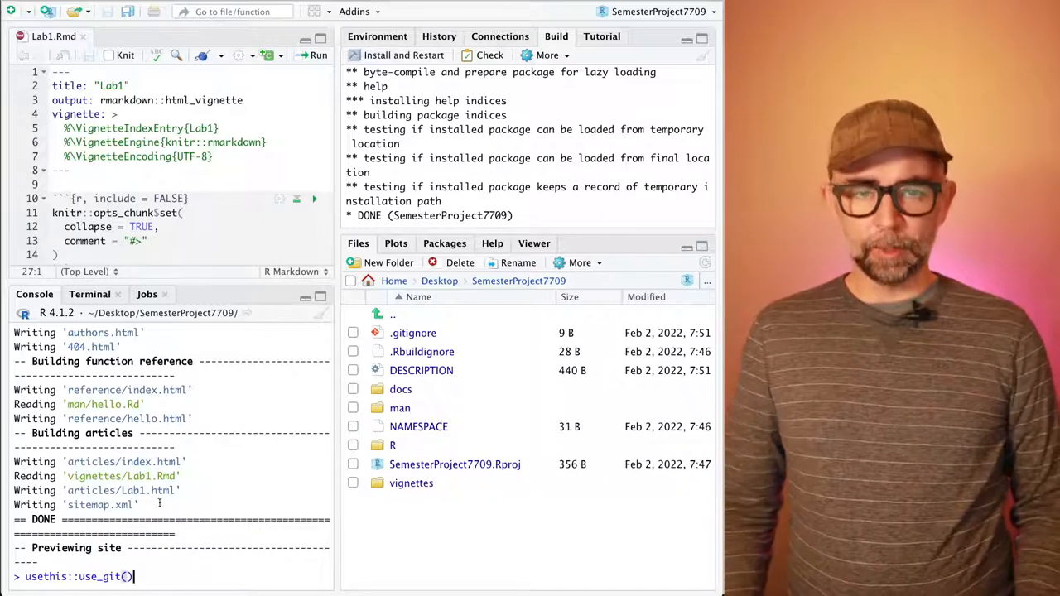
pyautogui.press('Return')
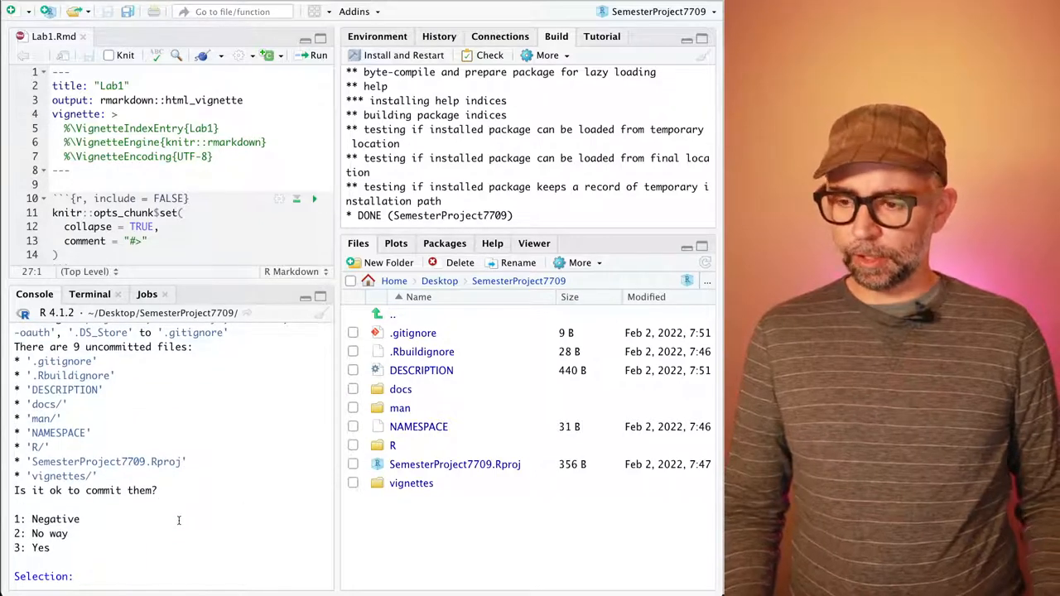
pyautogui.write('3')
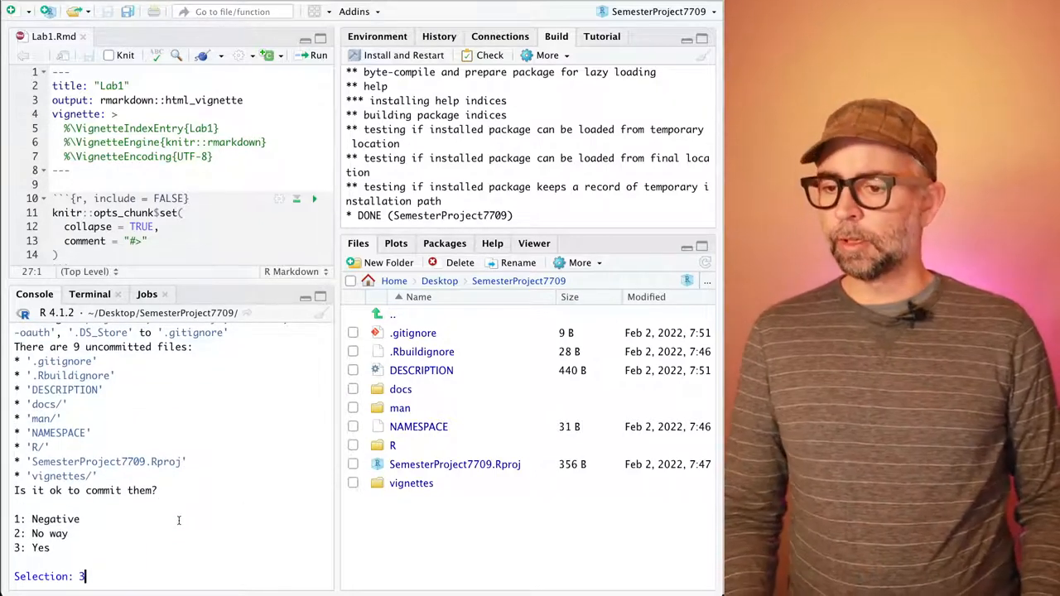
pyautogui.press('Return')
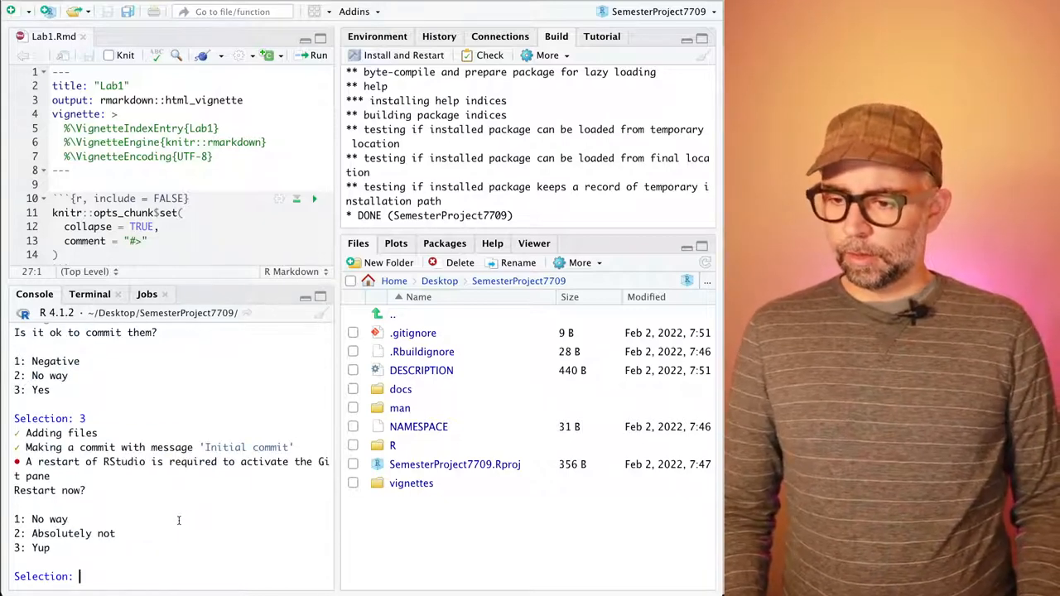
pyautogui.write('3')
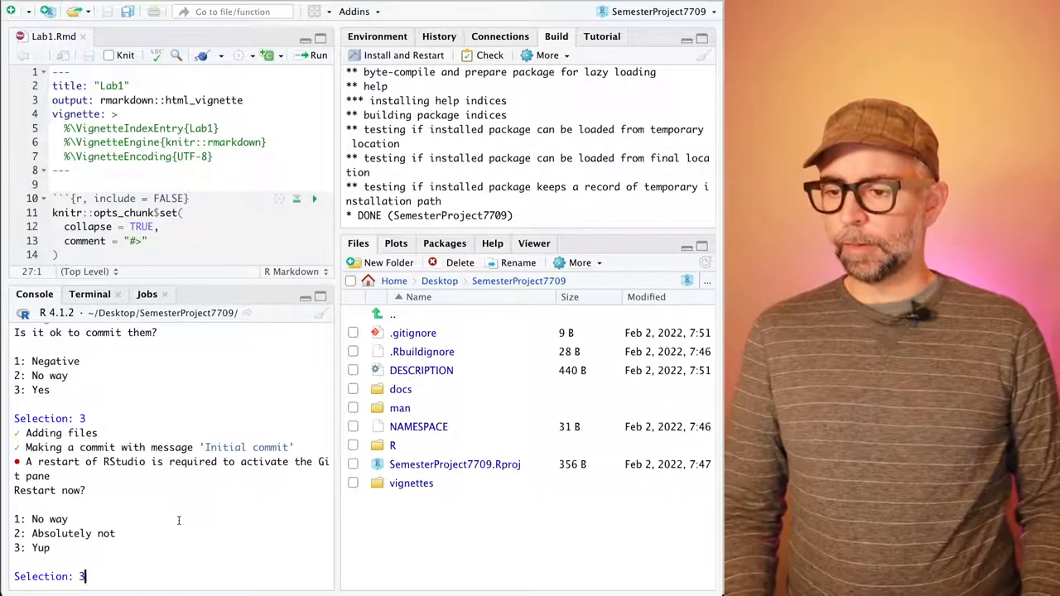
pyautogui.press('Return')
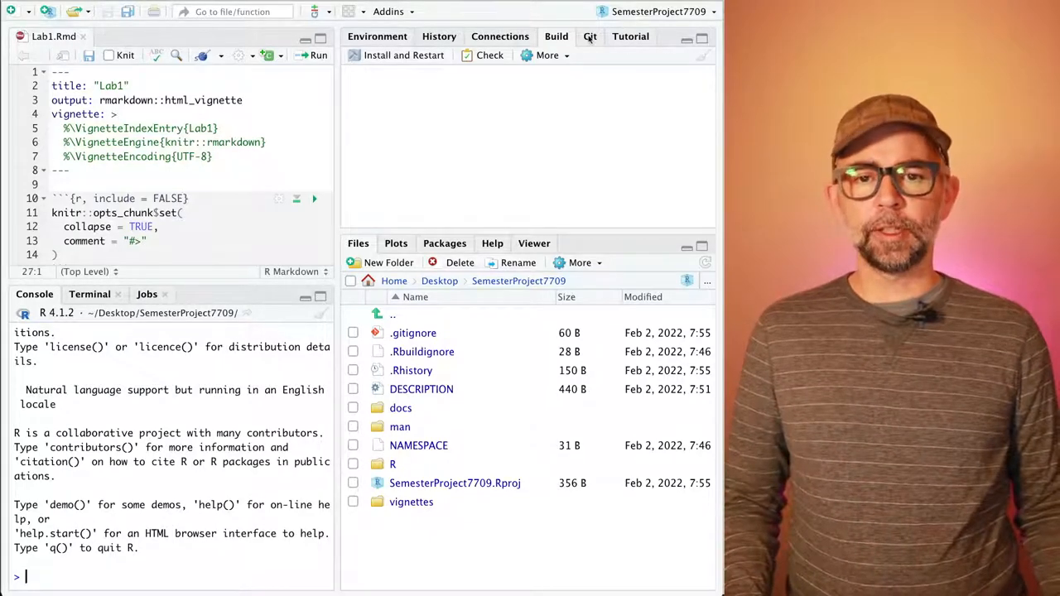
pyautogui.click(589, 35)
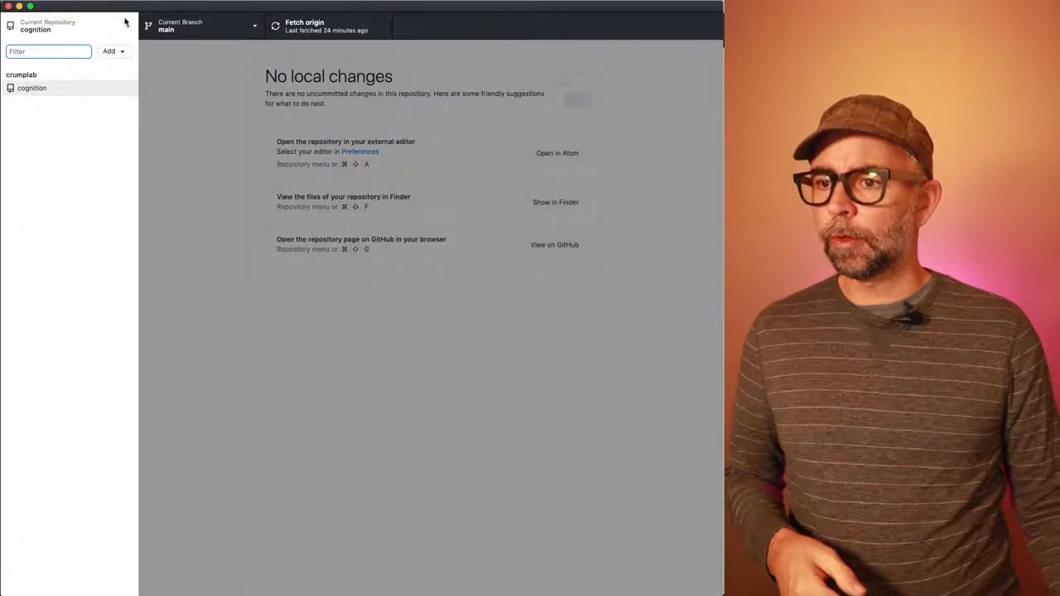
# Step: Add Desktop/SemesterProject7709 to GitHub Desktop as an existing local repository
pyautogui.click(114, 50)
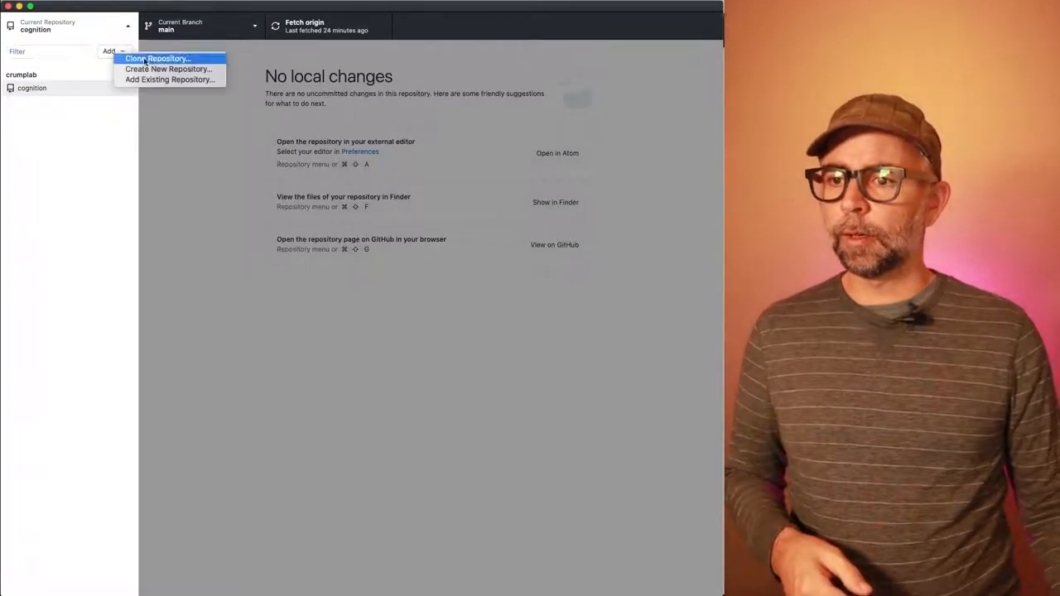
pyautogui.moveTo(169, 79)
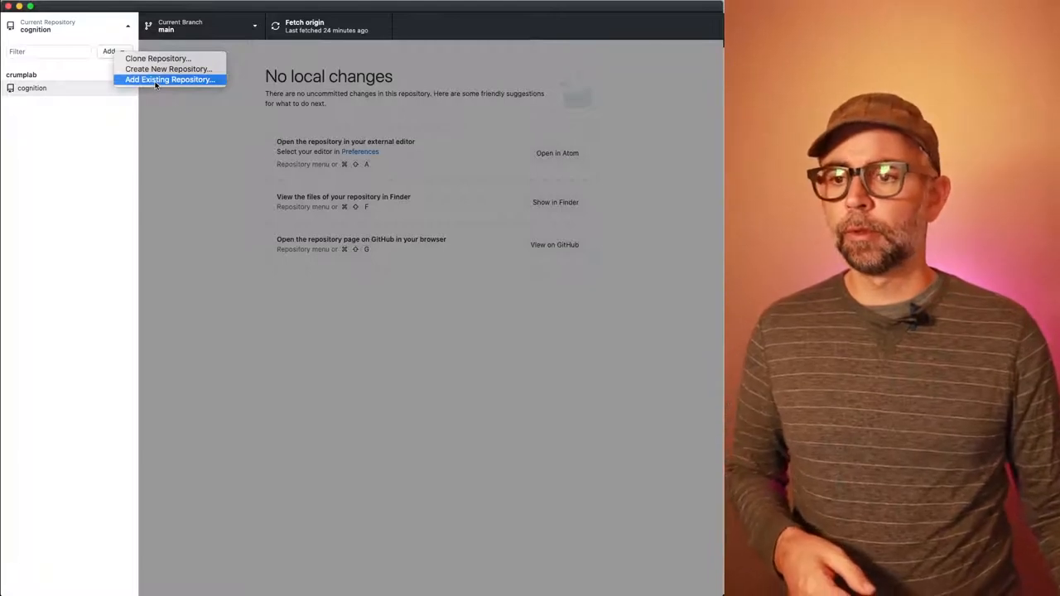
pyautogui.click(168, 80)
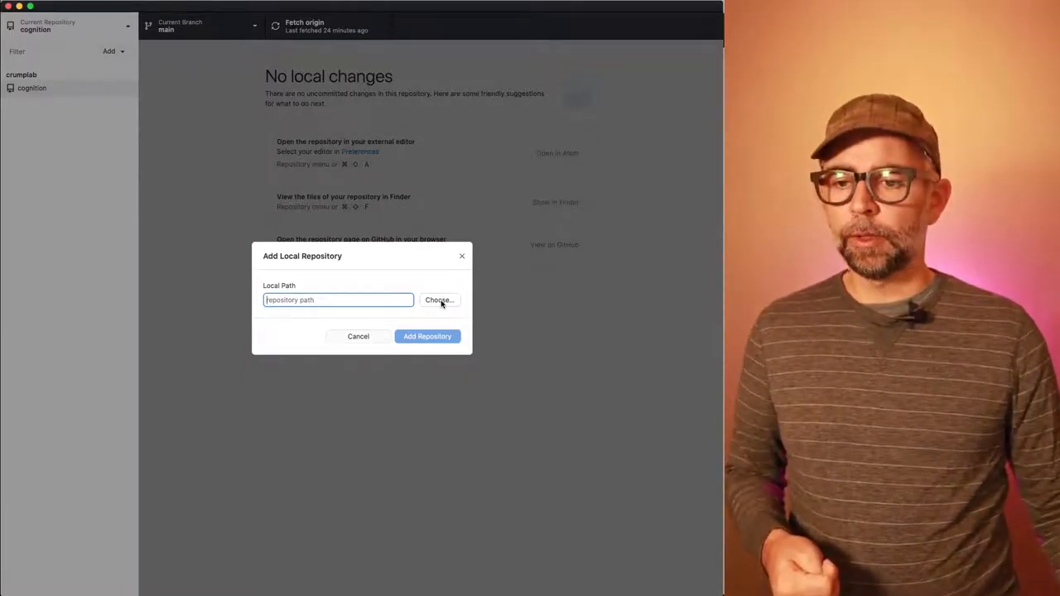
pyautogui.click(439, 300)
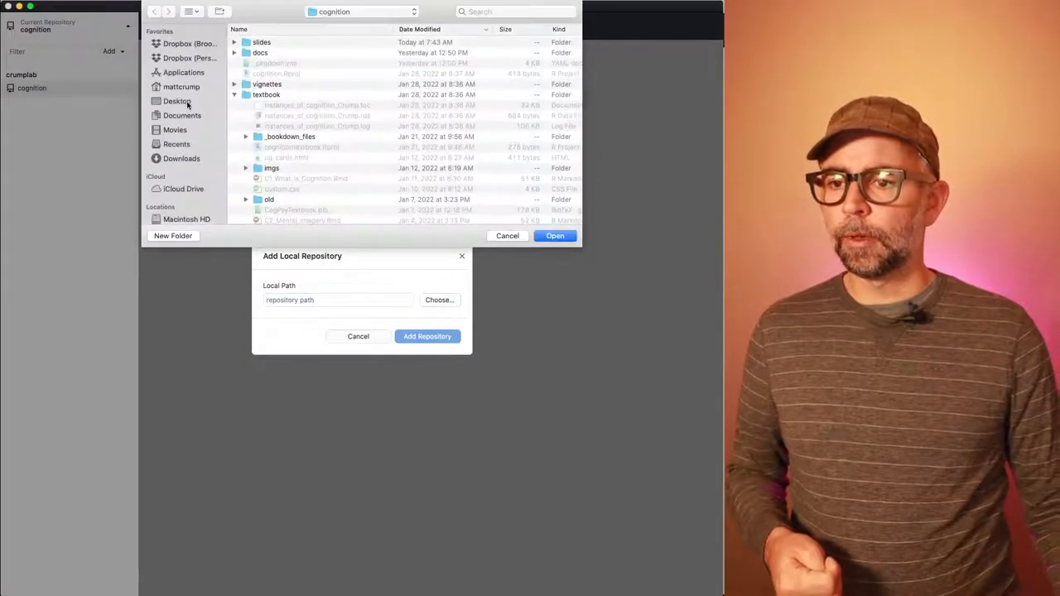
pyautogui.click(178, 101)
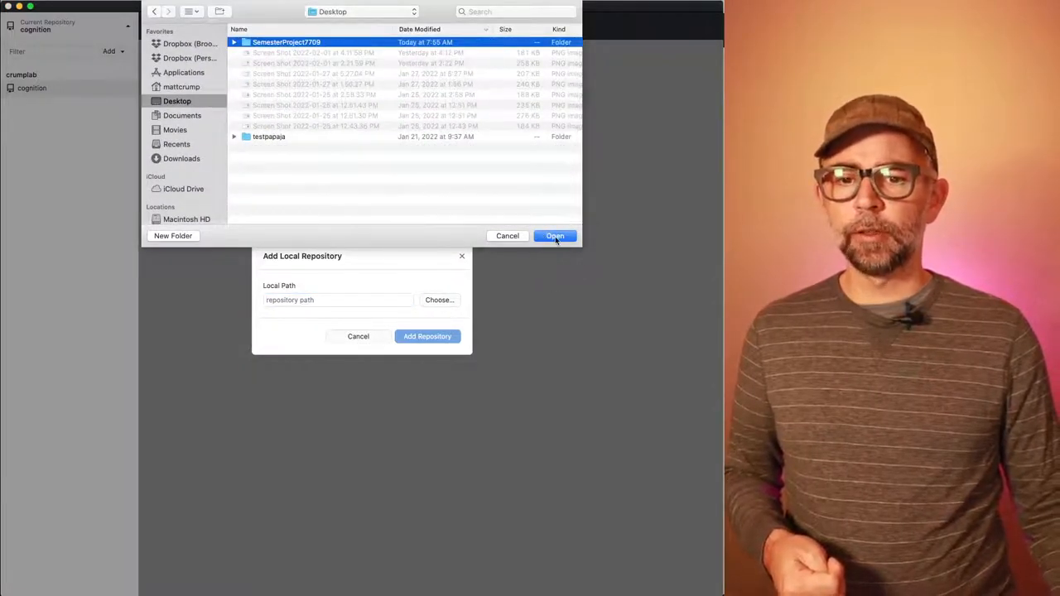
pyautogui.click(555, 236)
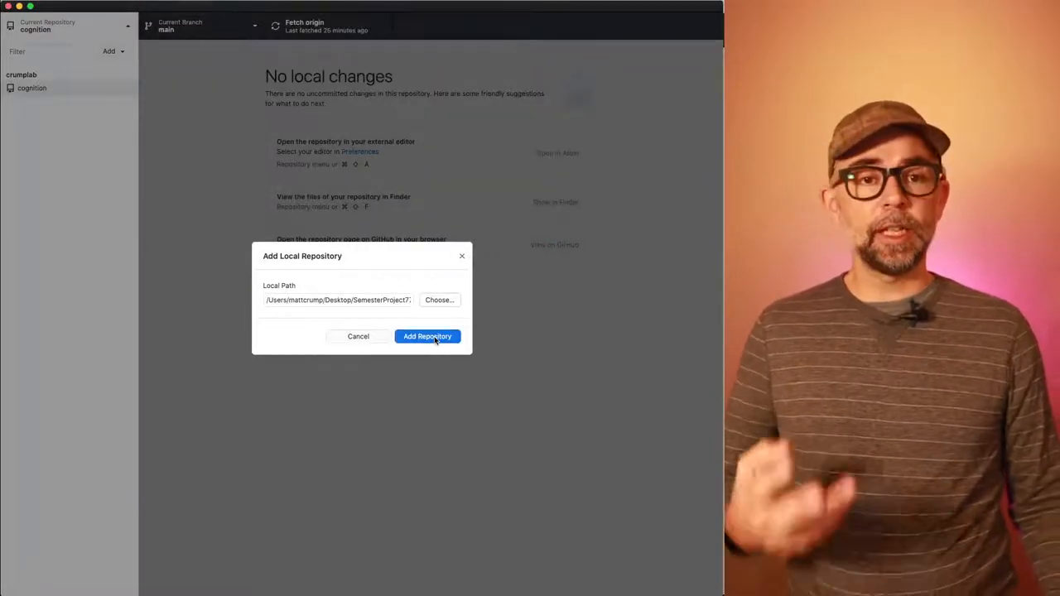
pyautogui.click(427, 336)
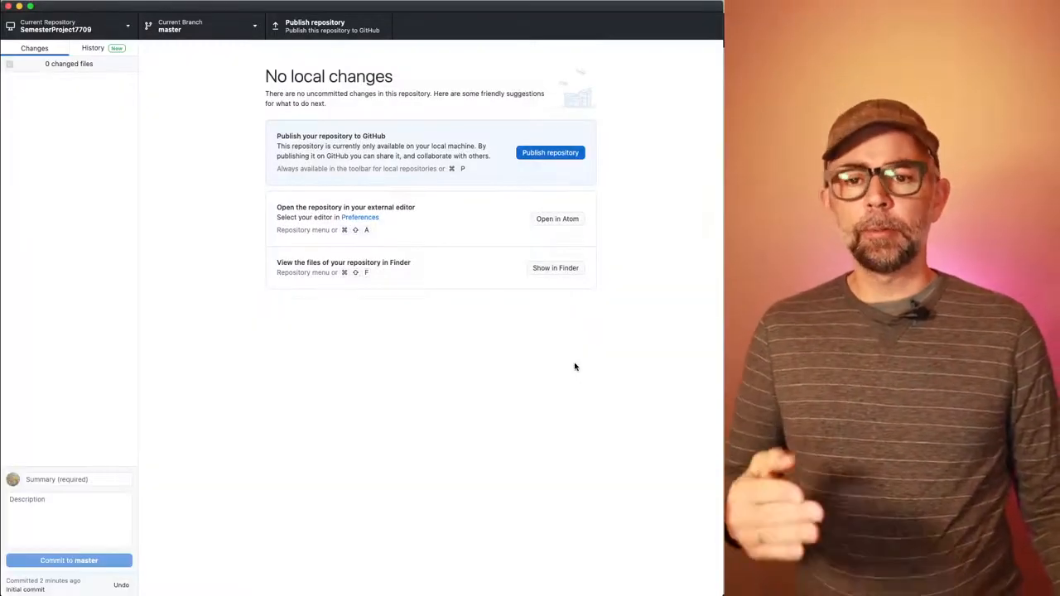
pyautogui.moveTo(550, 152)
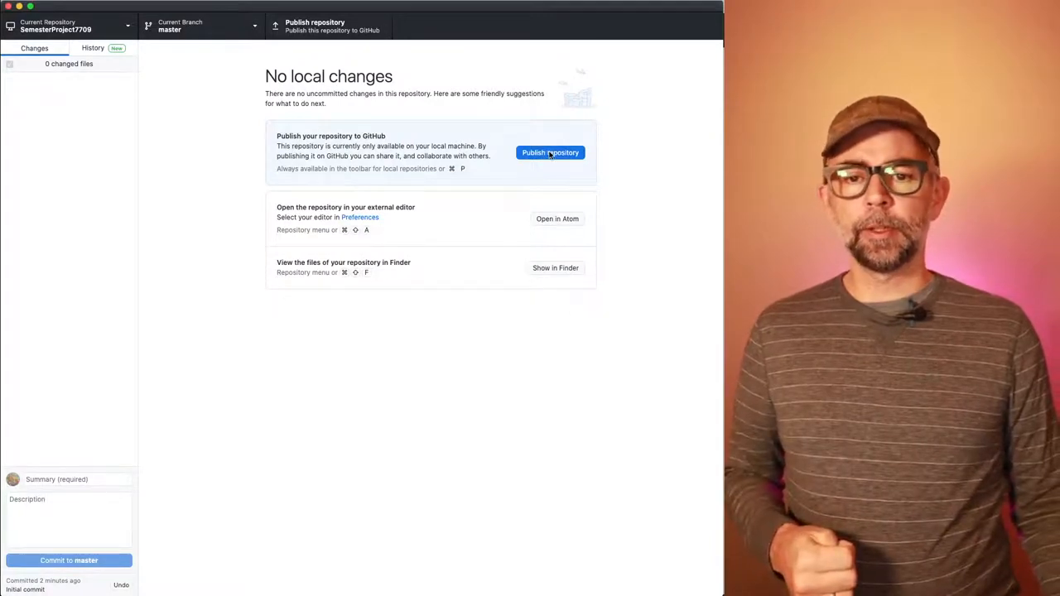
# Step: Publish SemesterProject7709 to GitHub with 'Keep this code private' left unchecked
pyautogui.click(549, 152)
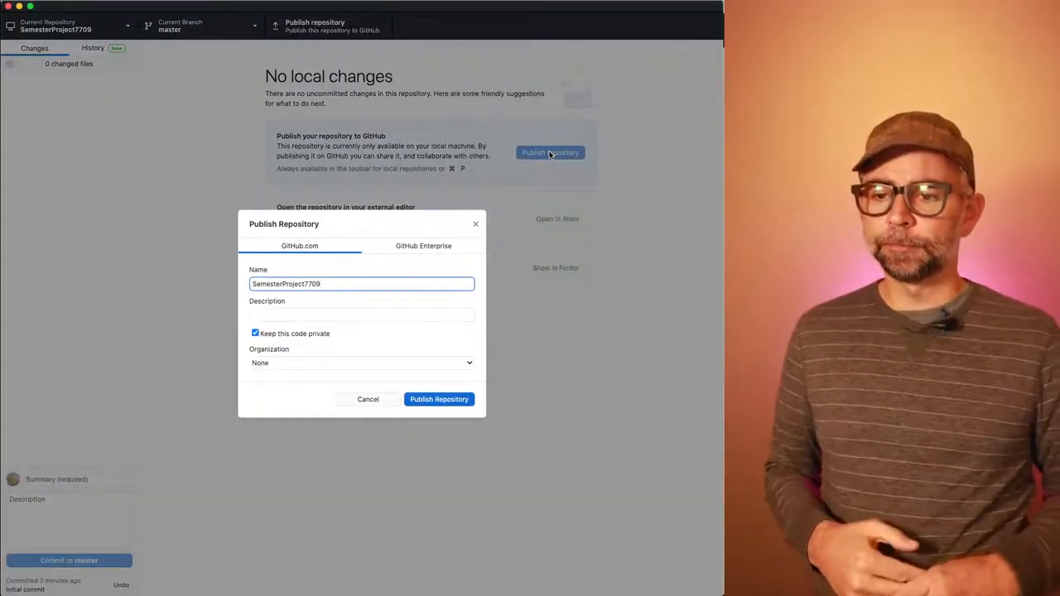
pyautogui.moveTo(275, 491)
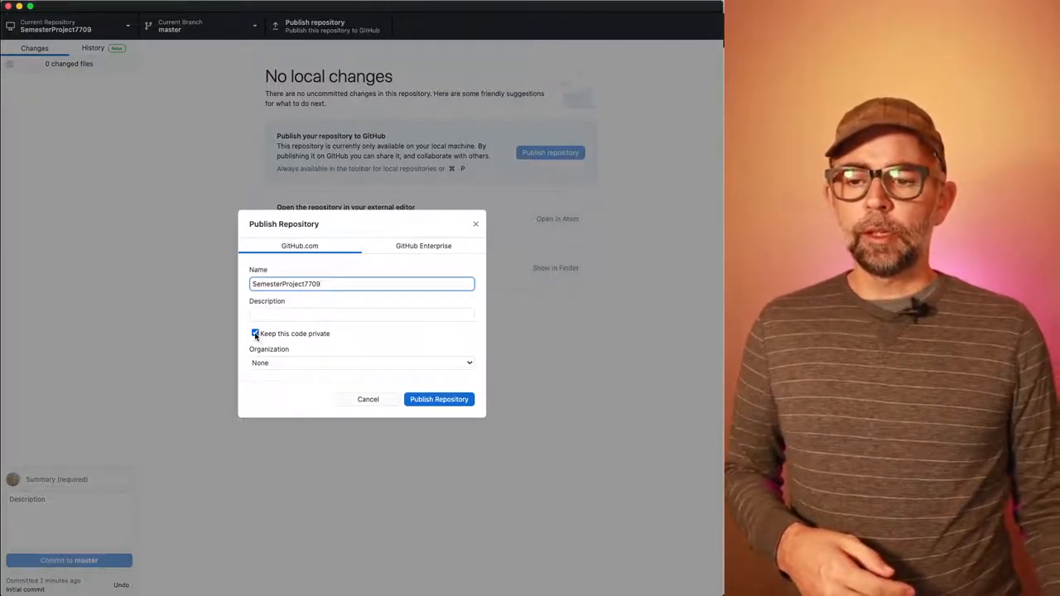
pyautogui.click(255, 333)
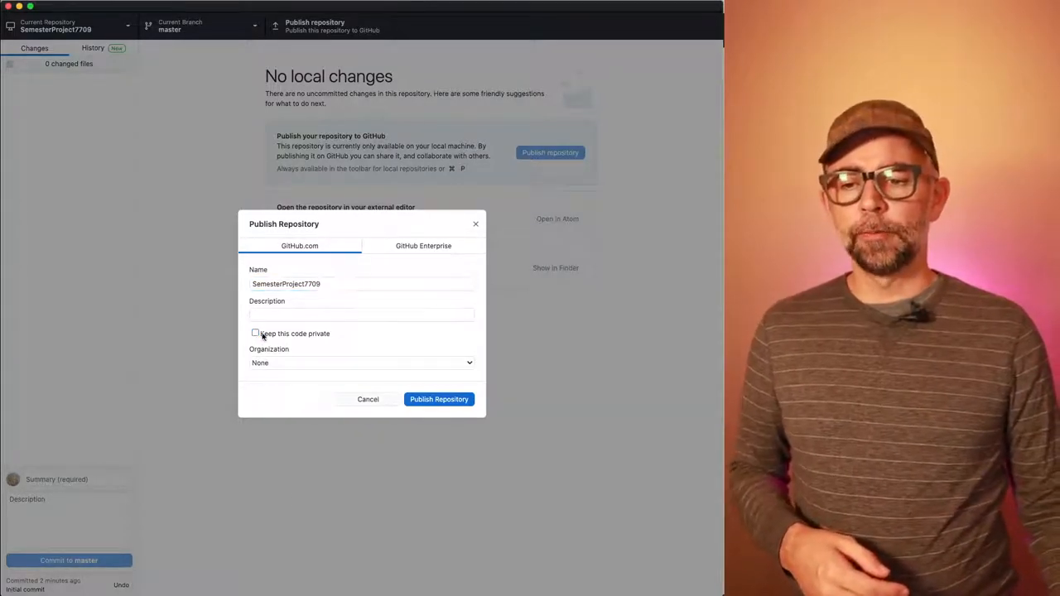
pyautogui.moveTo(394, 342)
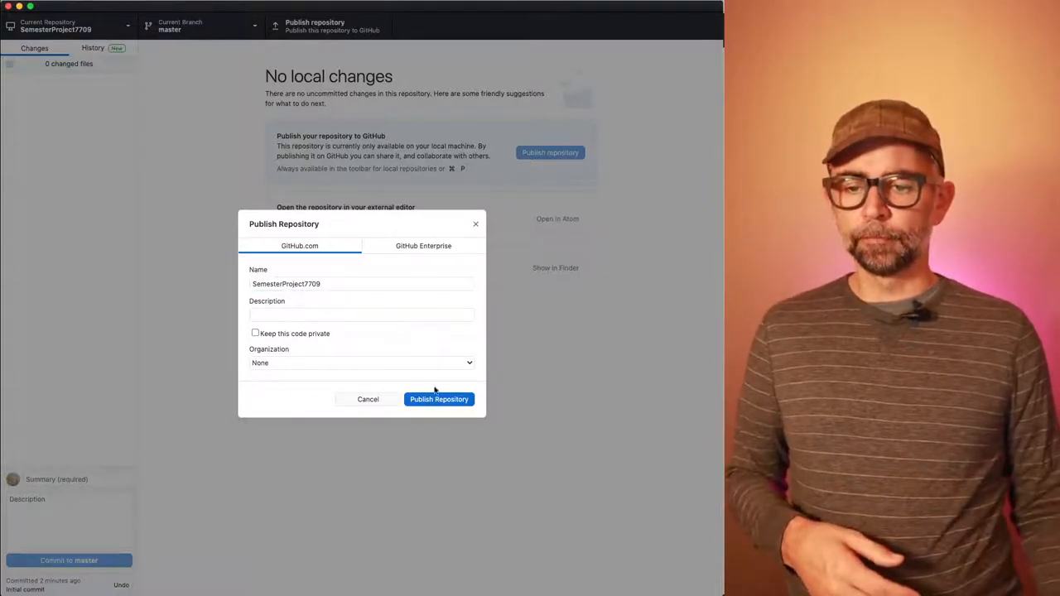
pyautogui.click(439, 399)
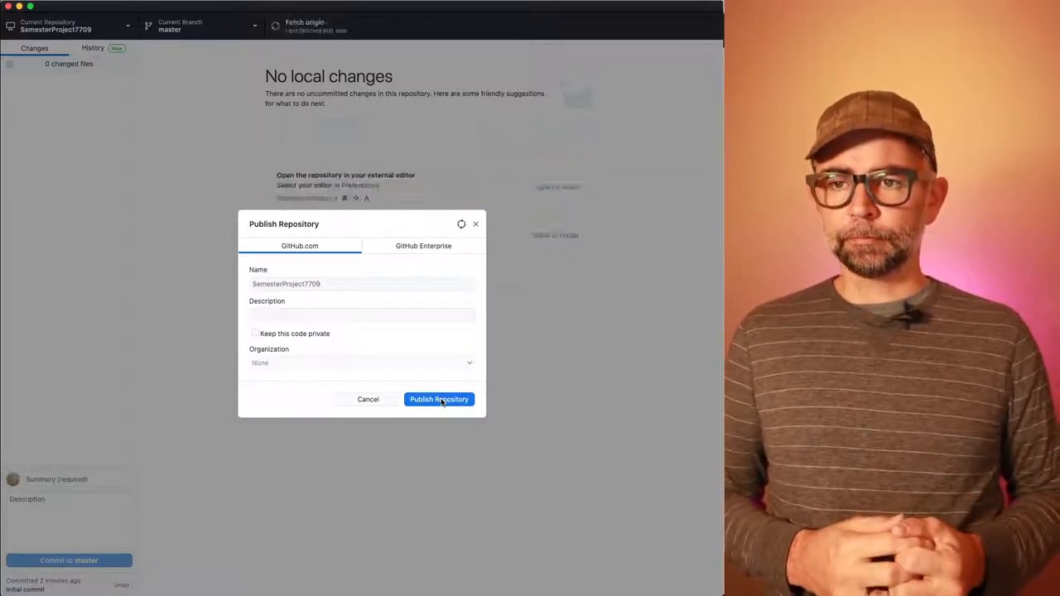
pyautogui.click(439, 399)
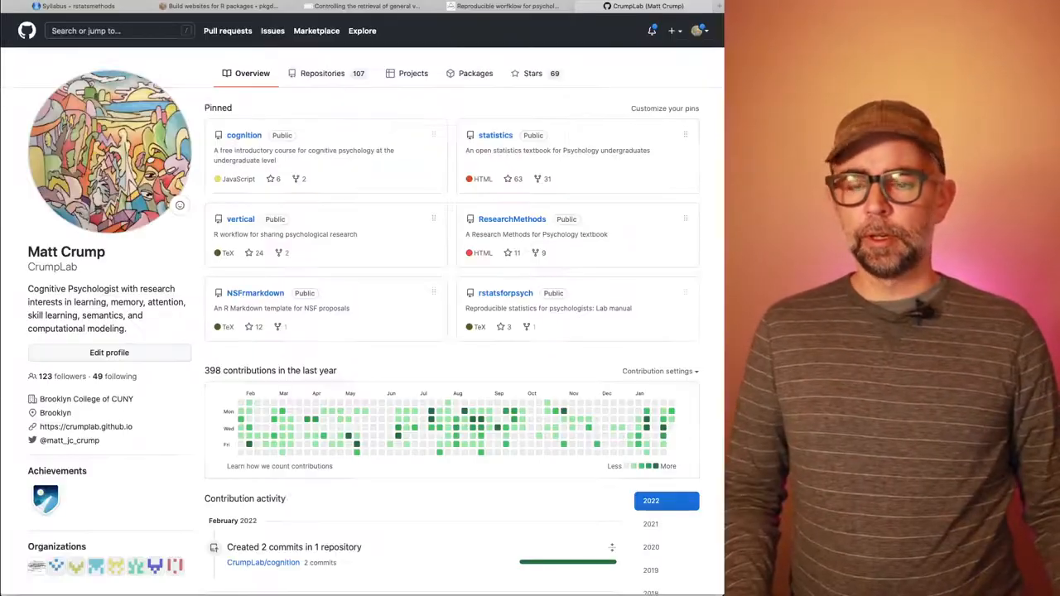
pyautogui.moveTo(268, 255)
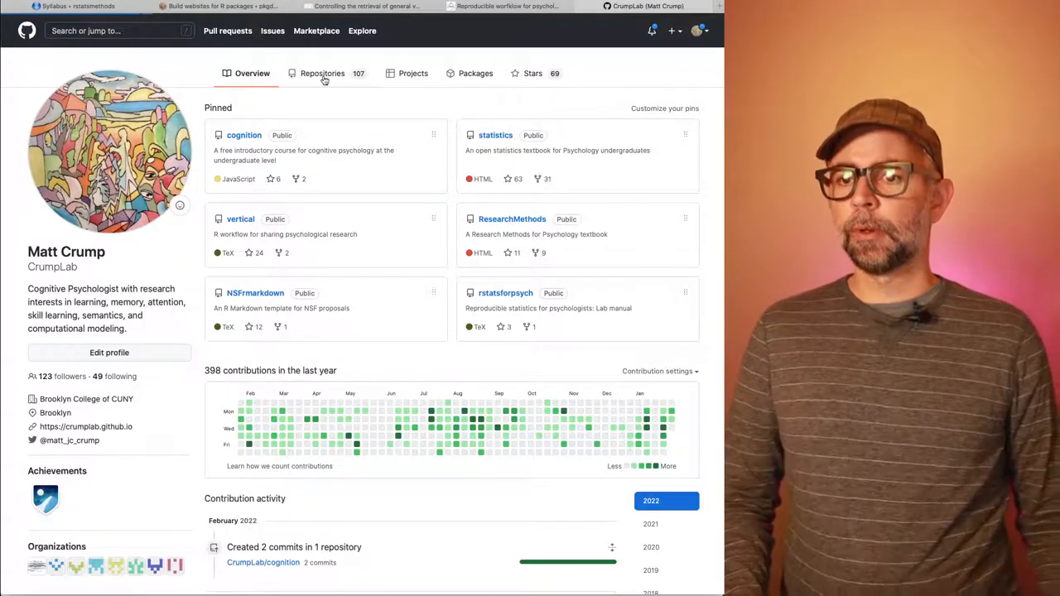
# Step: Open the SemesterProject7709 repo on GitHub and browse vignettes/Lab1.Rmd and the docs folder
pyautogui.click(322, 73)
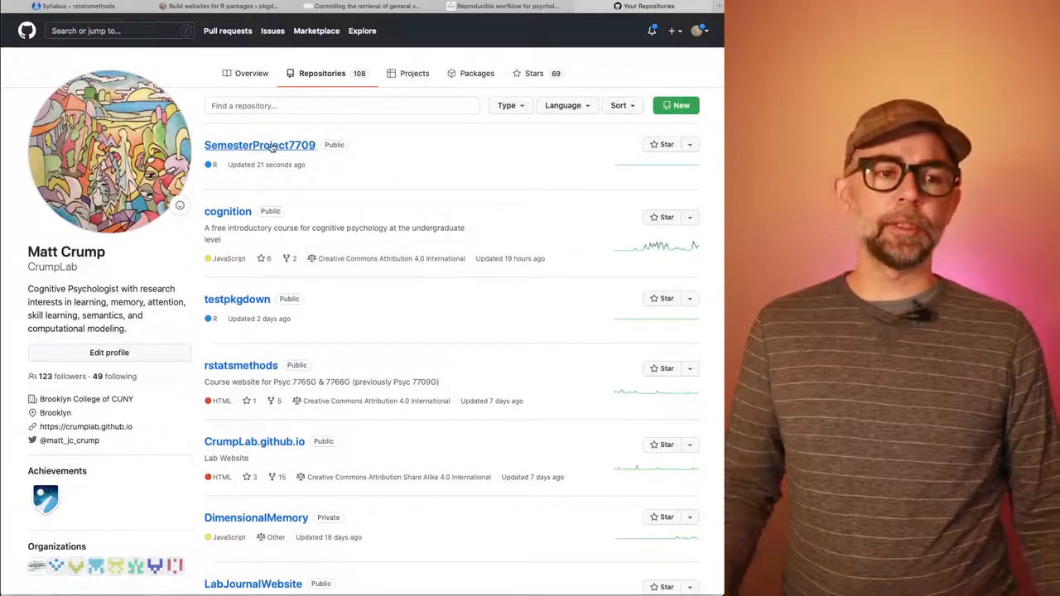
pyautogui.click(259, 145)
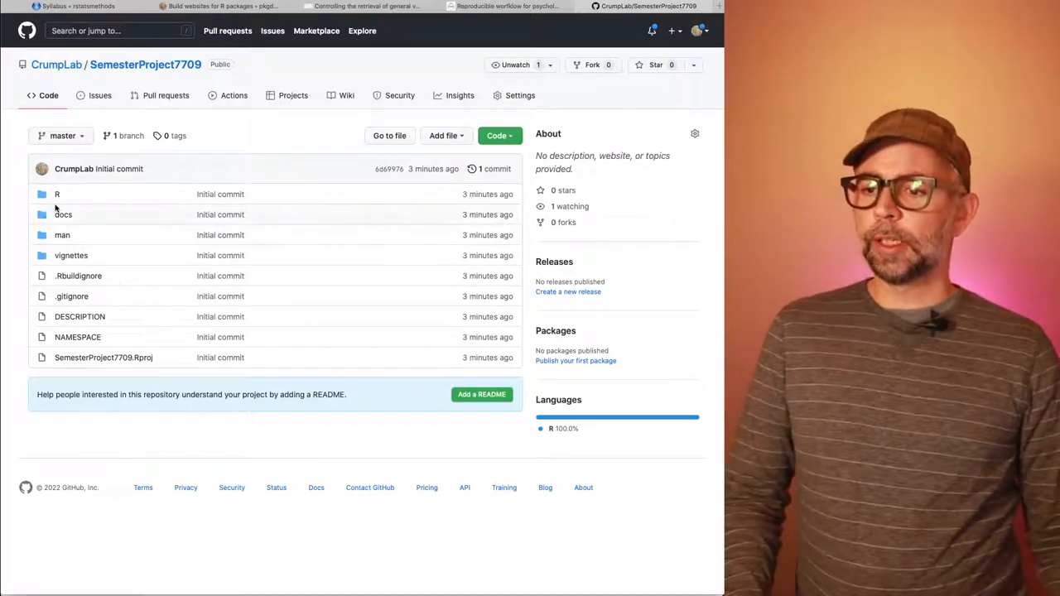
pyautogui.moveTo(80, 317)
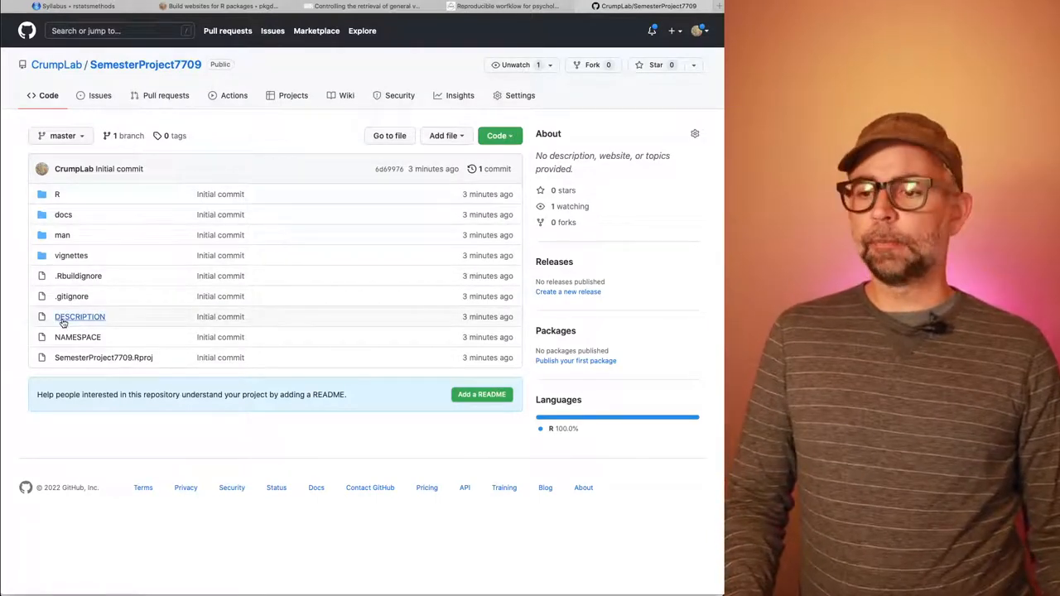
pyautogui.click(72, 255)
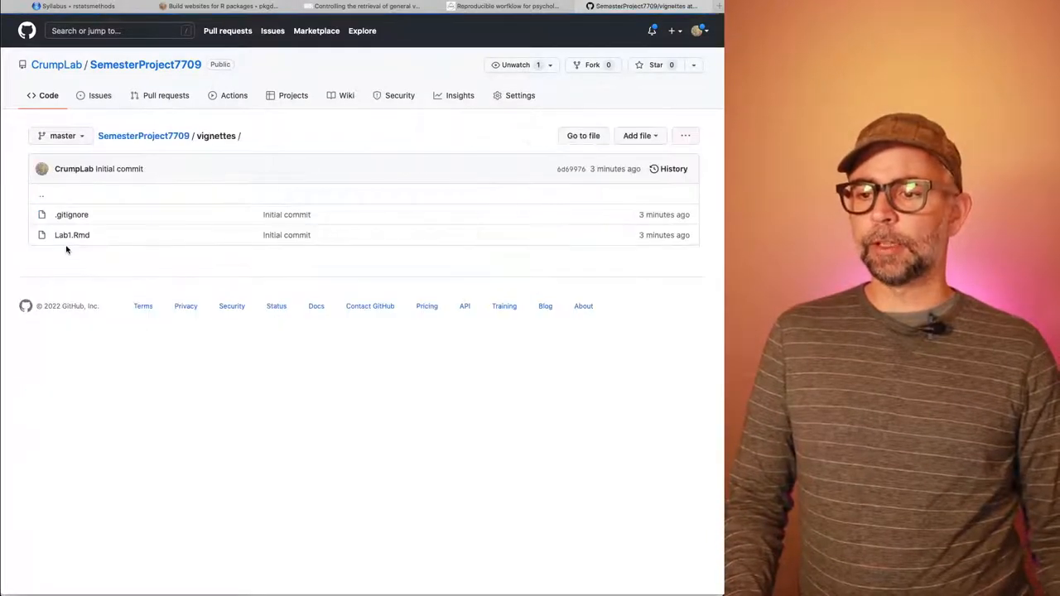
pyautogui.click(72, 234)
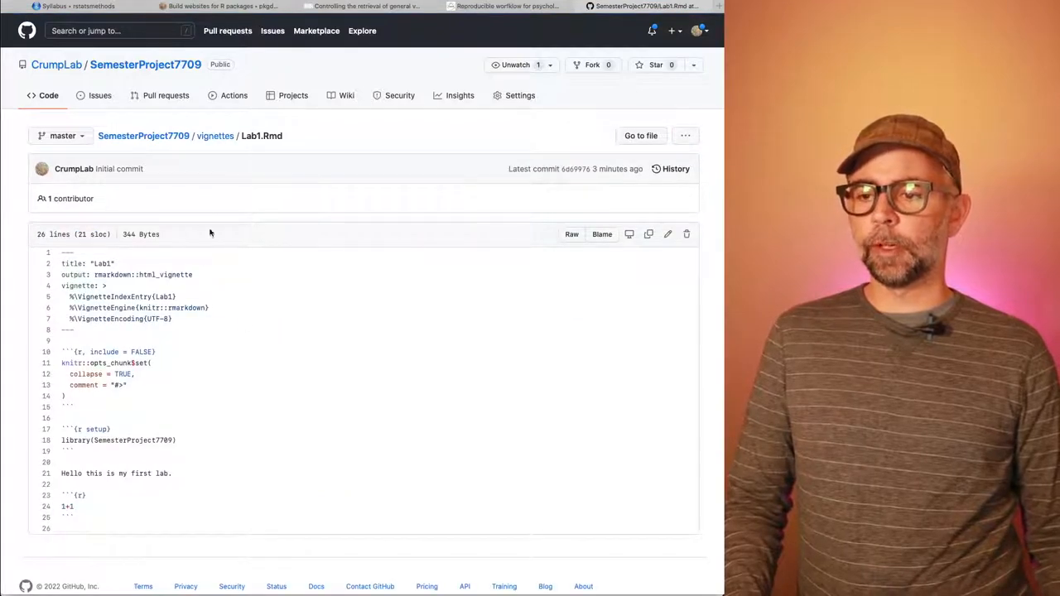
pyautogui.click(215, 135)
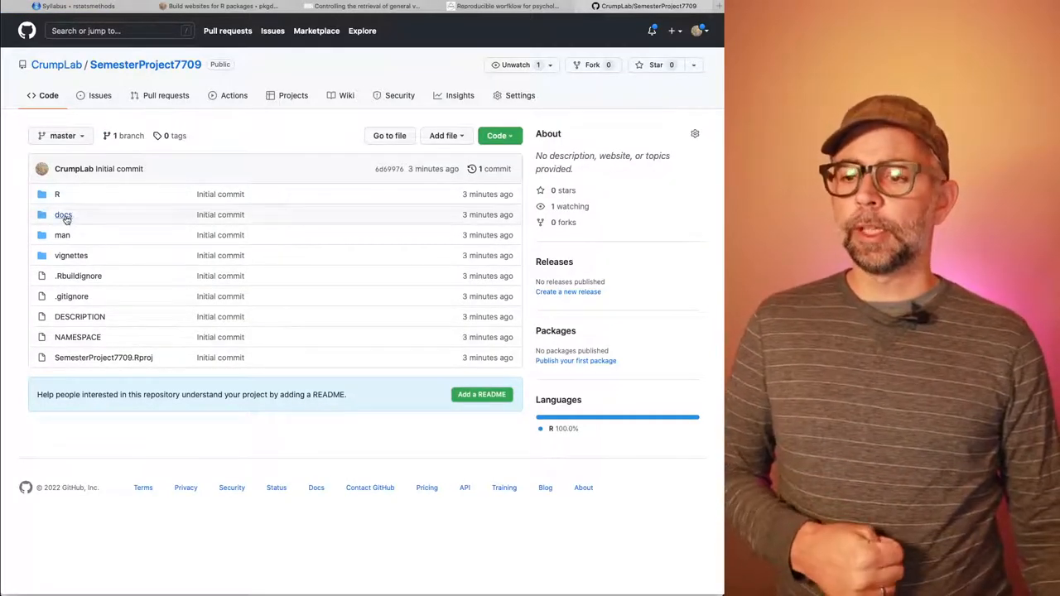
pyautogui.click(63, 214)
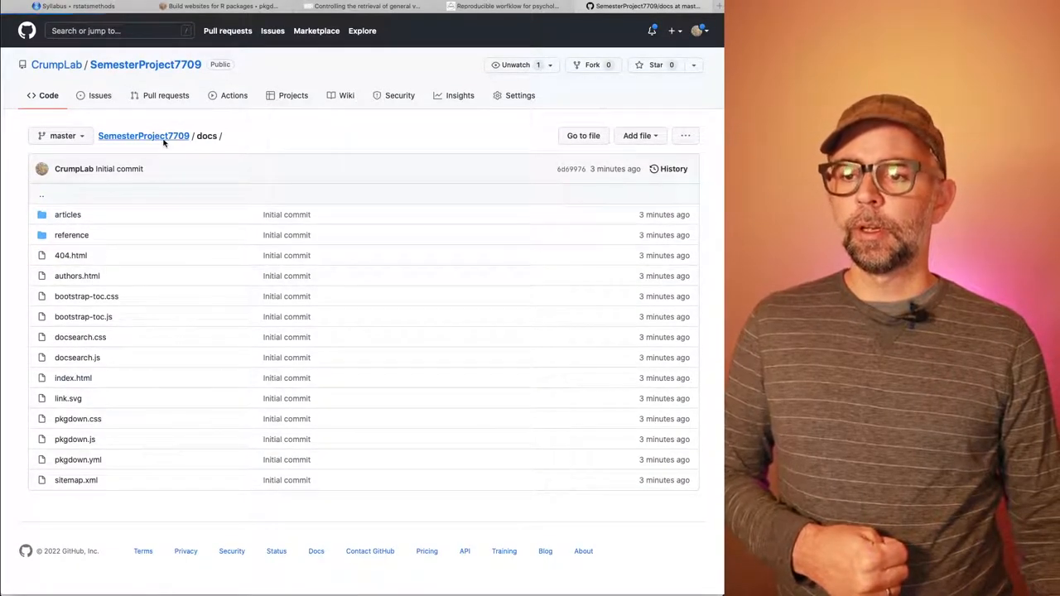
pyautogui.click(143, 136)
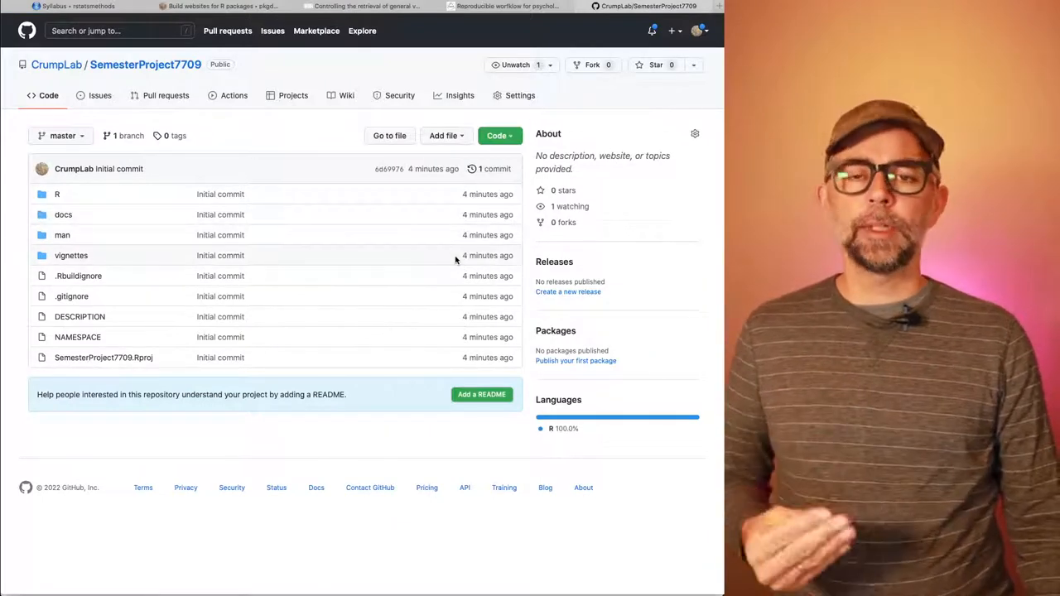
pyautogui.moveTo(134, 234)
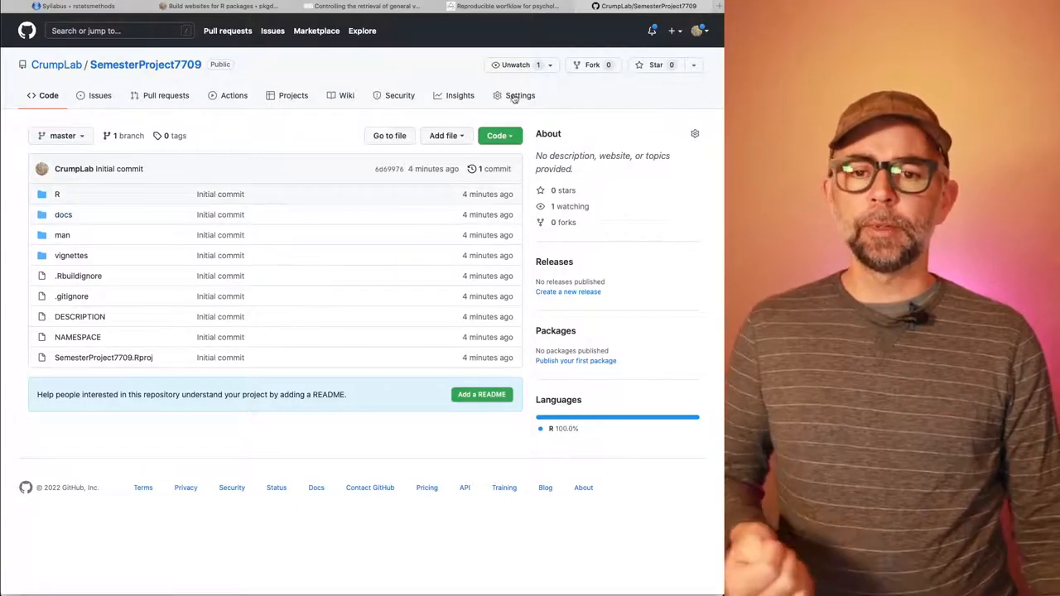
# Step: Set the SemesterProject7709 Pages source to the master branch's /docs folder and save
pyautogui.click(520, 95)
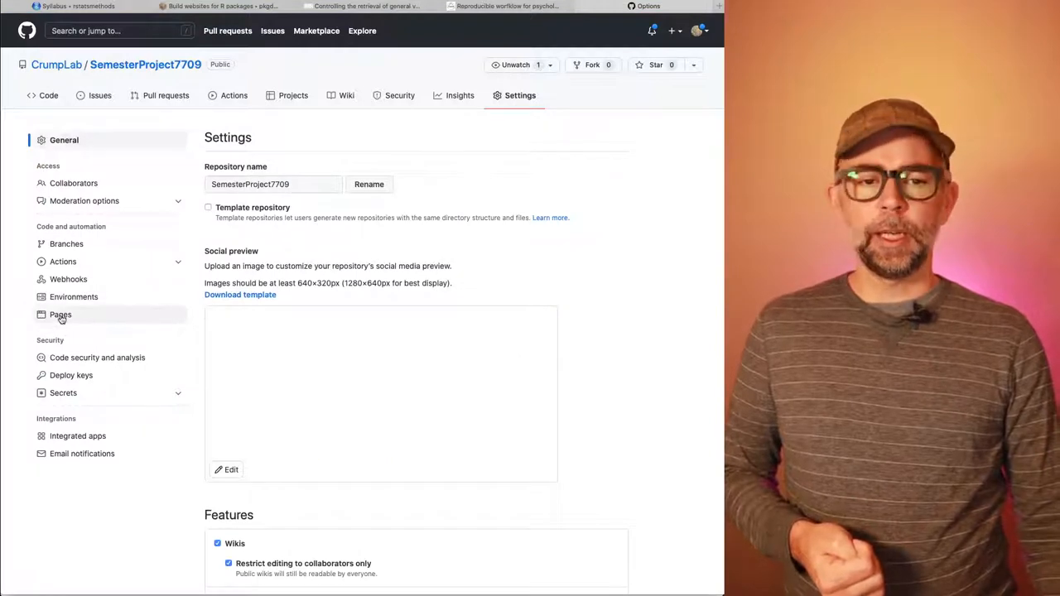
pyautogui.click(60, 314)
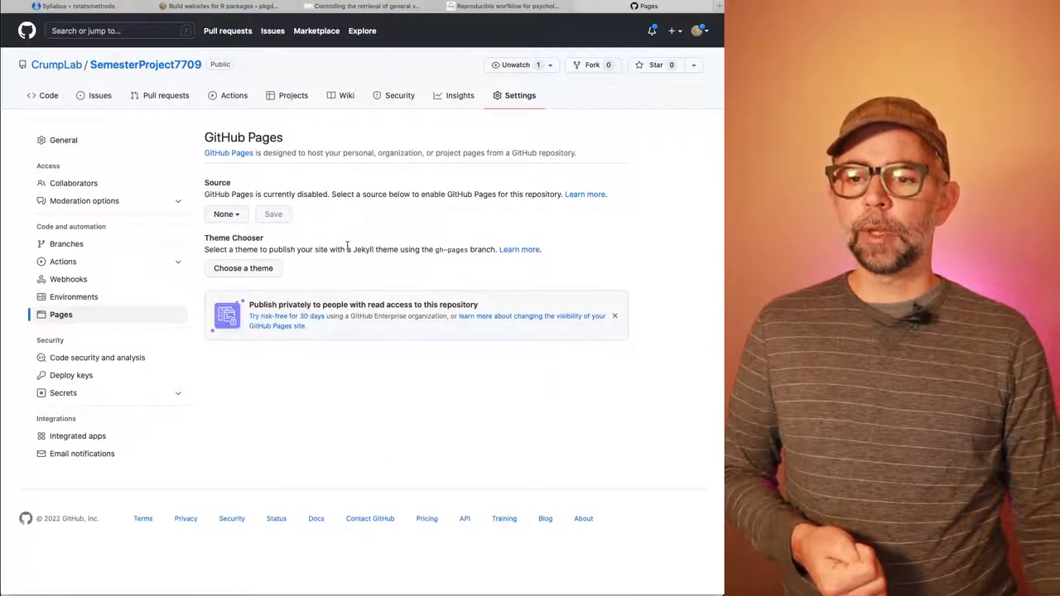
pyautogui.click(225, 213)
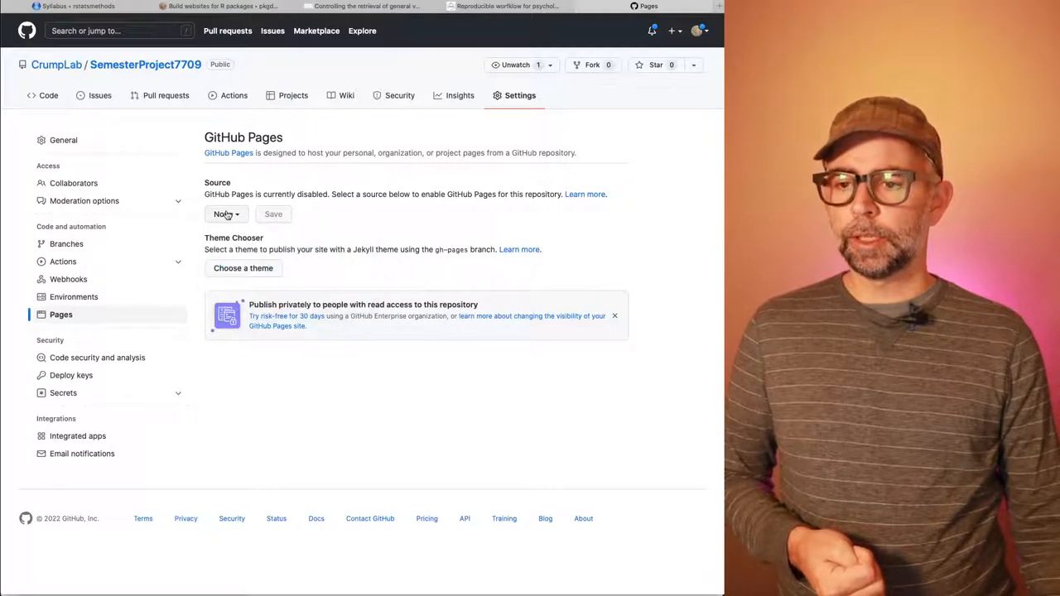
pyautogui.click(224, 213)
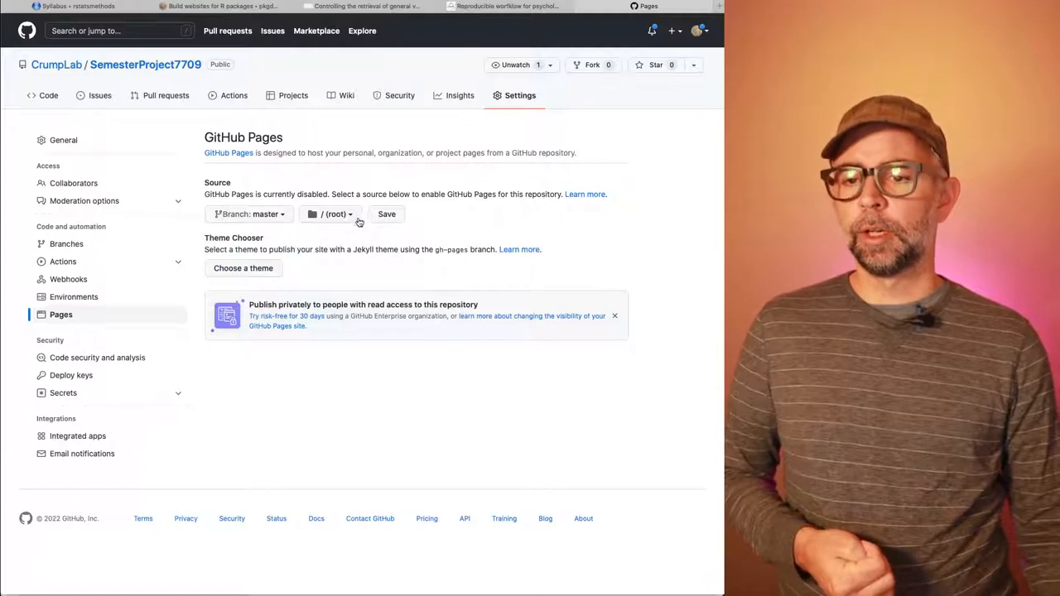
pyautogui.click(331, 214)
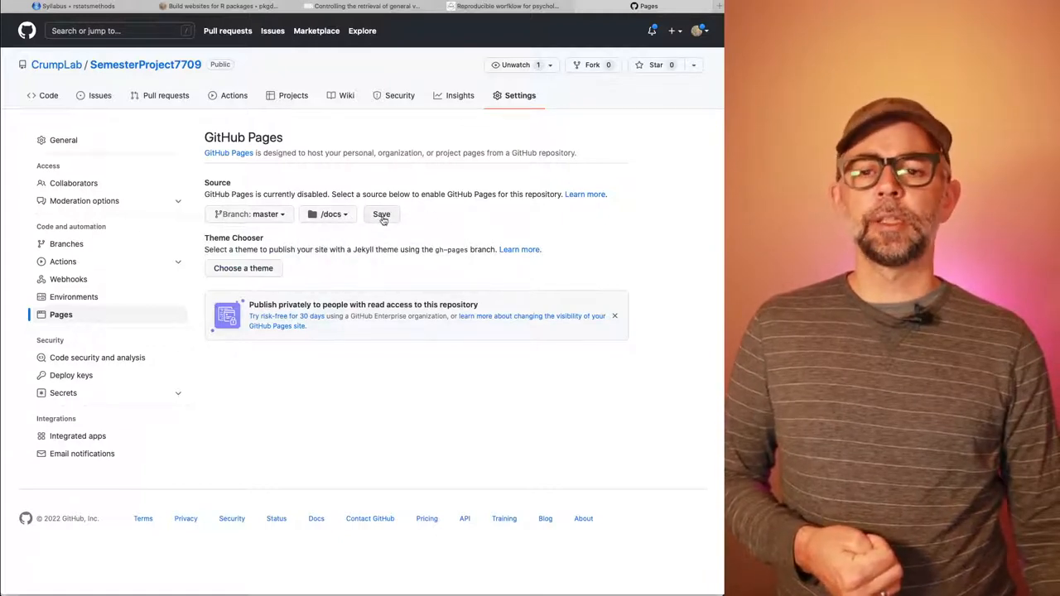
pyautogui.moveTo(676, 250)
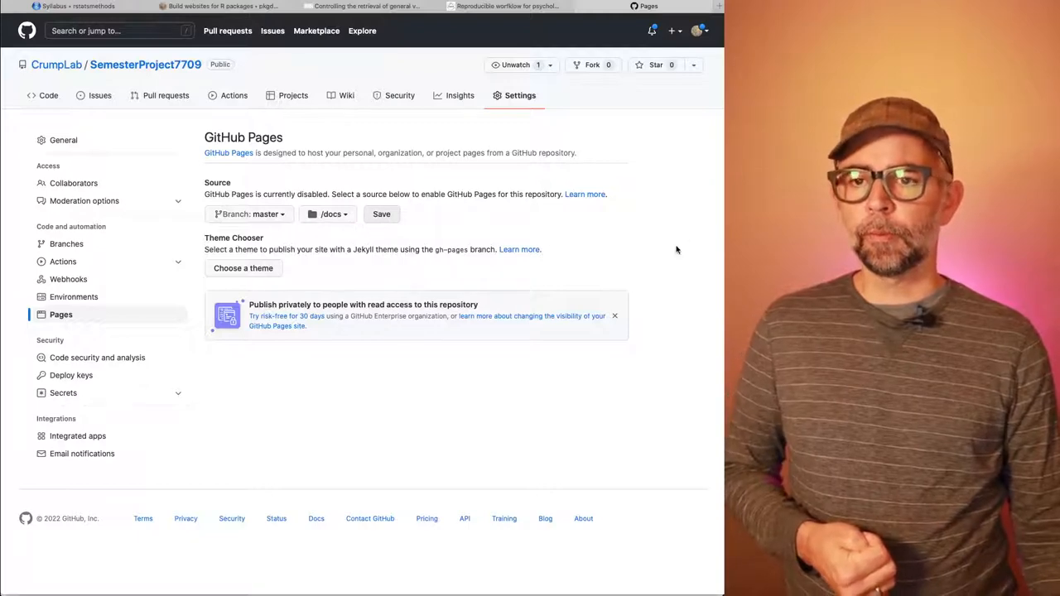
pyautogui.click(381, 214)
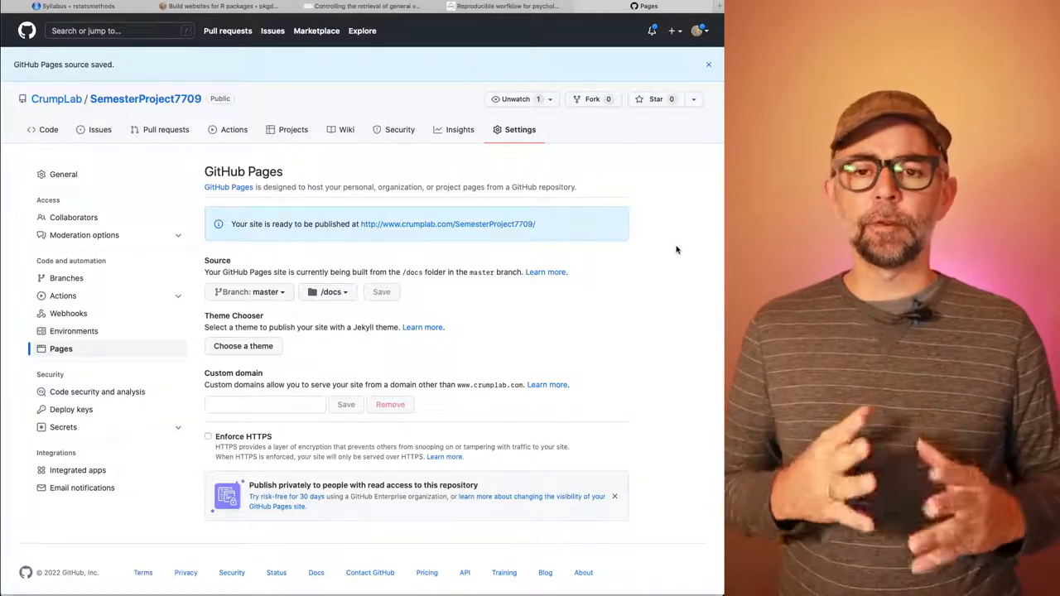
pyautogui.moveTo(669, 314)
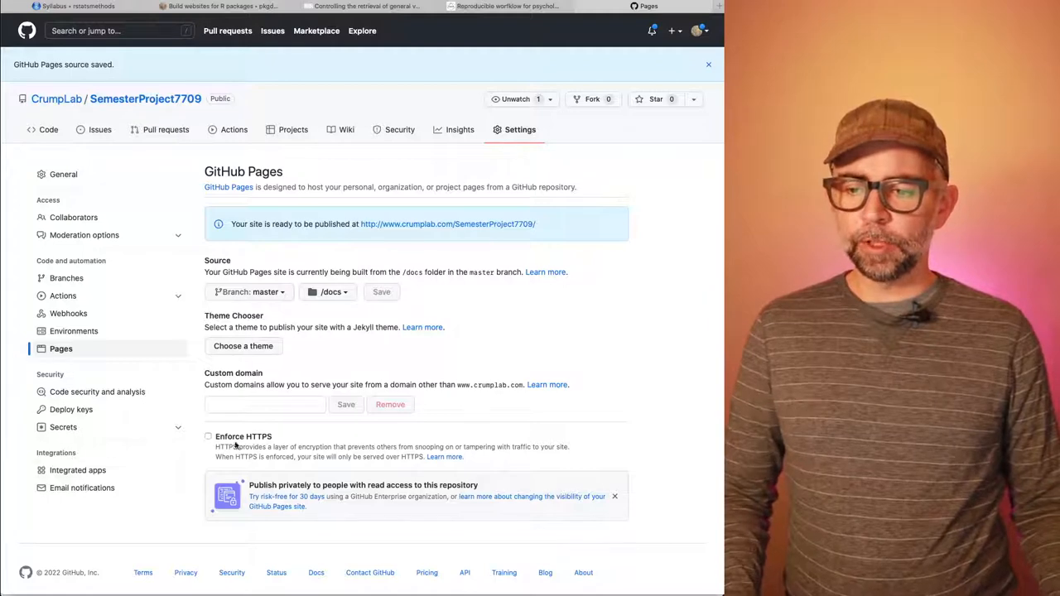
# Step: Tick Enforce HTTPS for the SemesterProject7709 Pages site
pyautogui.click(208, 437)
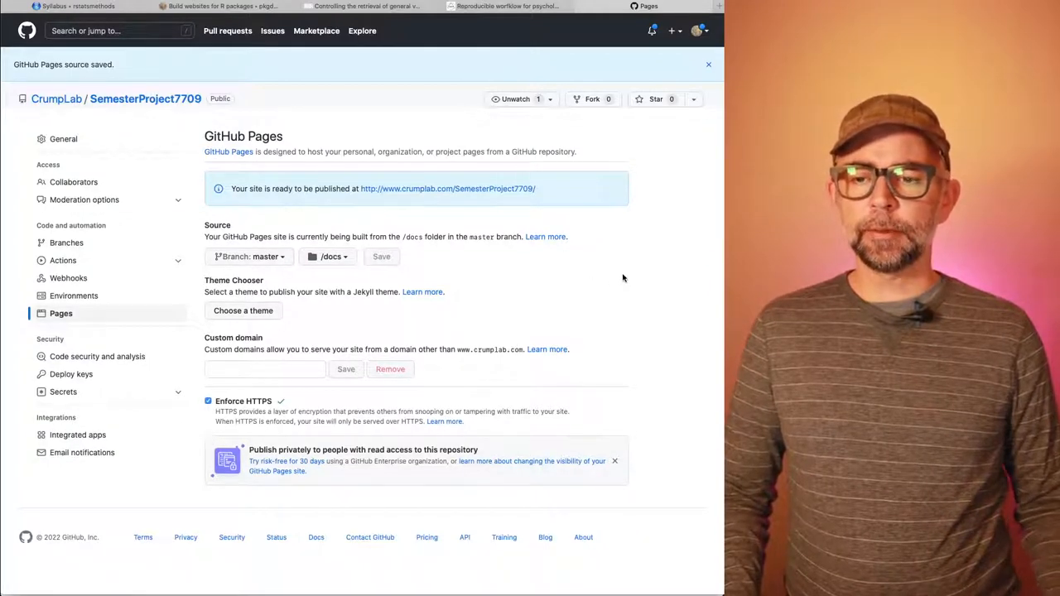
pyautogui.moveTo(360, 208)
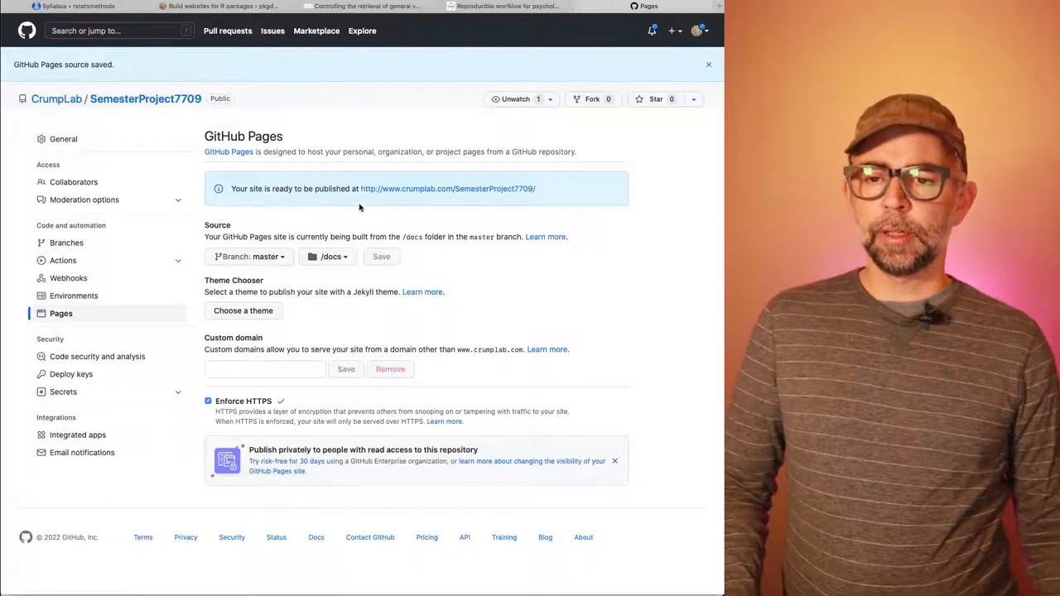
pyautogui.moveTo(450, 200)
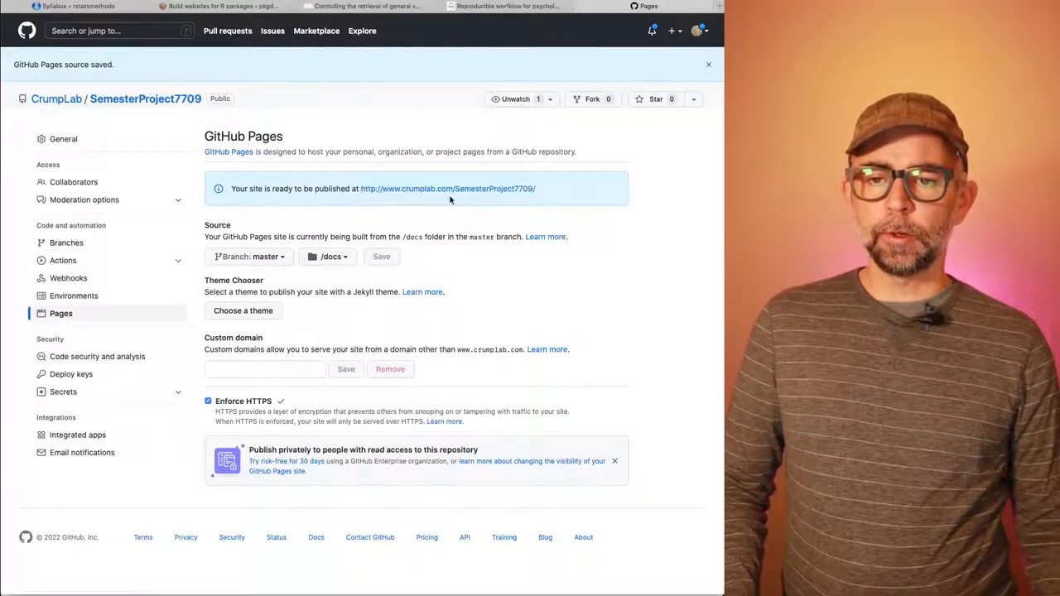
pyautogui.moveTo(634, 287)
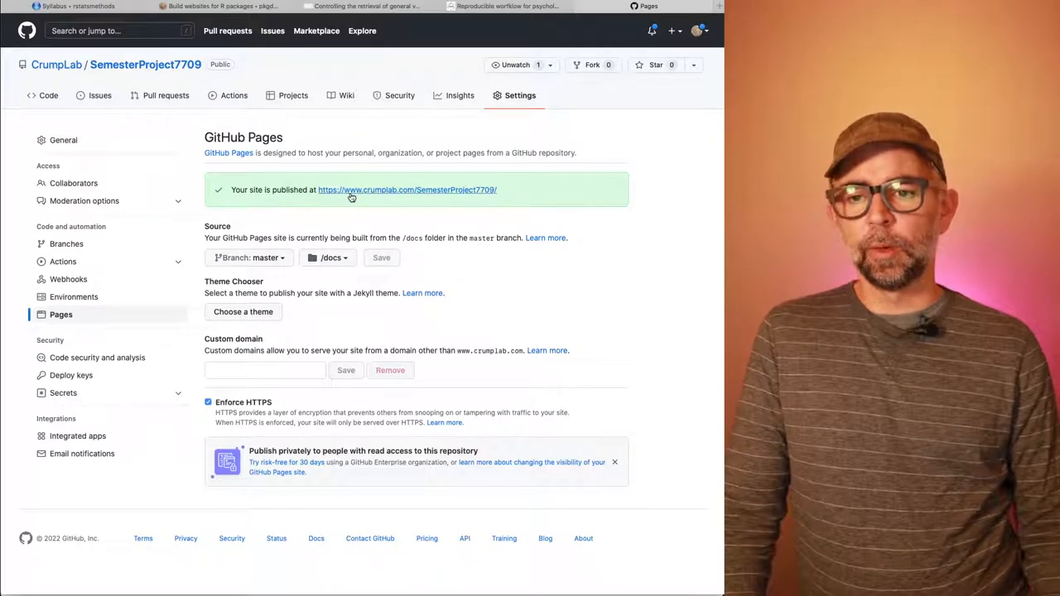
pyautogui.moveTo(457, 196)
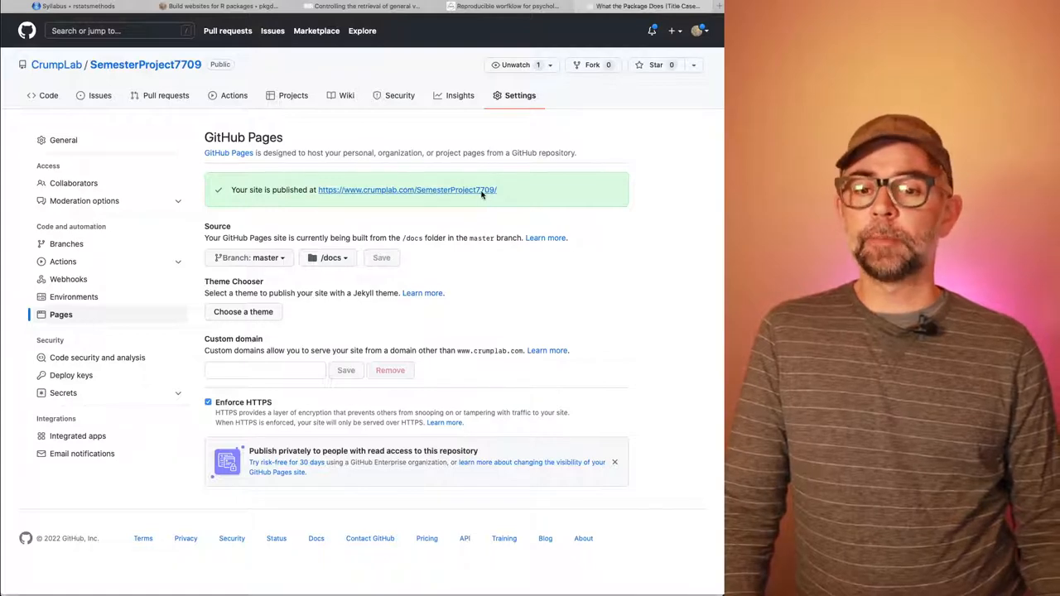
pyautogui.click(407, 190)
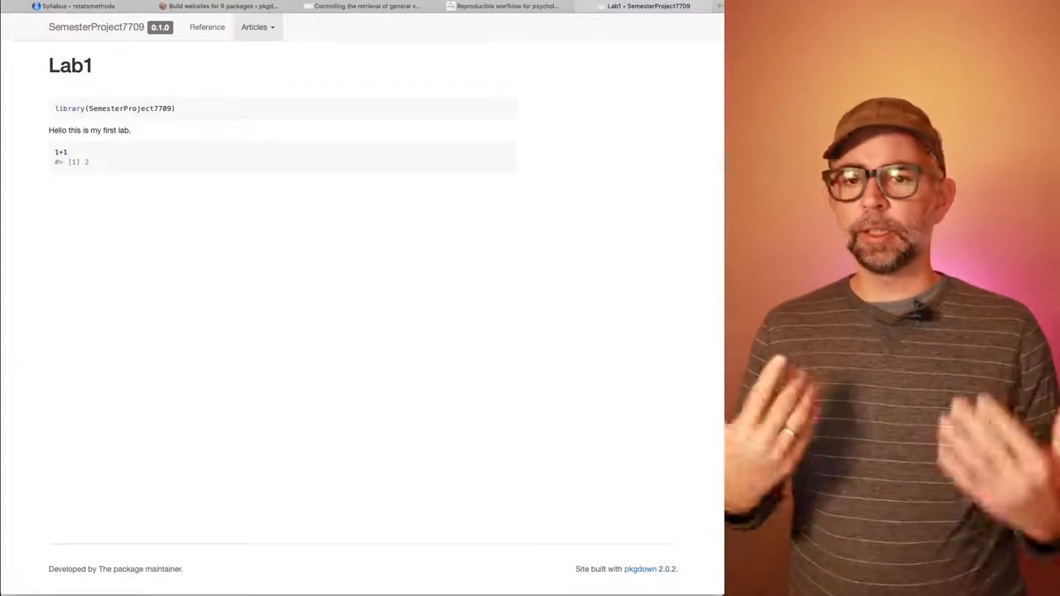
pyautogui.moveTo(542, 25)
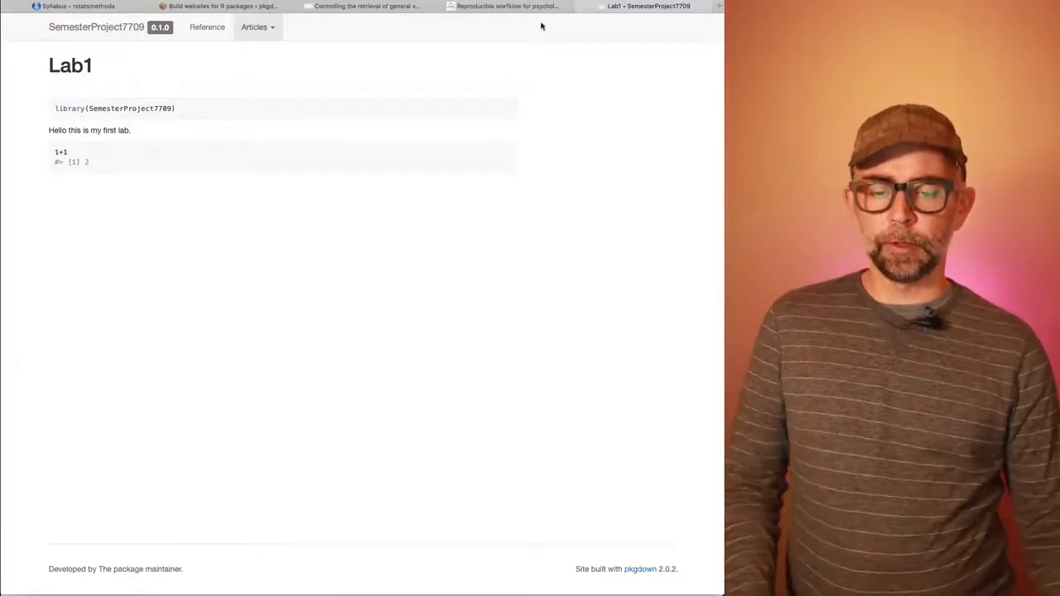